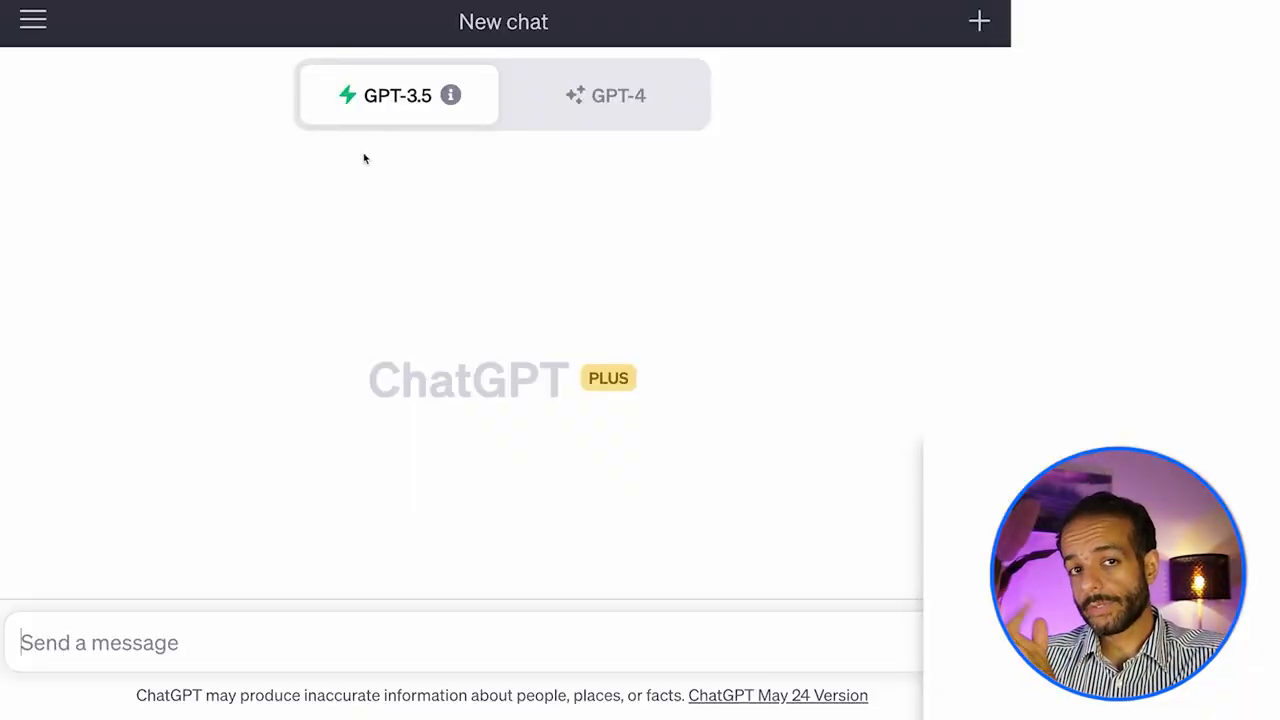
mouse_move(68, 508)
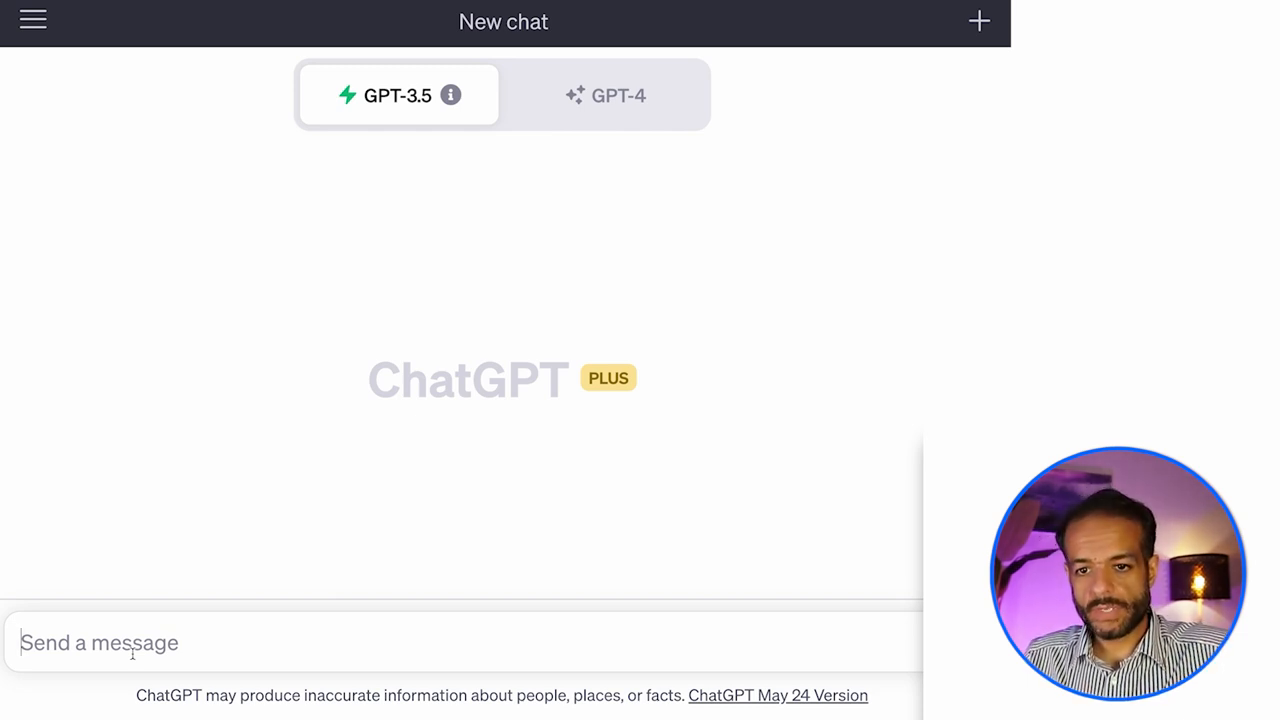
Type 'Write an email apologizing to Sarah for the tragic gardening mishap. Explain how it happened' in GPT-3.5.
text(Write an email apologizing to Sarah for the tragic gardening mishap. Explain how it happened.)
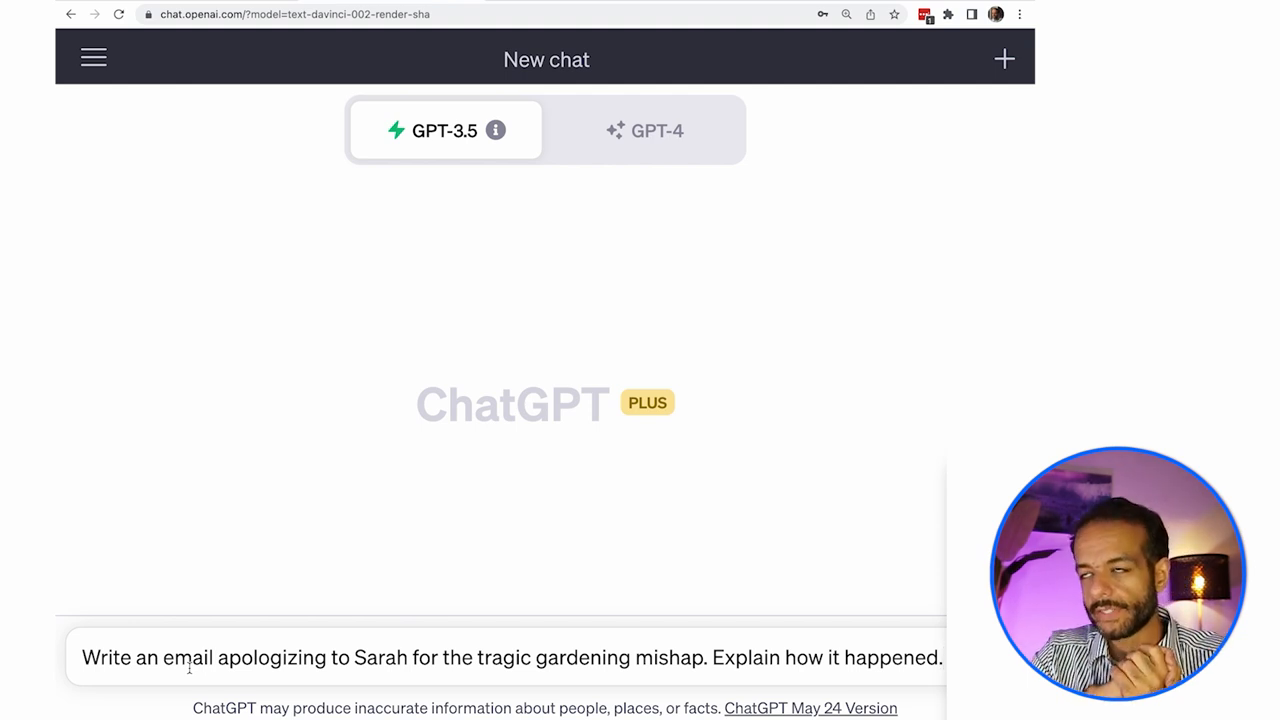
mouse_move(436, 646)
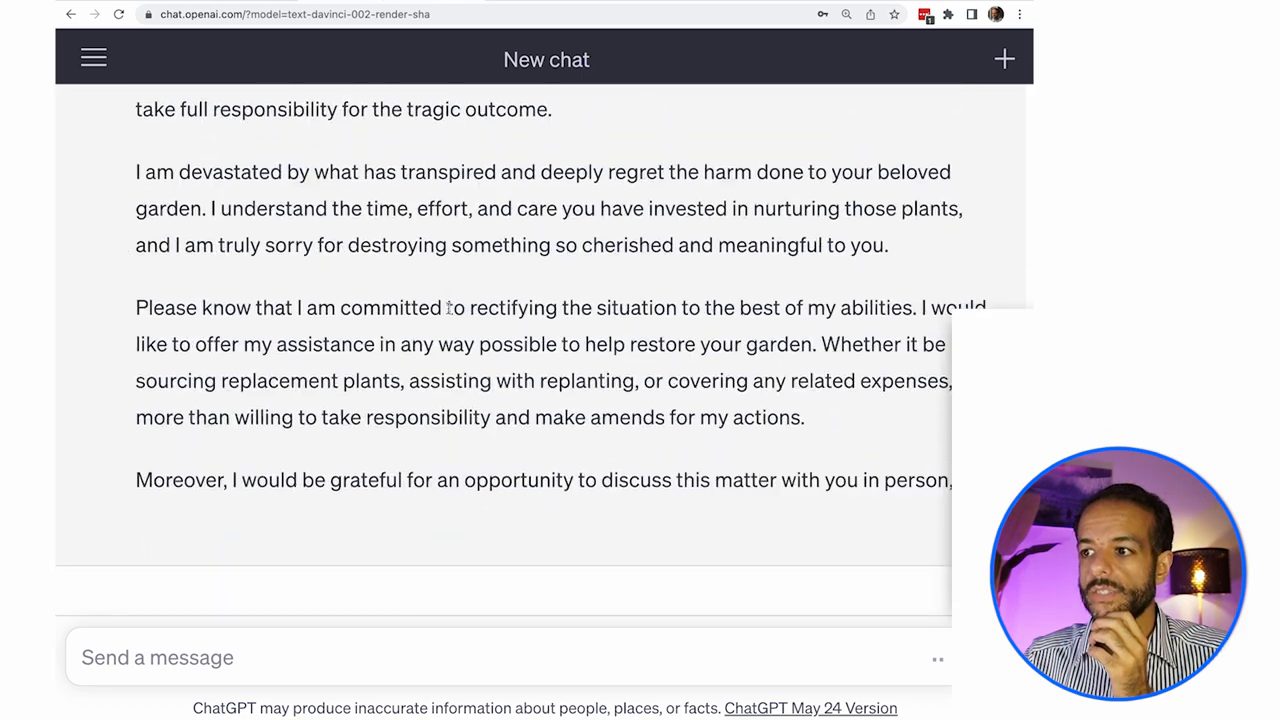
Scroll through ChatGPT's generated apology email to Sarah about the gardening mishap.
scroll(up, 3)
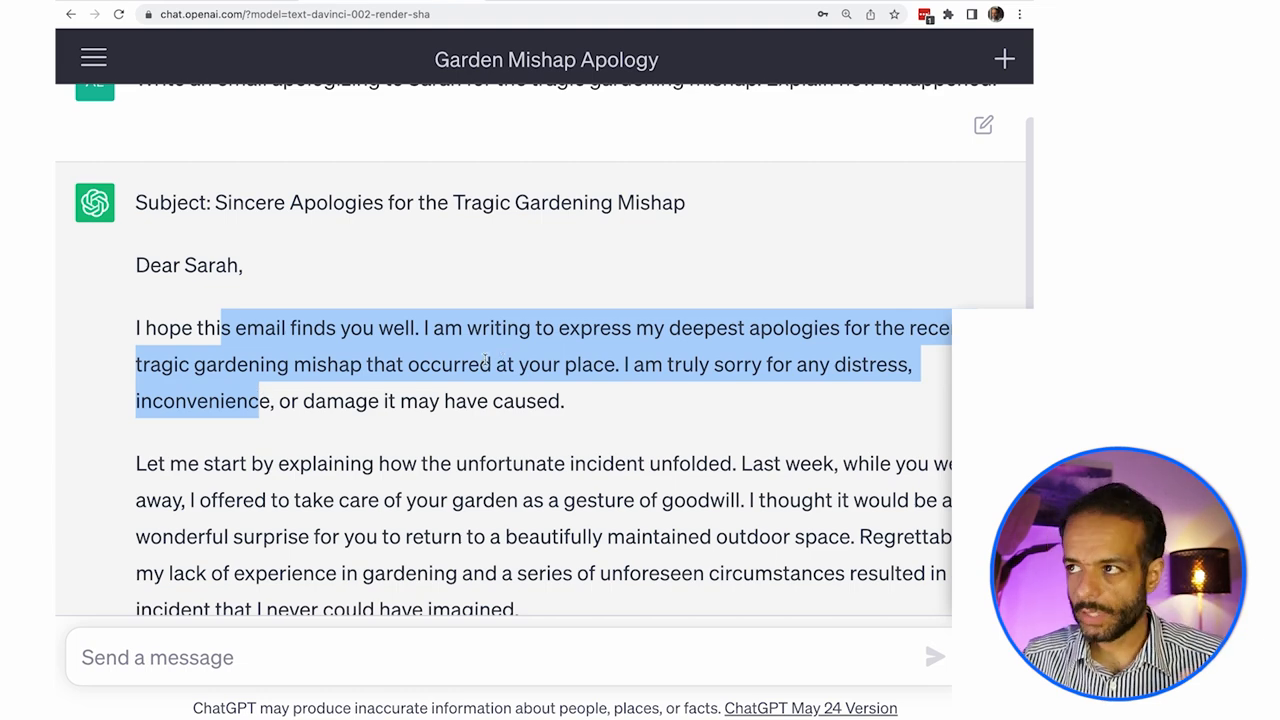
scroll(down, 3)
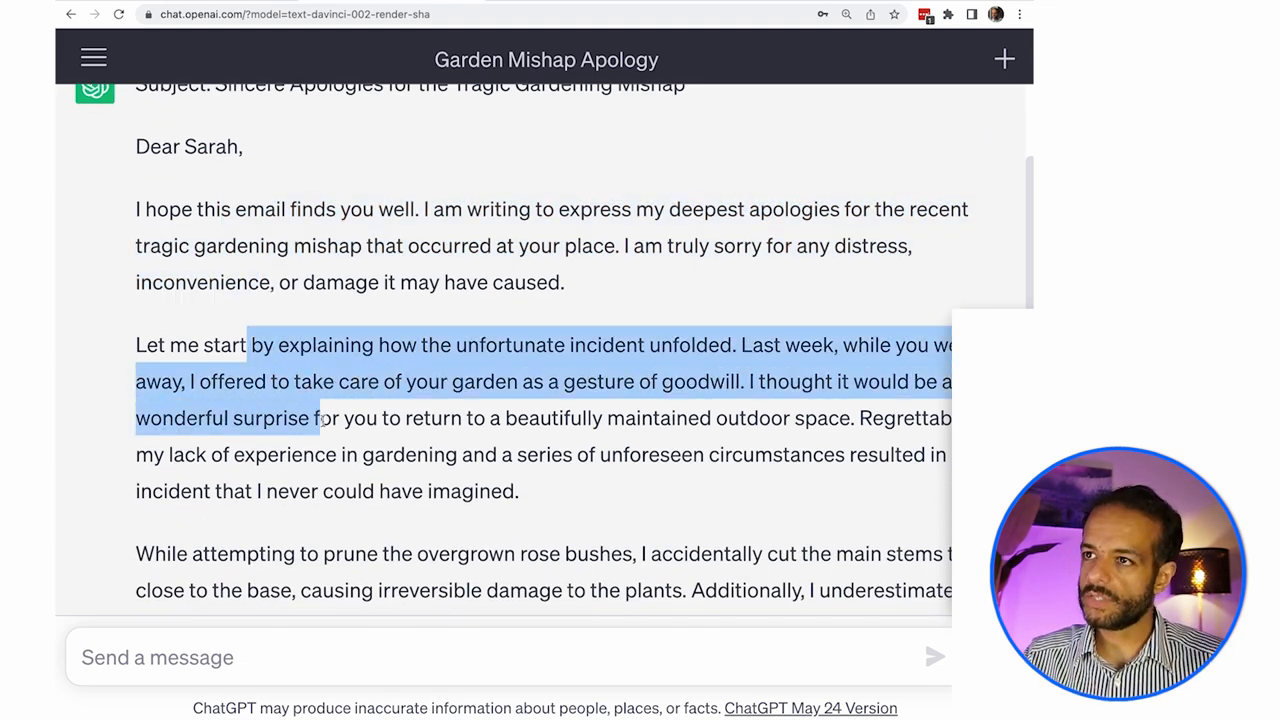
scroll(down, 3)
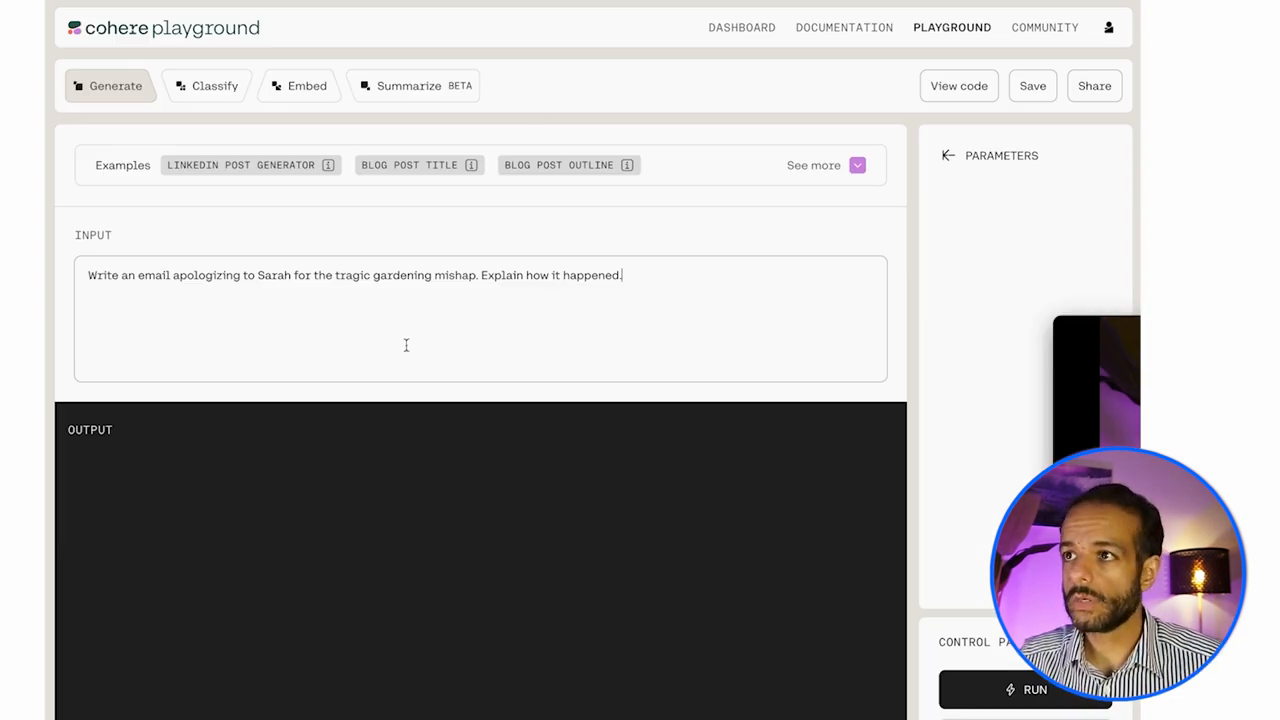
Select the gardening-mishap apology prompt in Cohere Playground's INPUT box.
click(1025, 689)
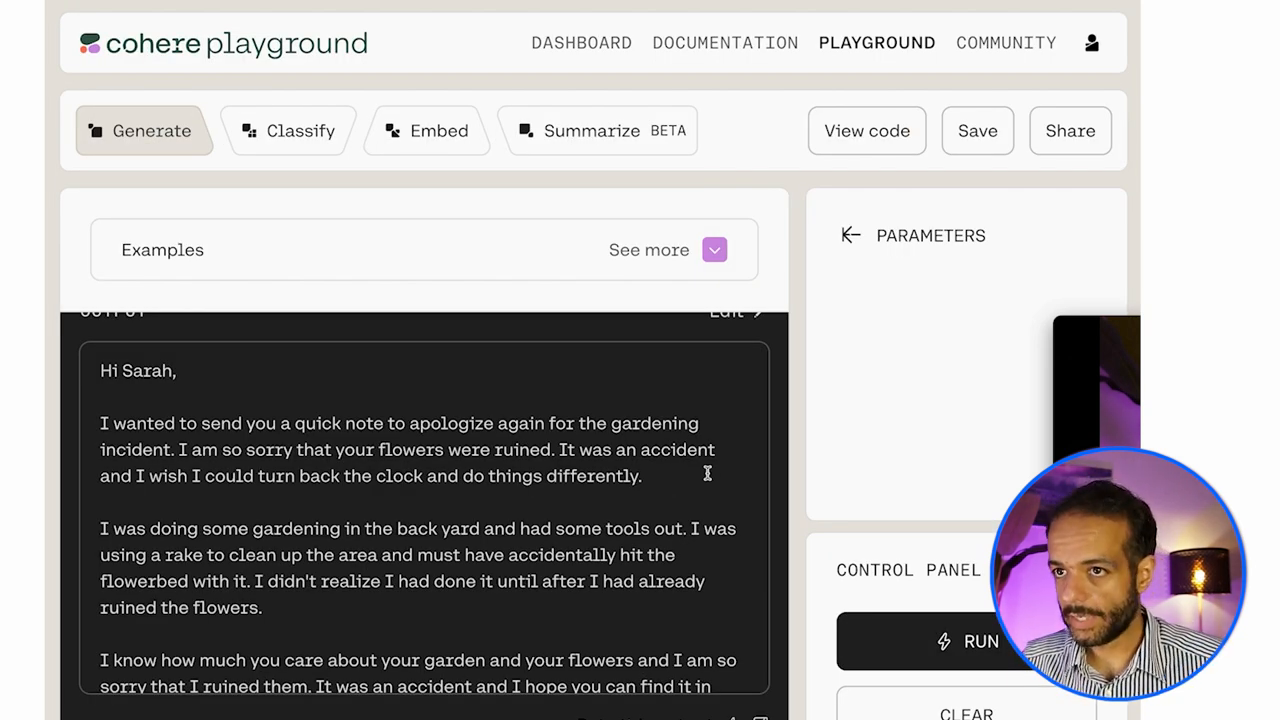
drag(412, 528, 418, 555)
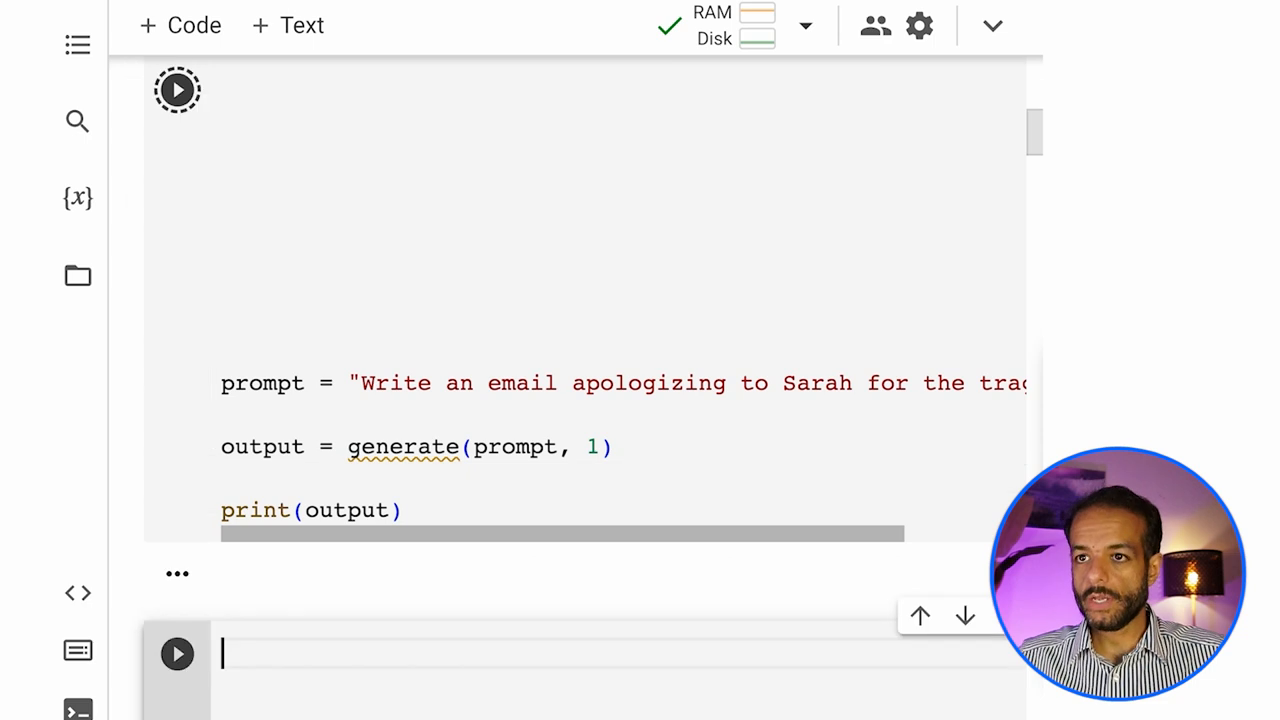
Run the generate cell for one token, then change generate(prompt, 1) to 10.
click(177, 89)
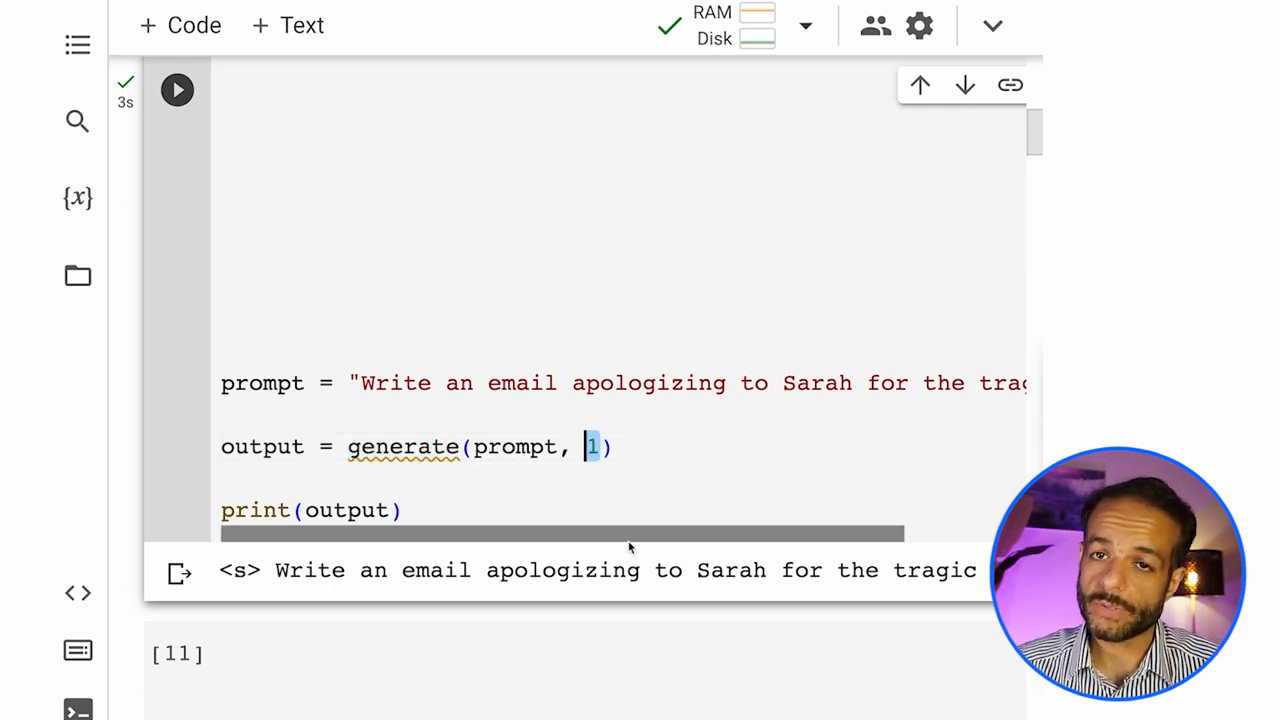
double_click(262, 446)
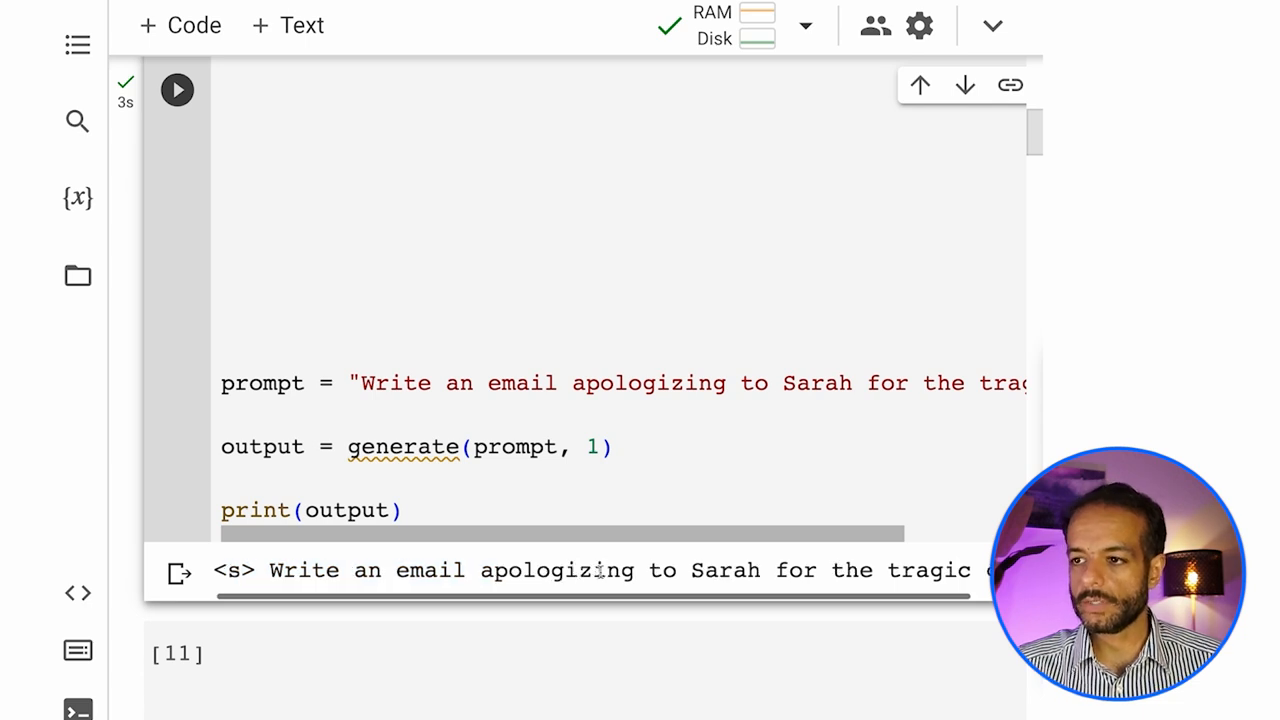
drag(363, 383, 549, 383)
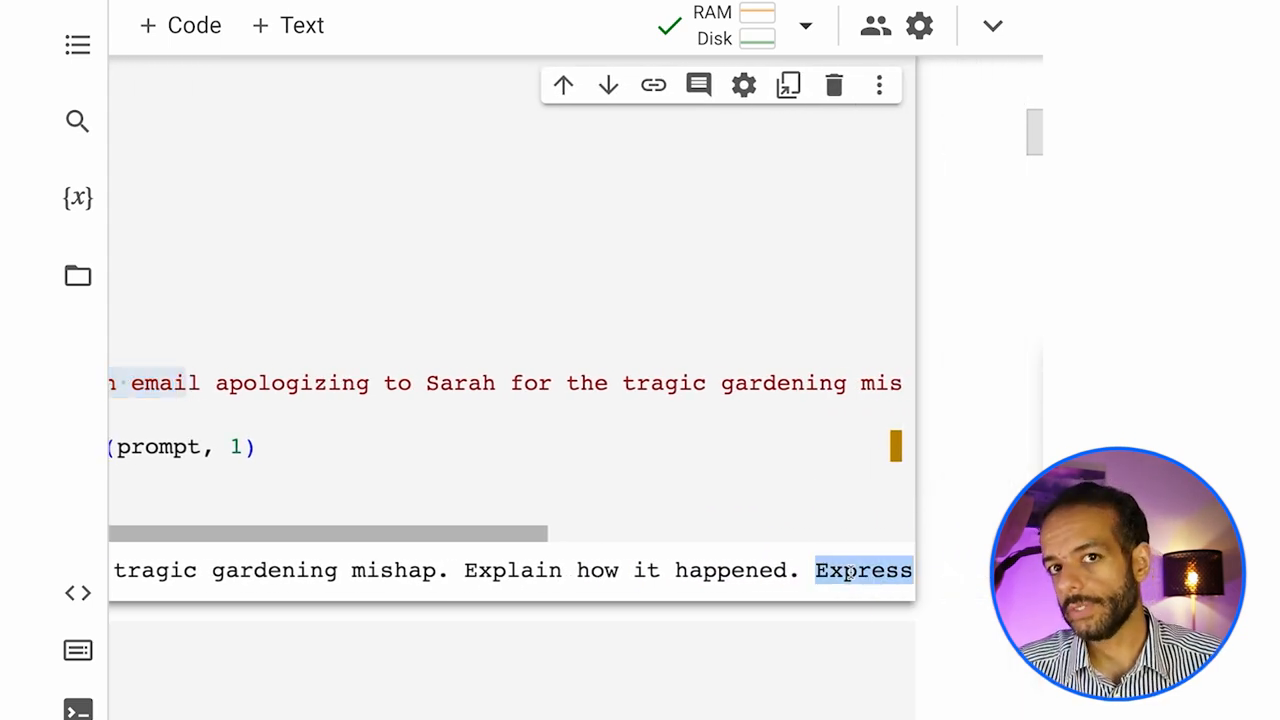
mouse_move(838, 510)
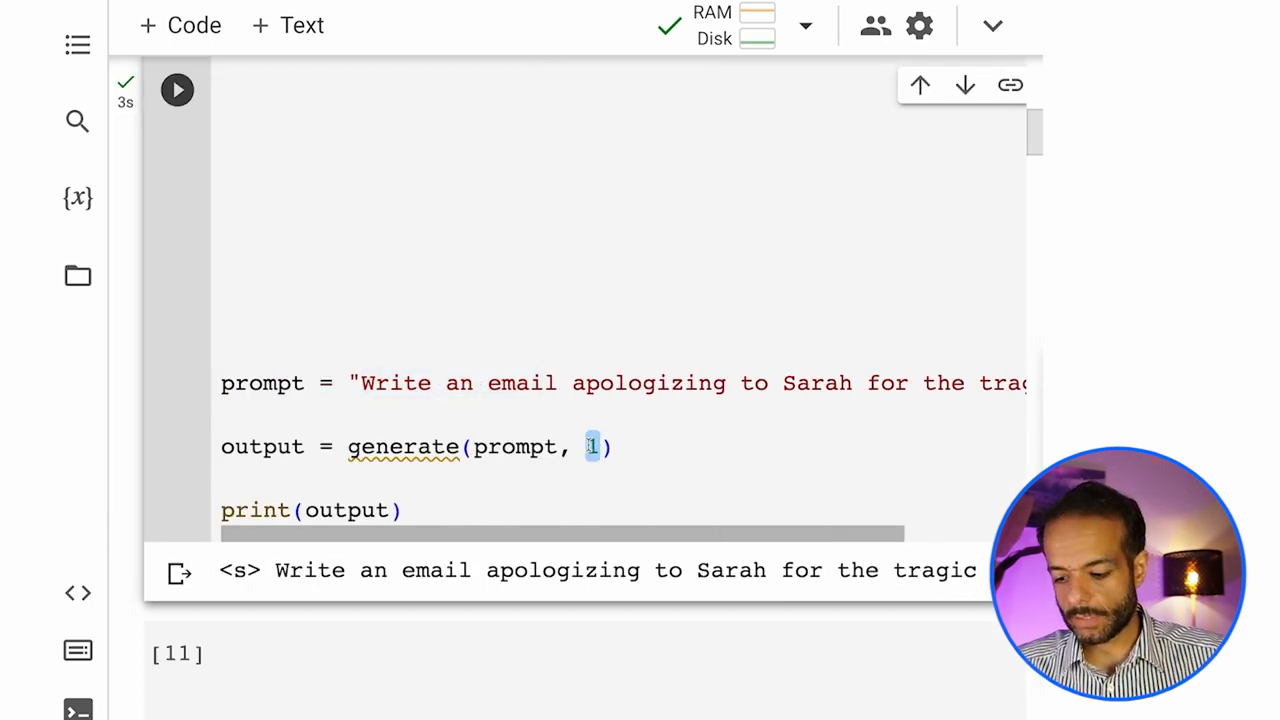
text(0)
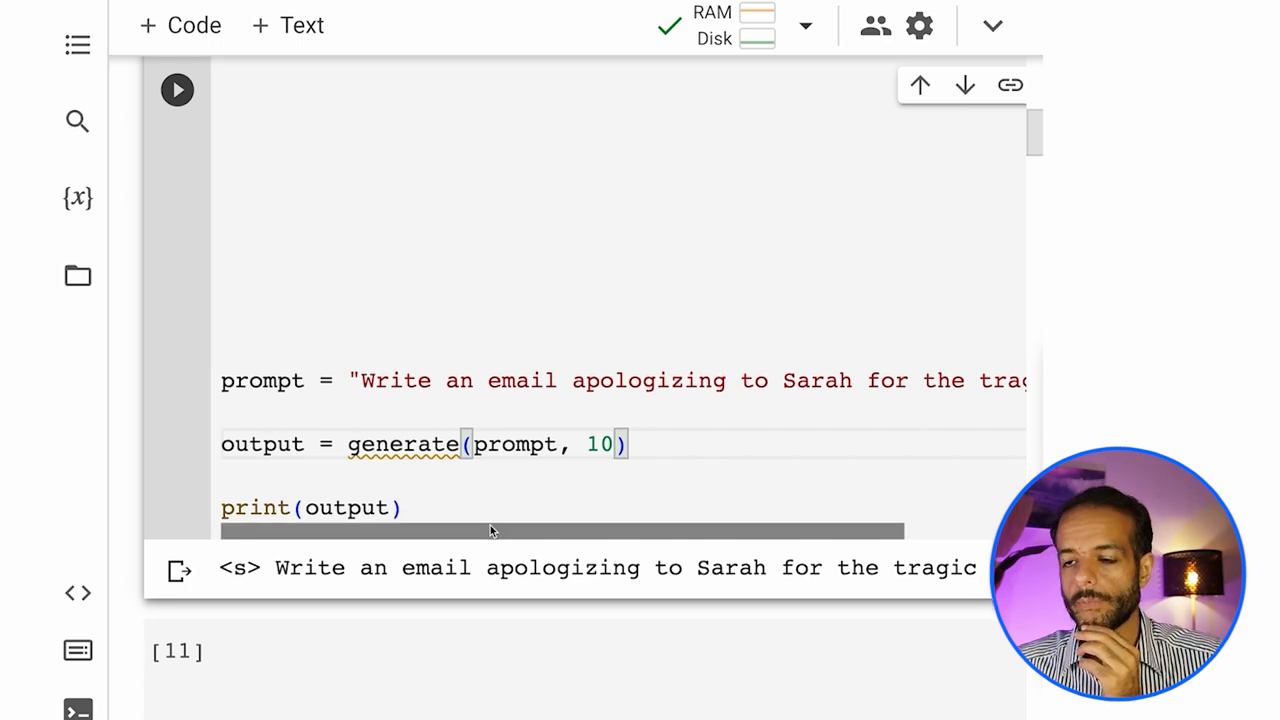
scroll(down, 3)
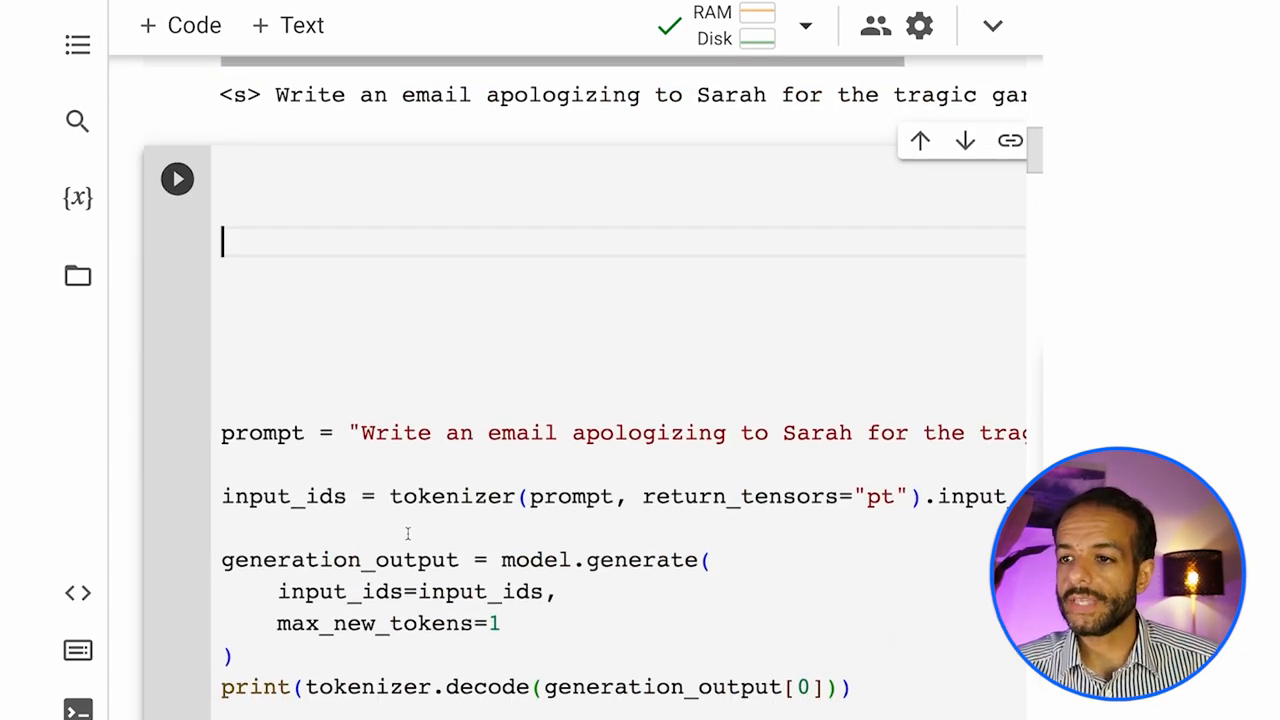
Add '# Tokenize the text' and '# Generate' comments to the generation code.
scroll(down, 3)
text(#)
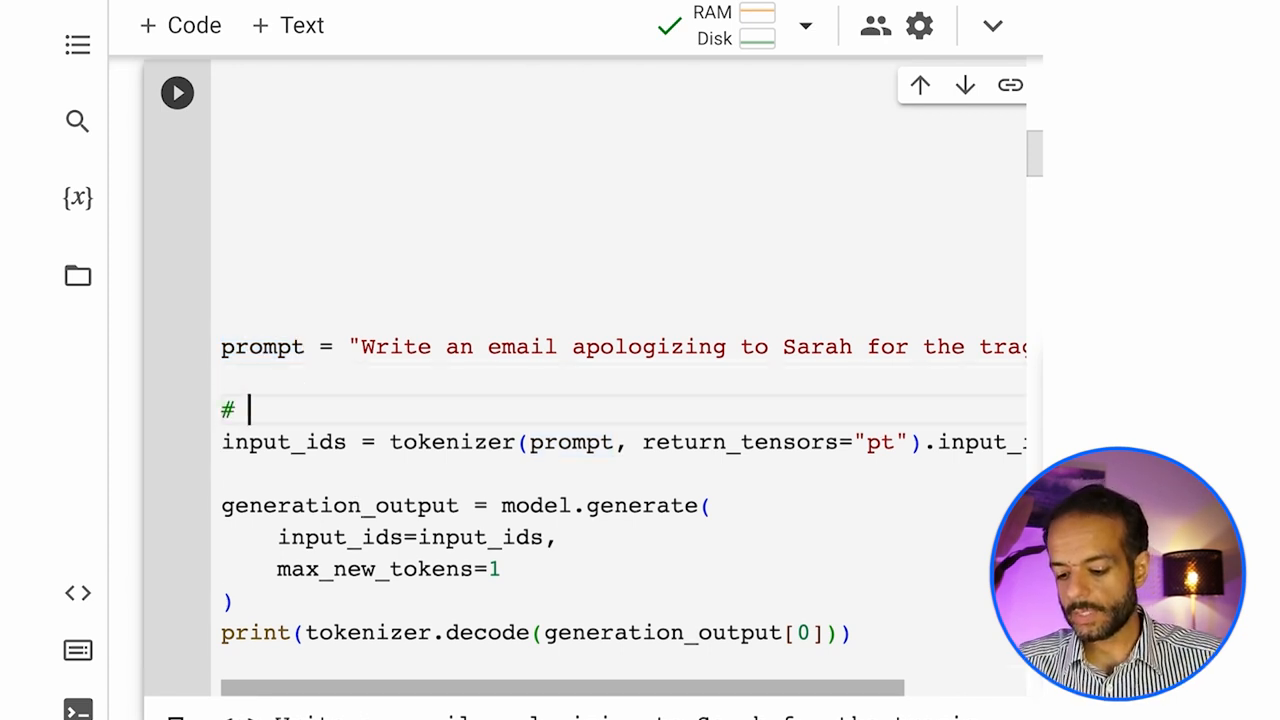
text(Tokenize the text)
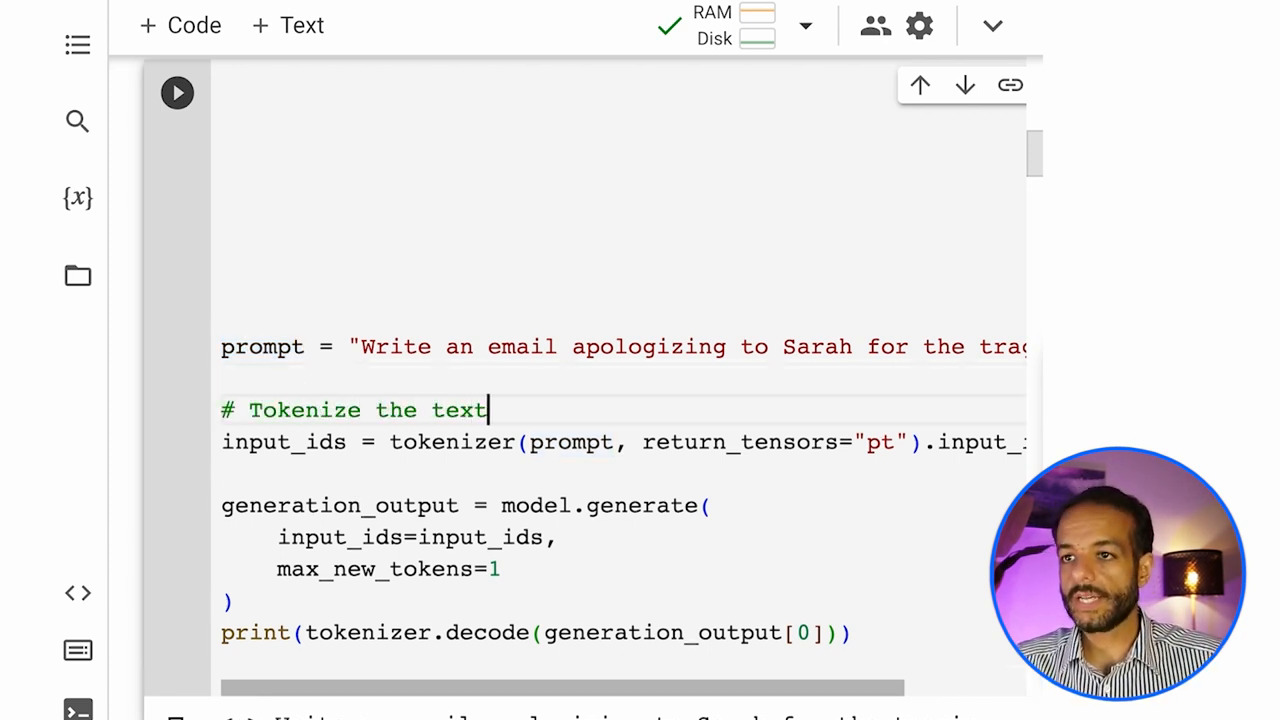
double_click(262, 346)
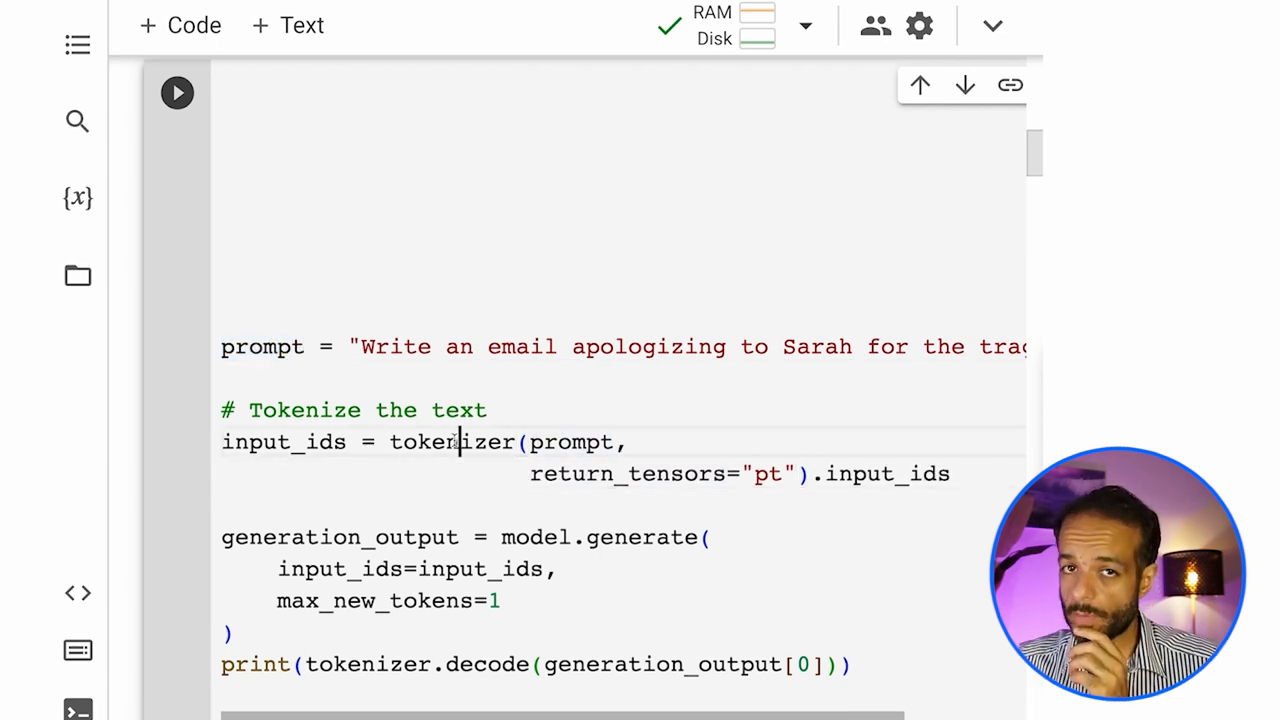
double_click(452, 442)
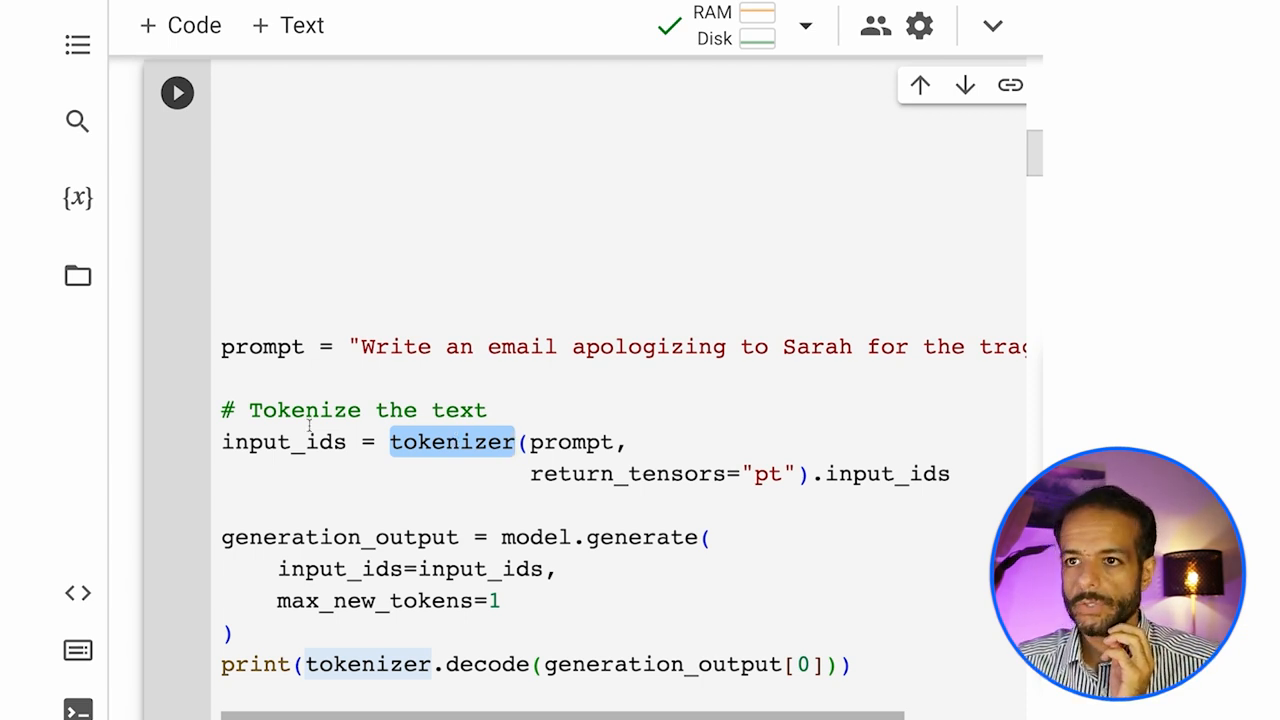
double_click(283, 441)
text(#)
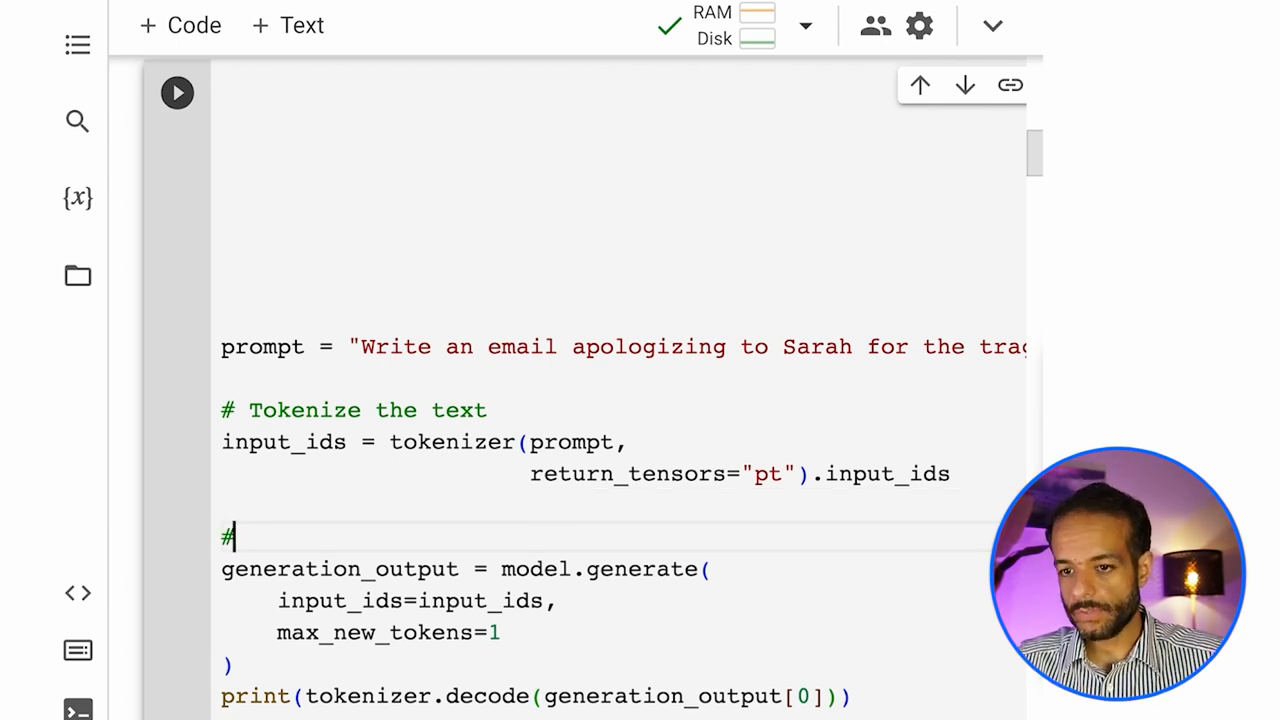
text(Generate)
text(# Print the result)
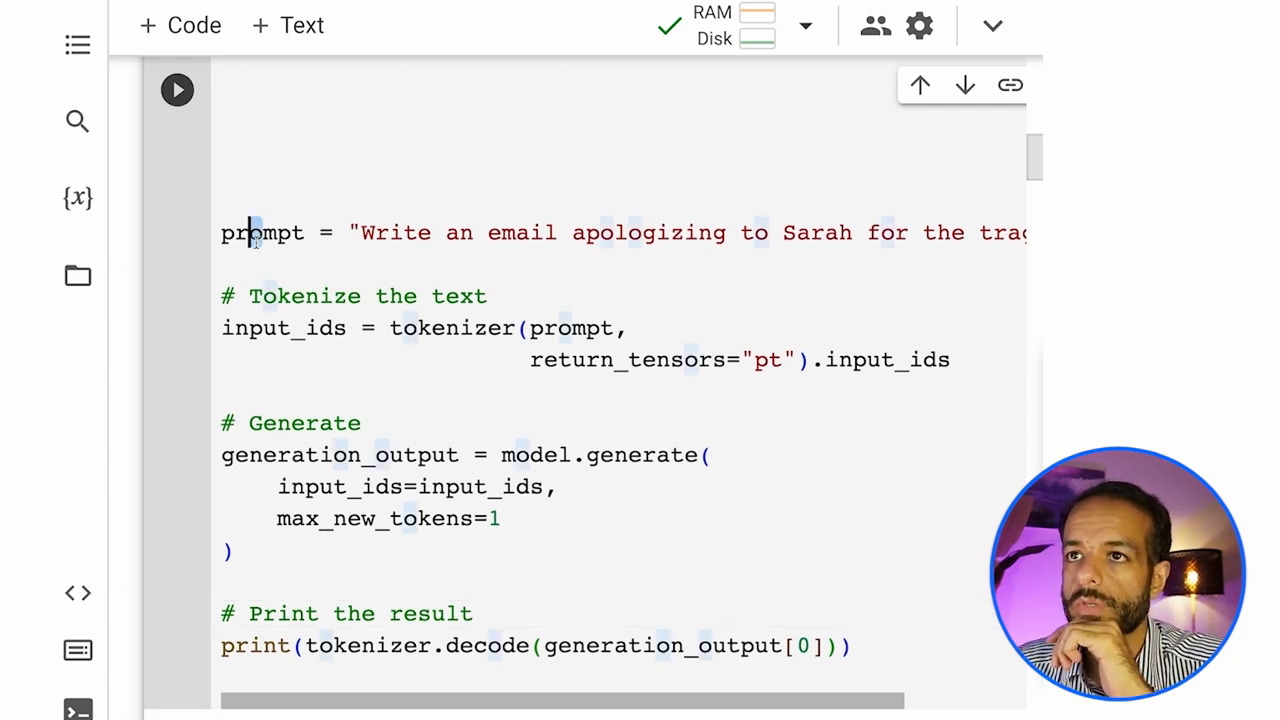
Highlight input_ids, model, max_new_tokens, prompt and the print step to explain them.
double_click(570, 328)
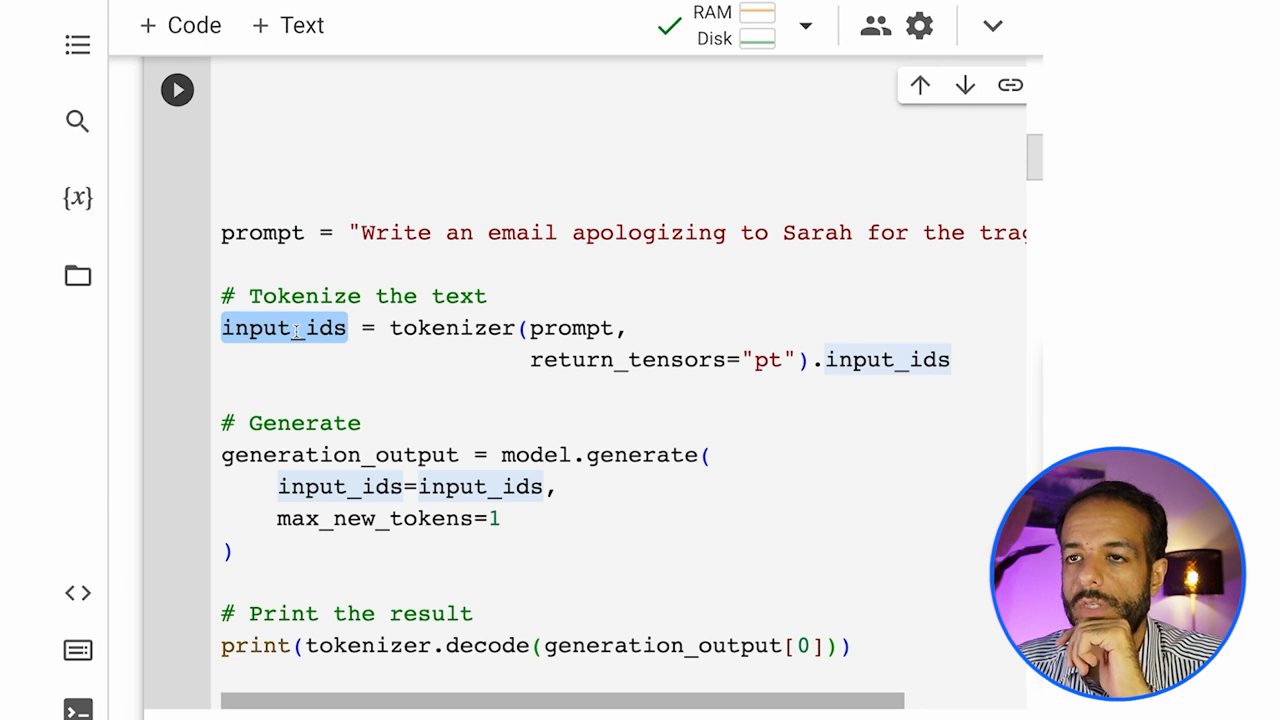
click(346, 328)
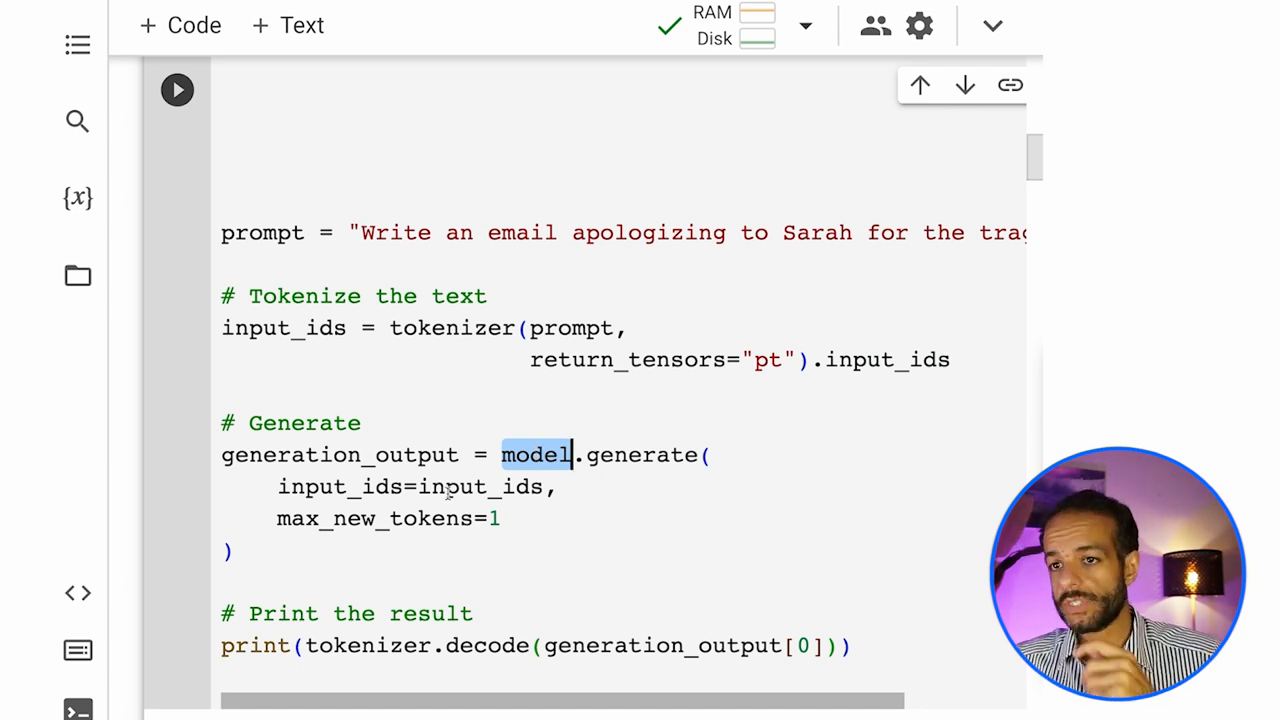
double_click(374, 518)
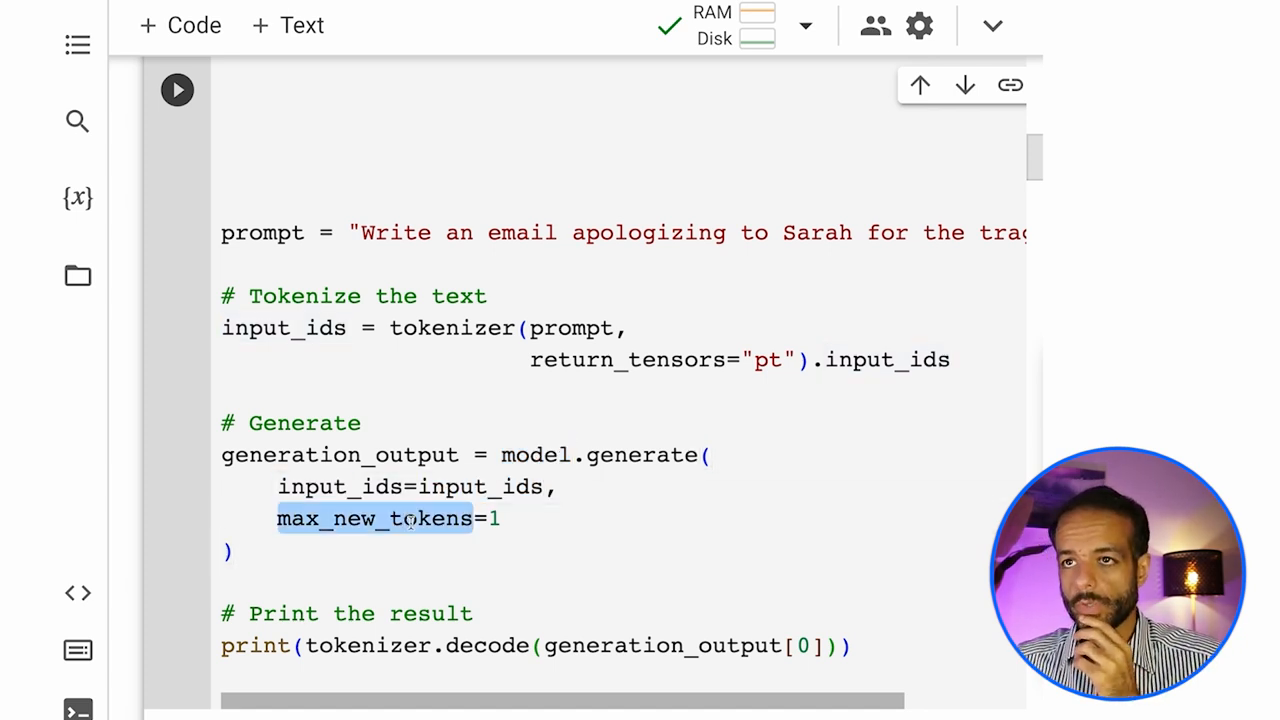
double_click(262, 232)
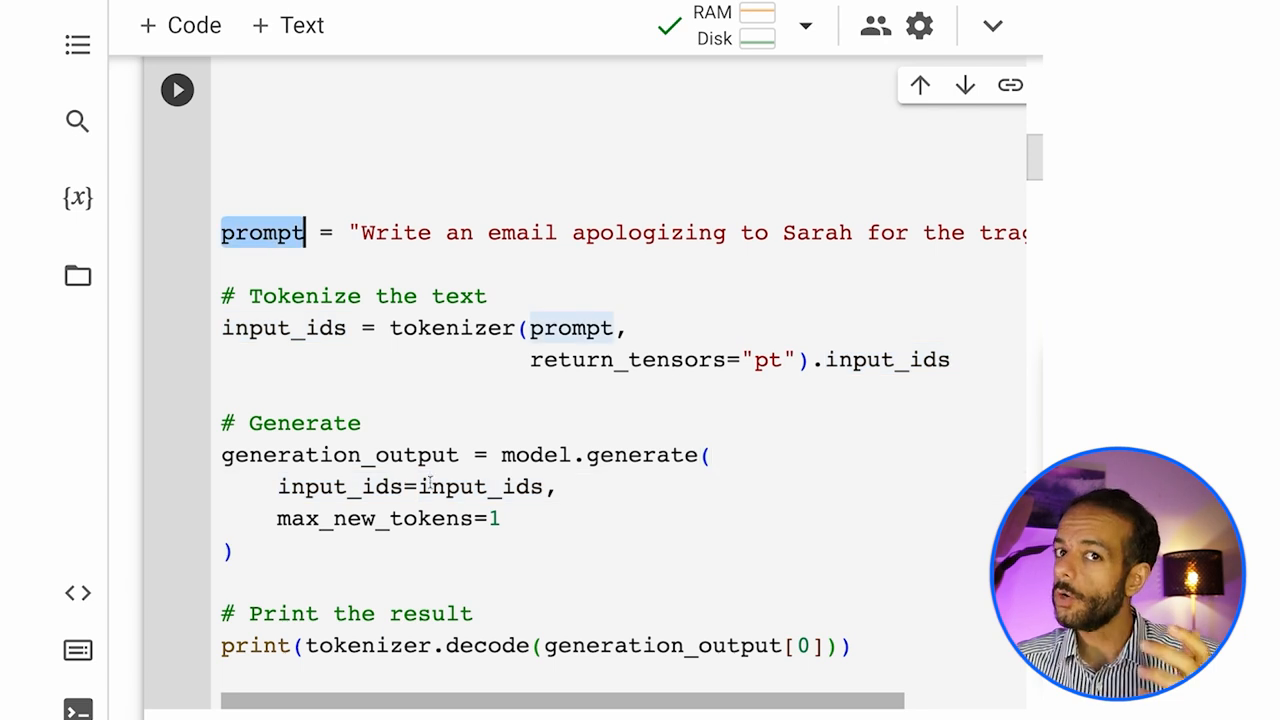
double_click(481, 487)
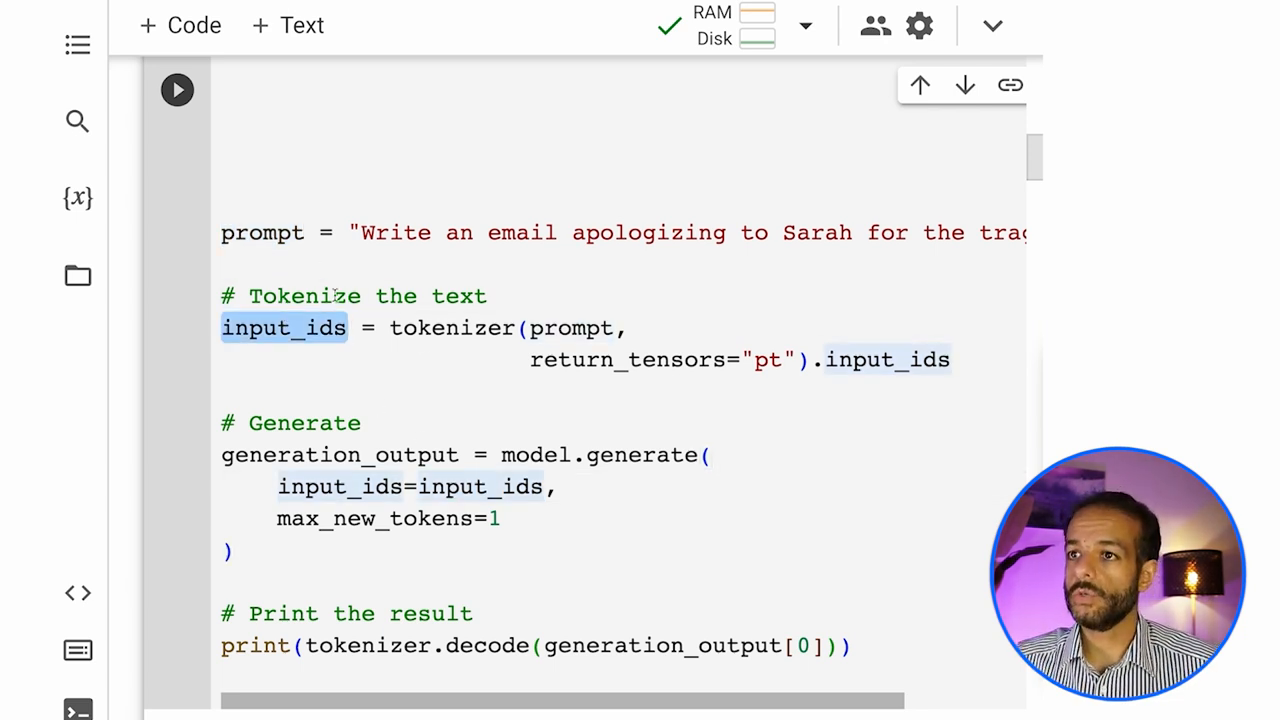
double_click(450, 328)
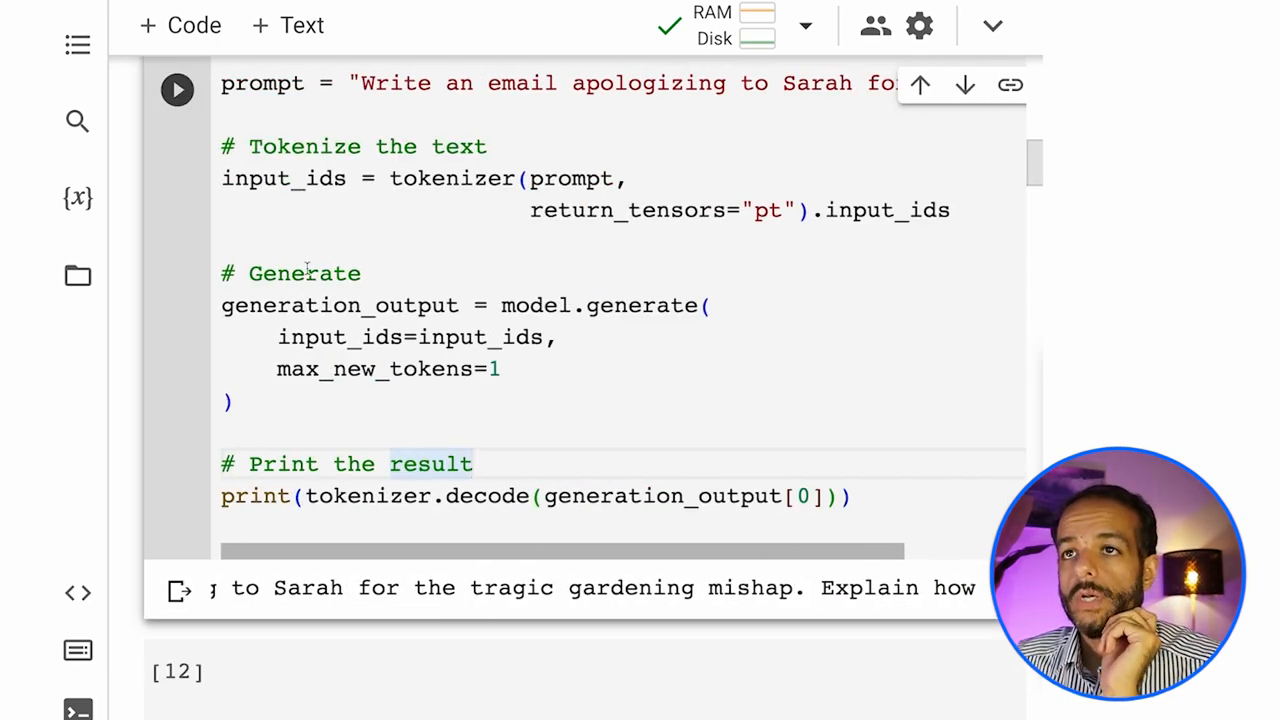
double_click(283, 178)
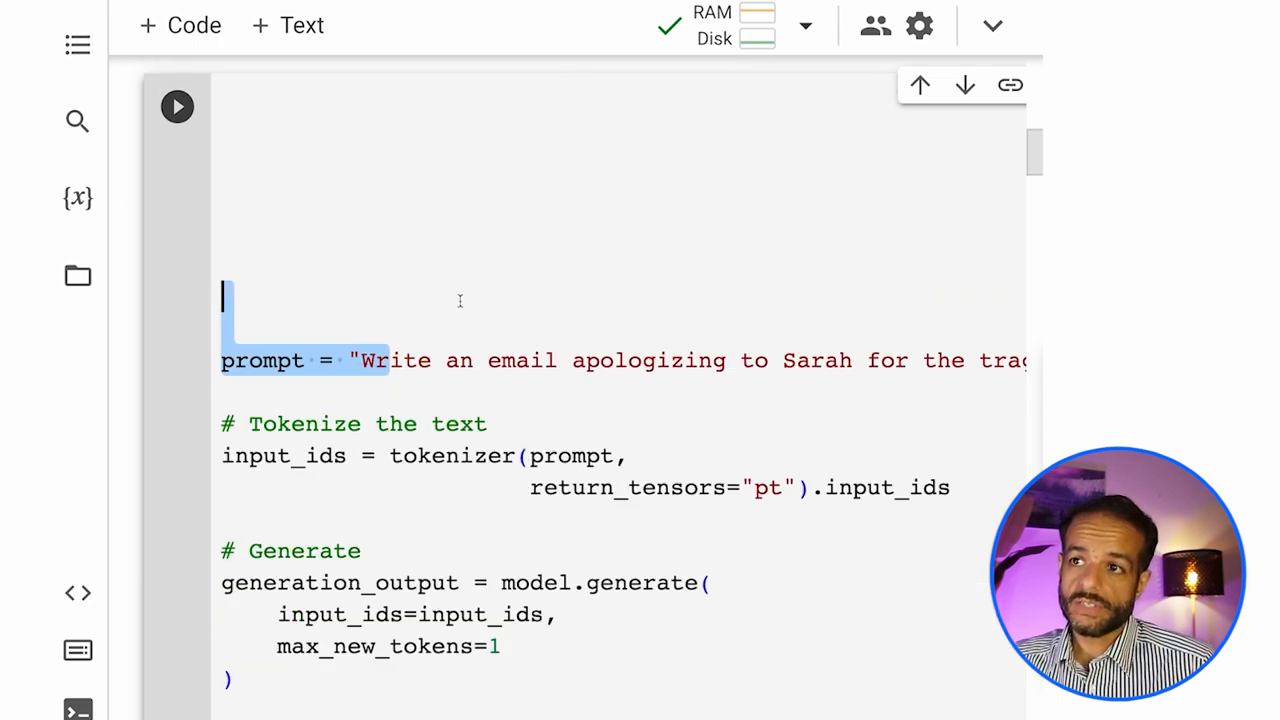
scroll(down, 3)
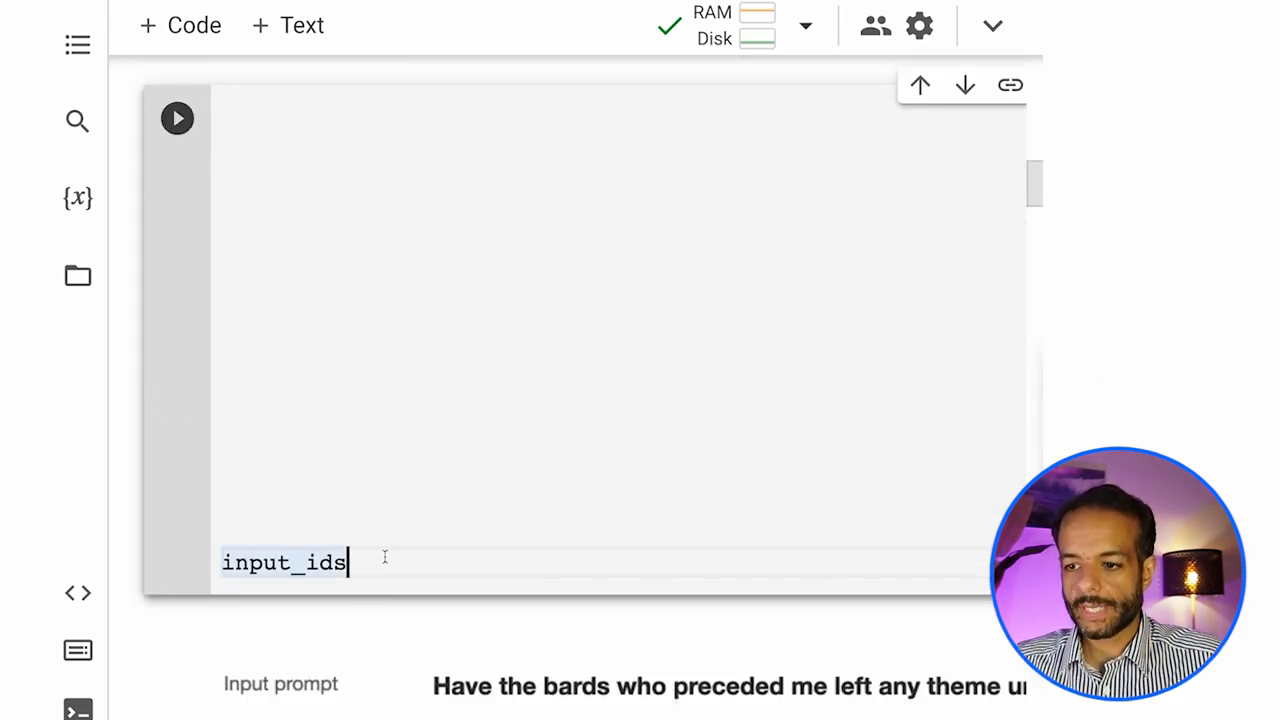
click(177, 118)
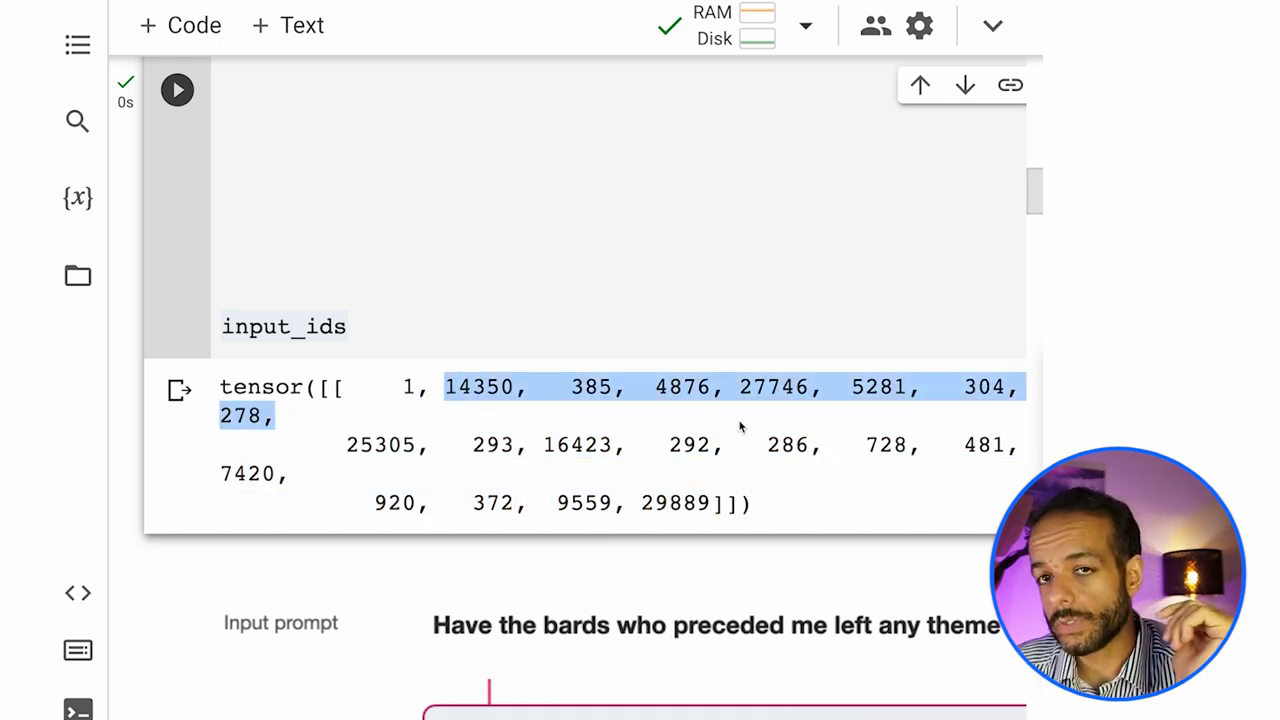
click(470, 400)
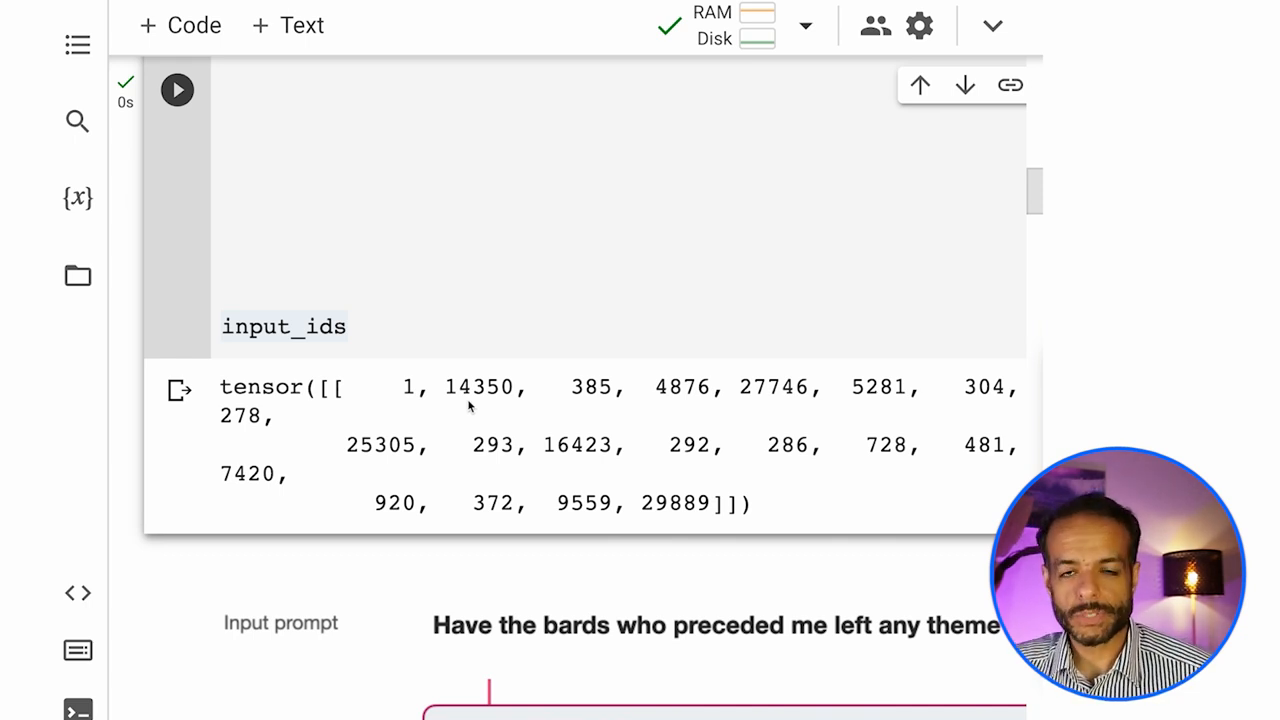
Scroll down to the input prompt, Tokenizer and Language Model diagram.
scroll(down, 3)
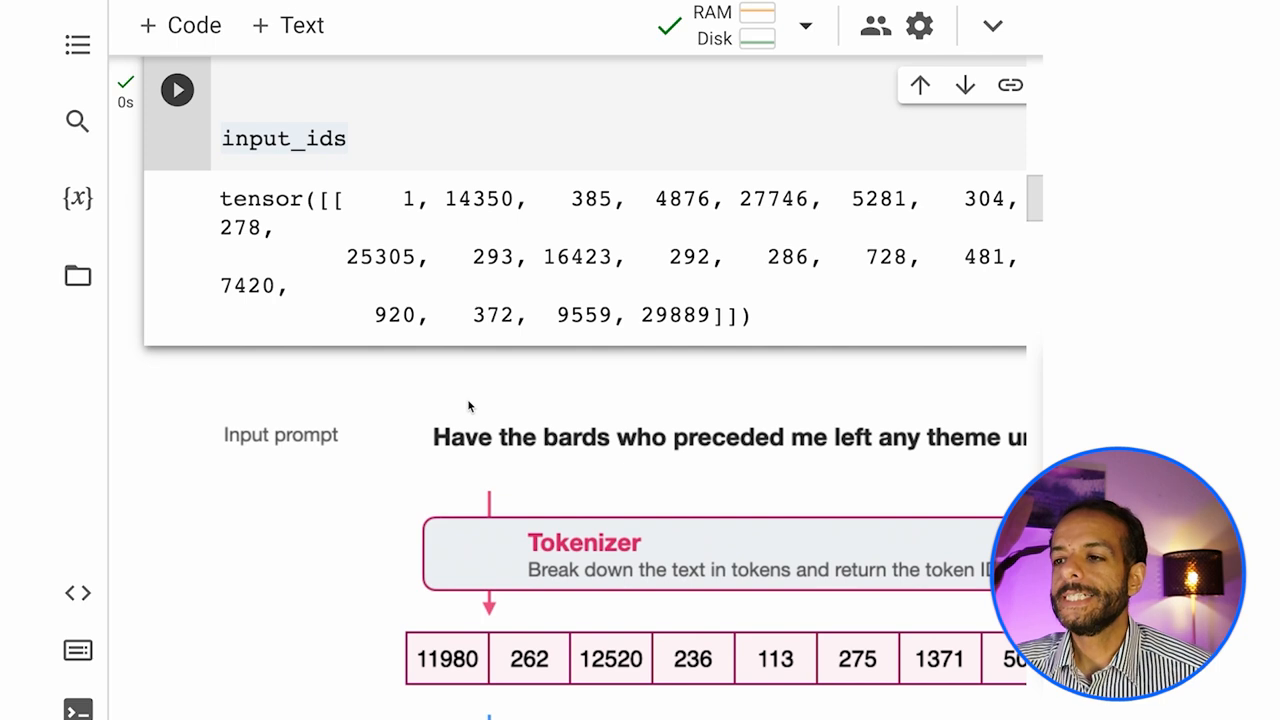
scroll(down, 3)
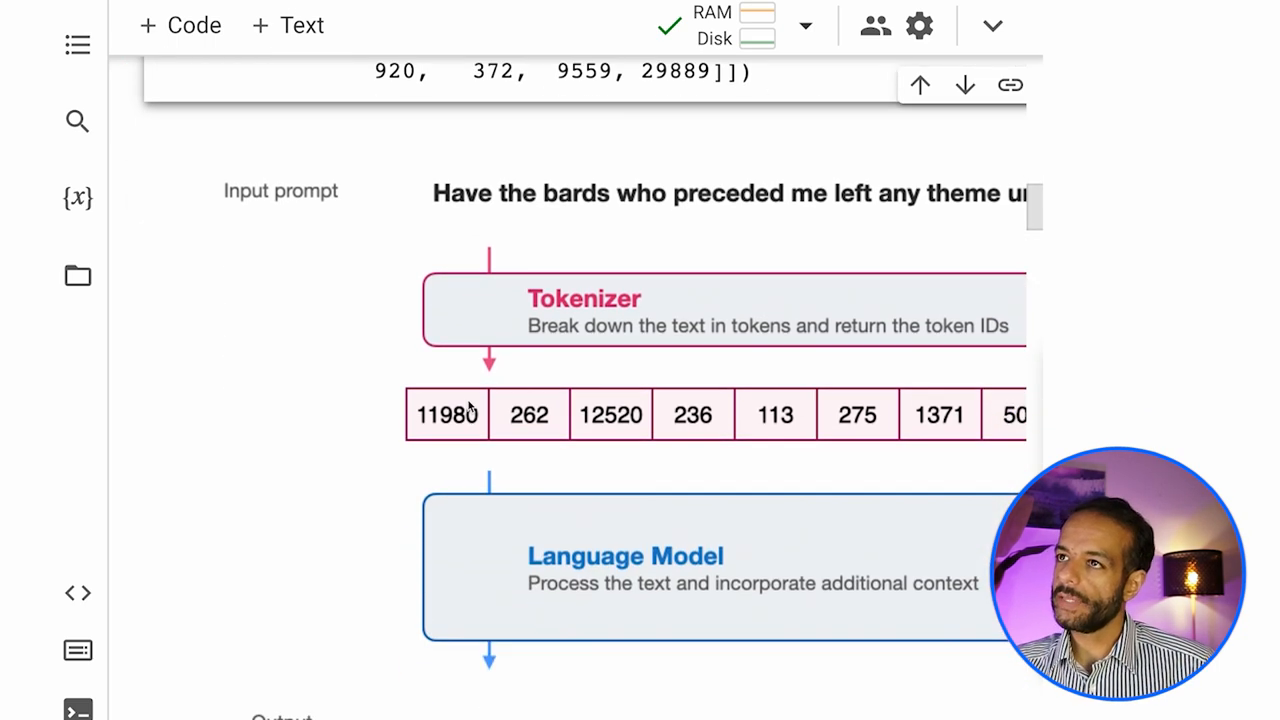
mouse_move(537, 230)
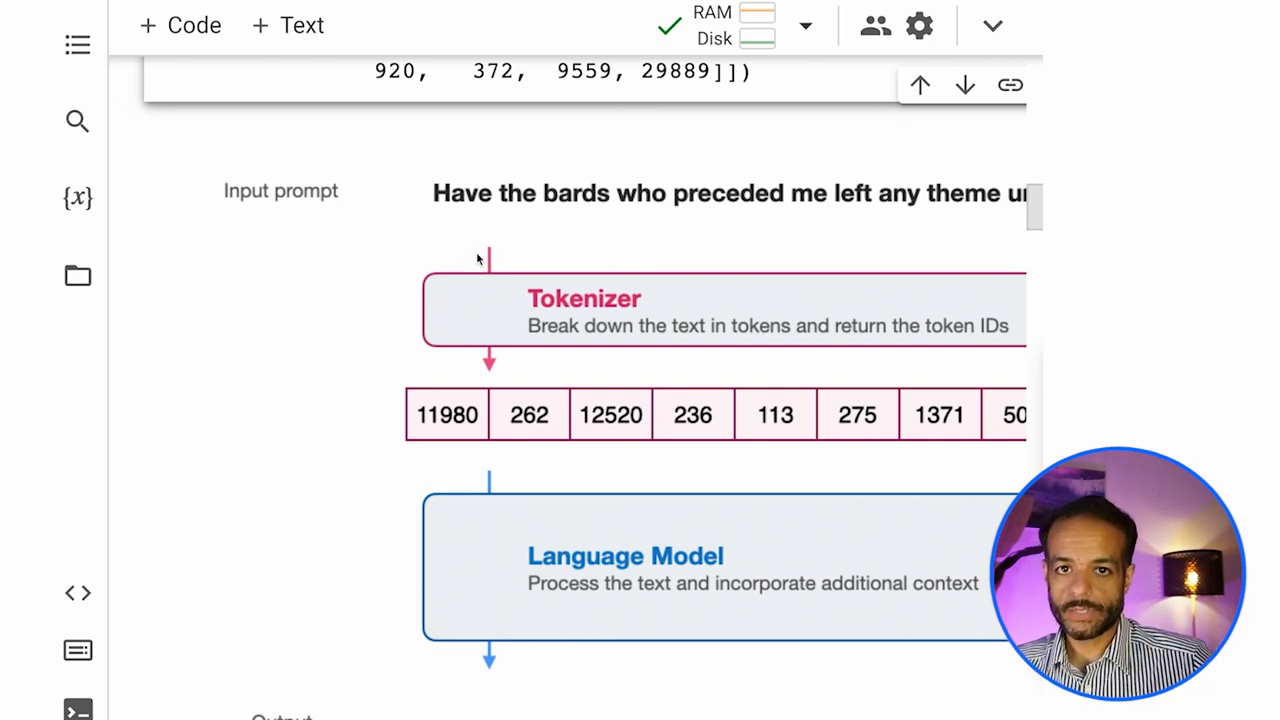
mouse_move(690, 423)
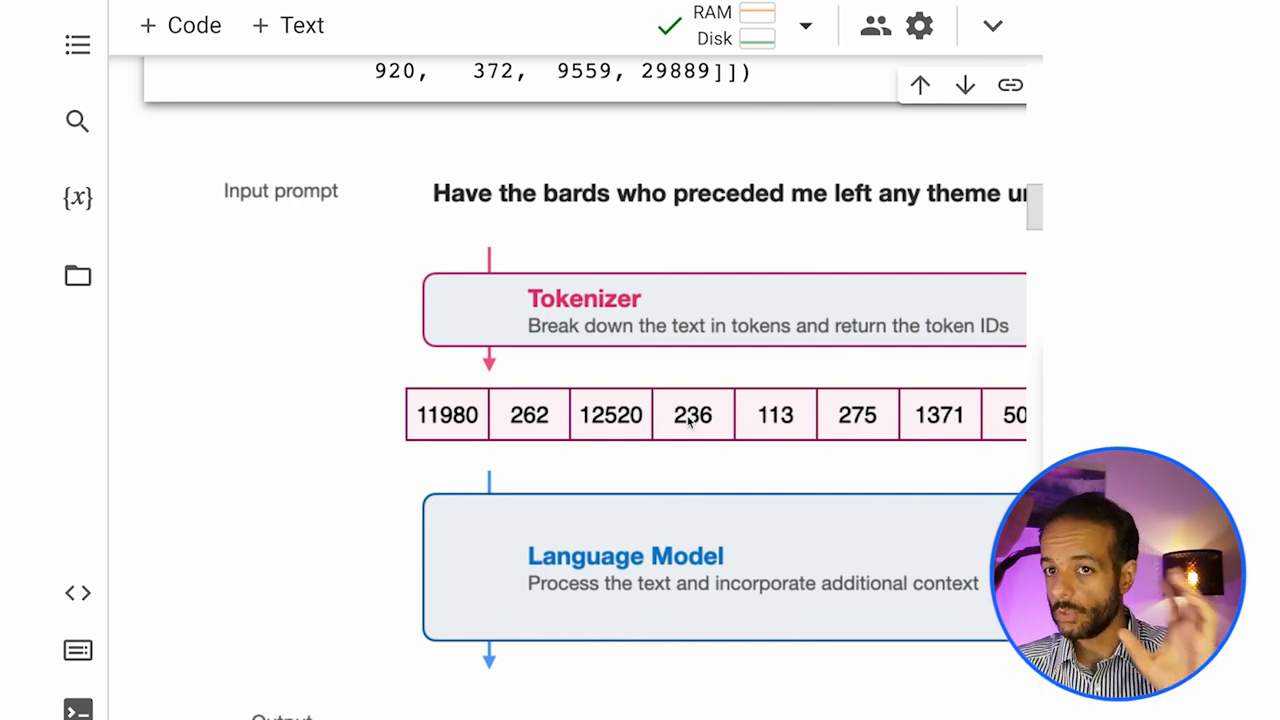
mouse_move(628, 511)
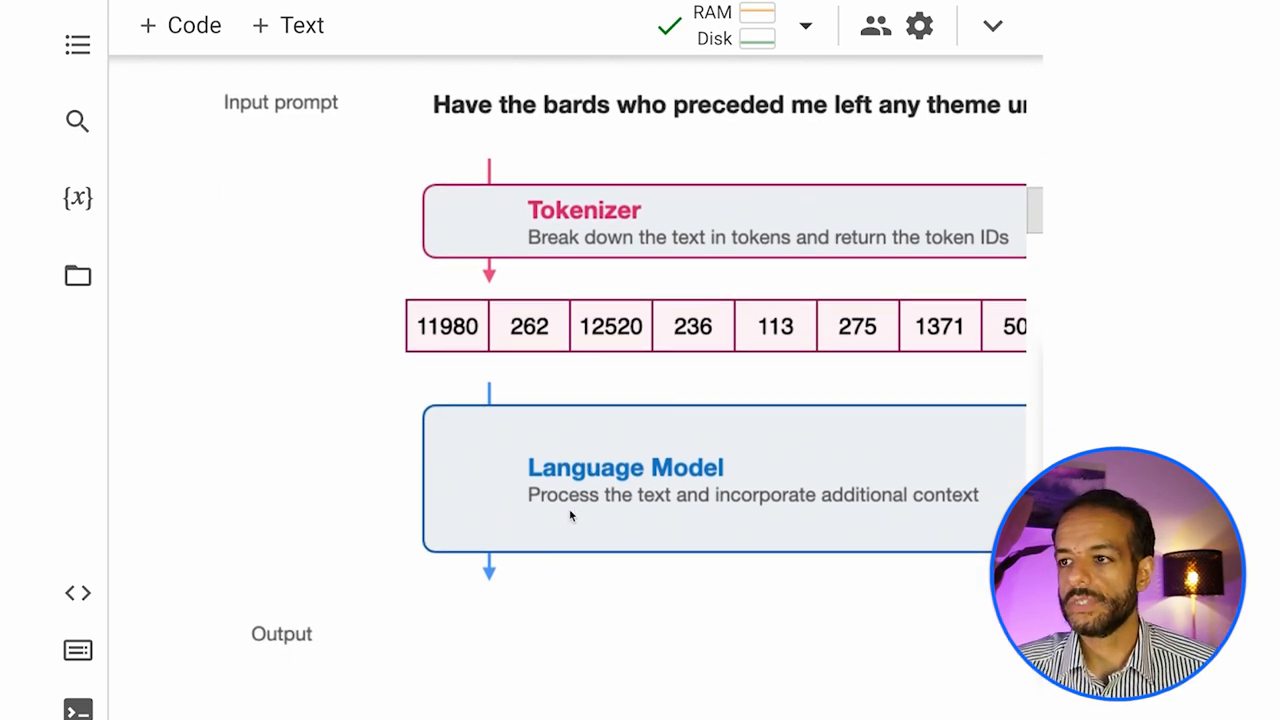
scroll(down, 3)
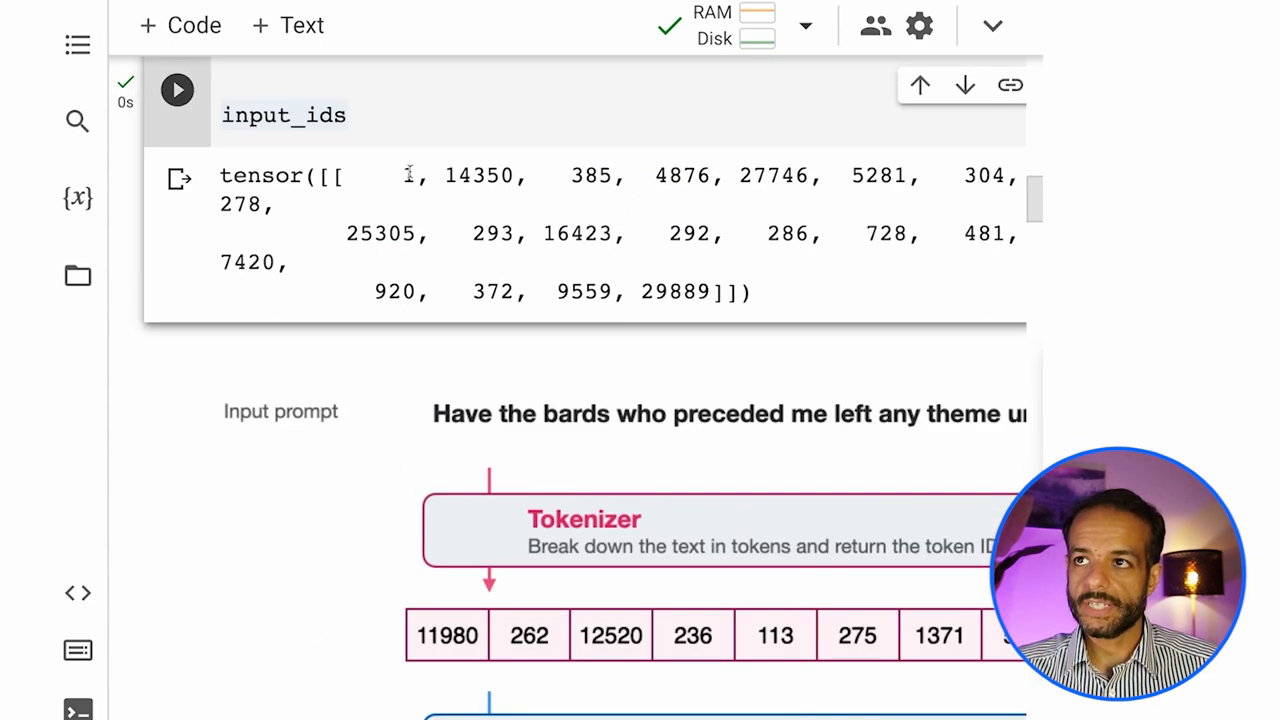
Highlight token ID 14350 in the input_ids tensor output.
double_click(455, 175)
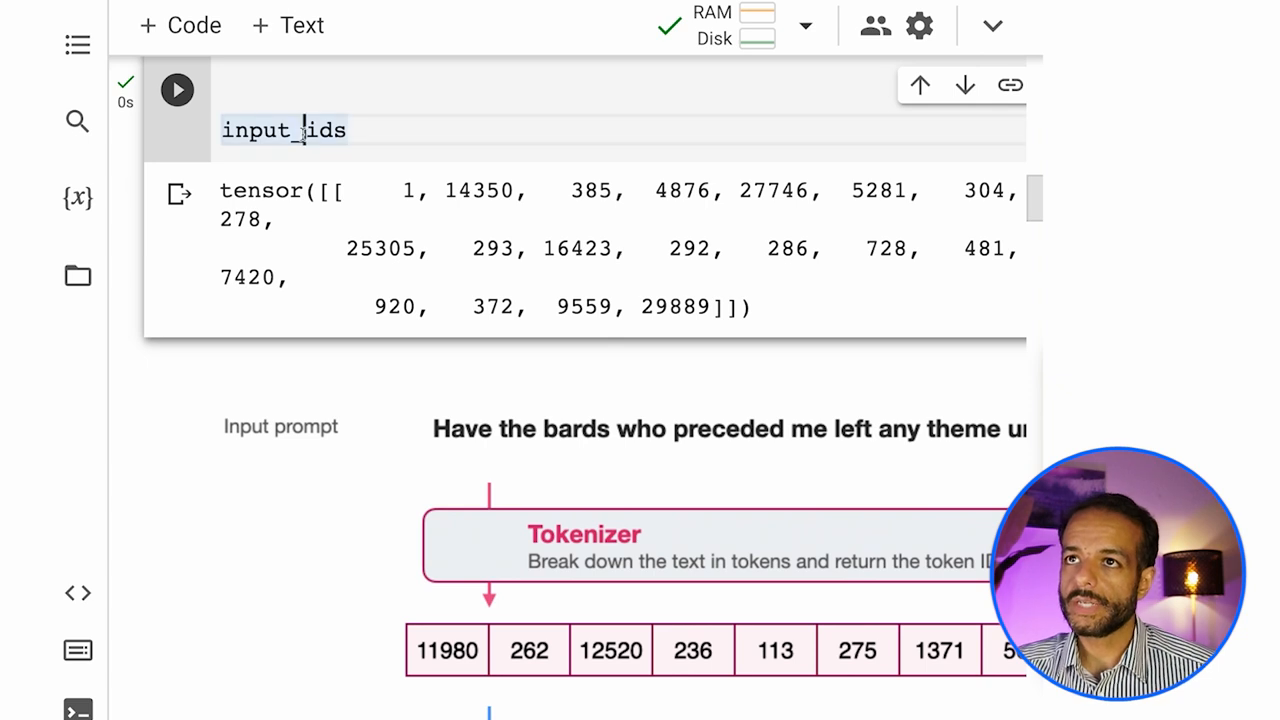
scroll(down, 3)
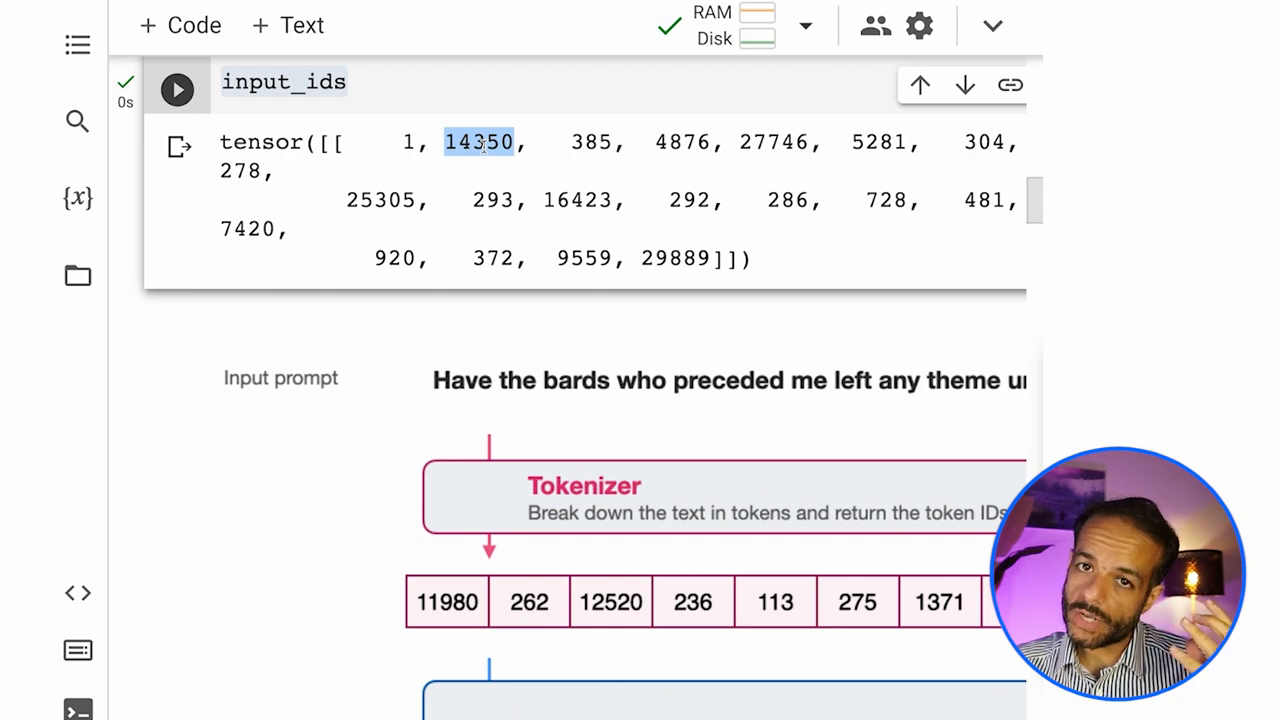
mouse_move(445, 248)
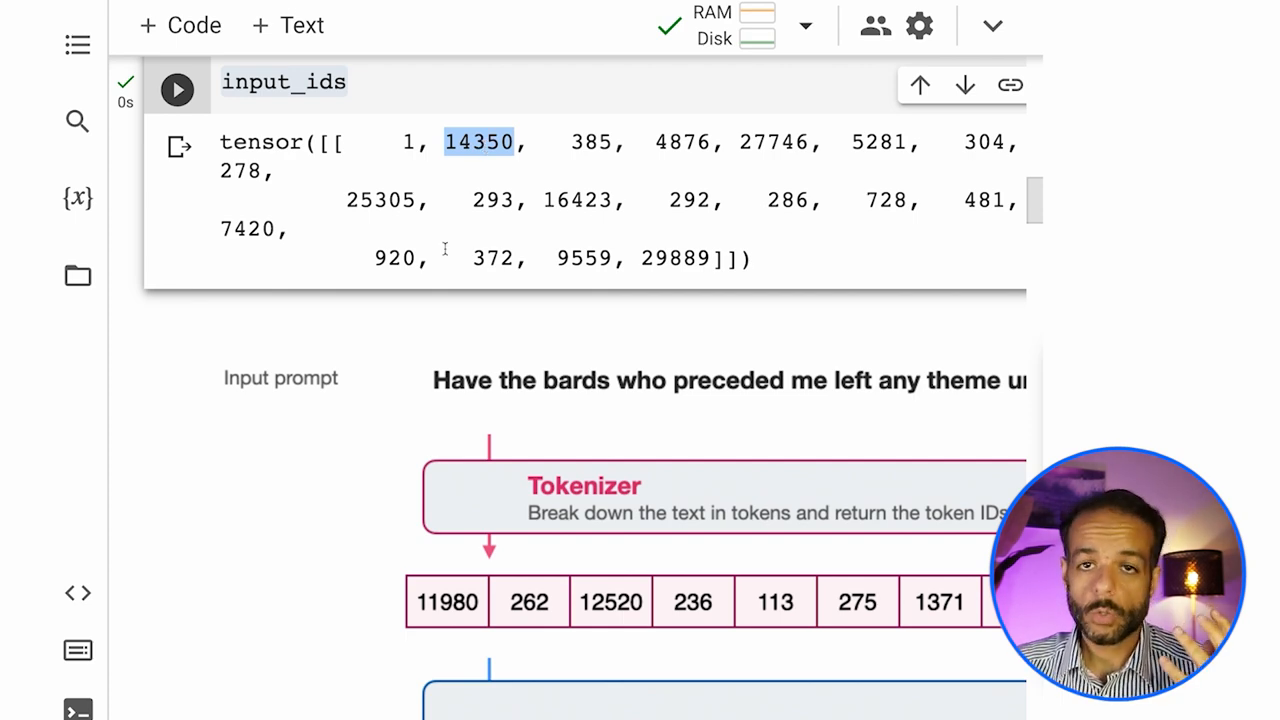
Run the token-decoding loop cell and highlight the decoded word 'Write'.
scroll(down, 3)
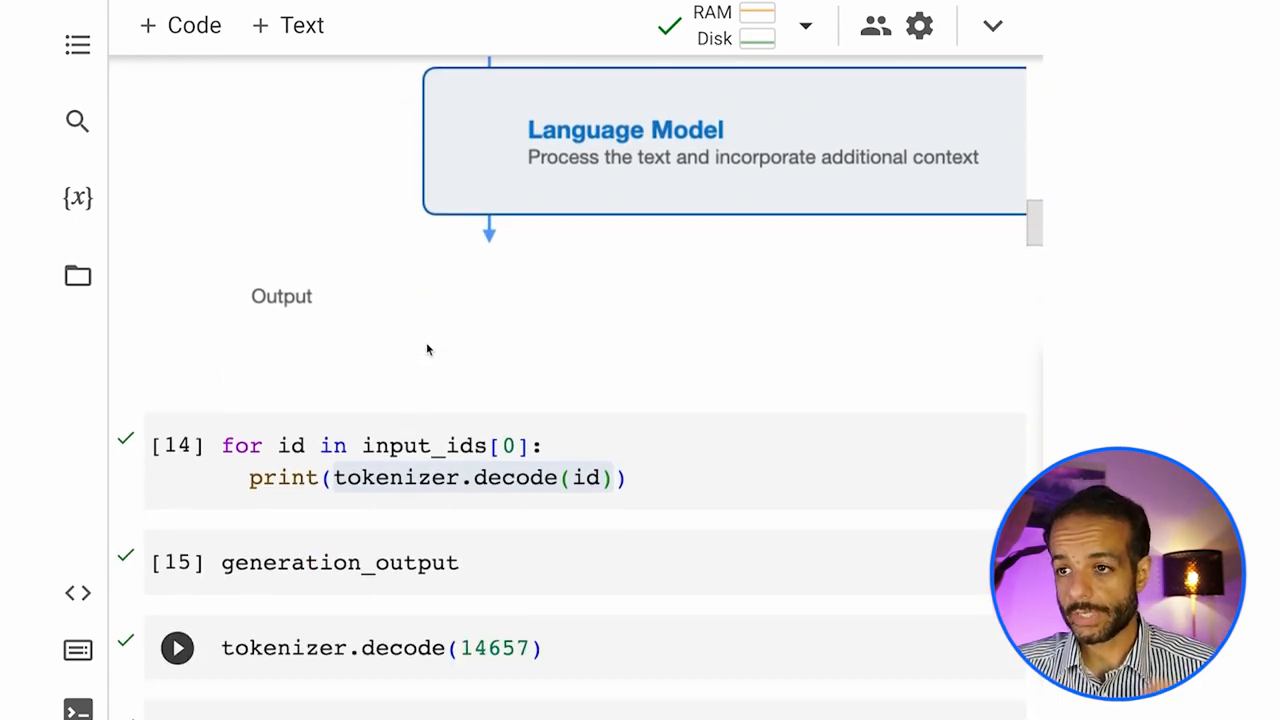
click(423, 445)
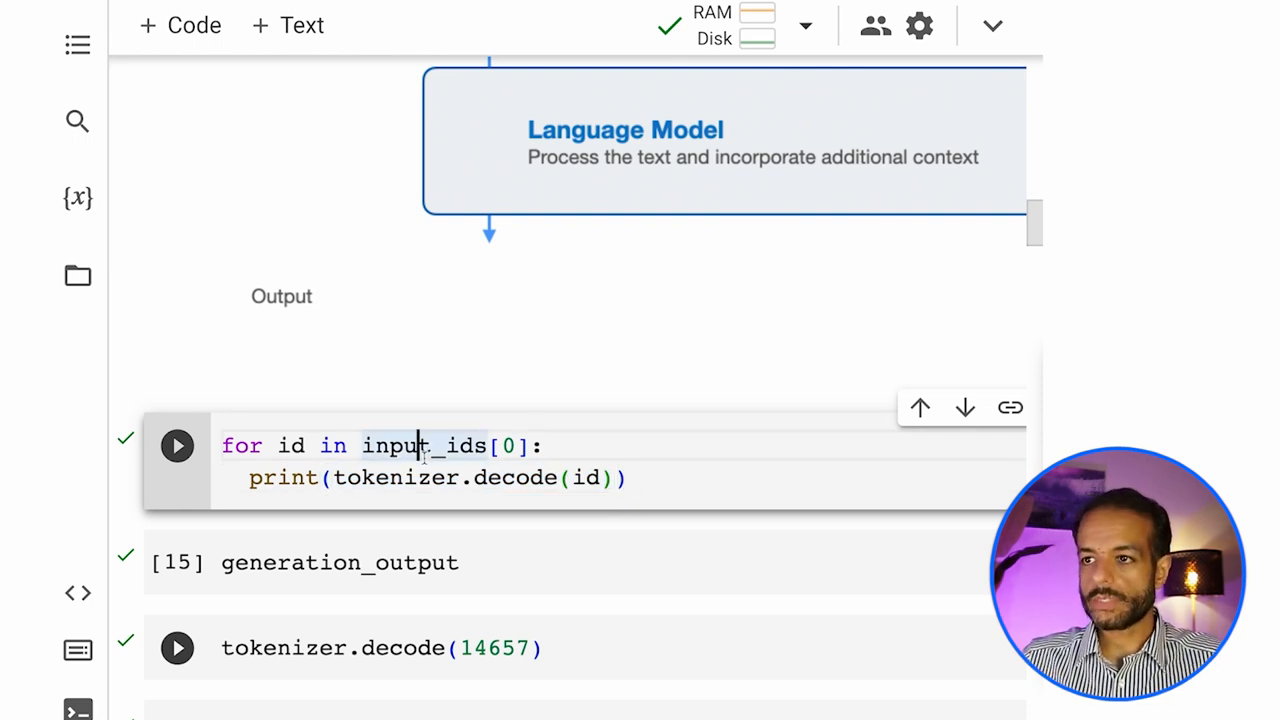
click(177, 445)
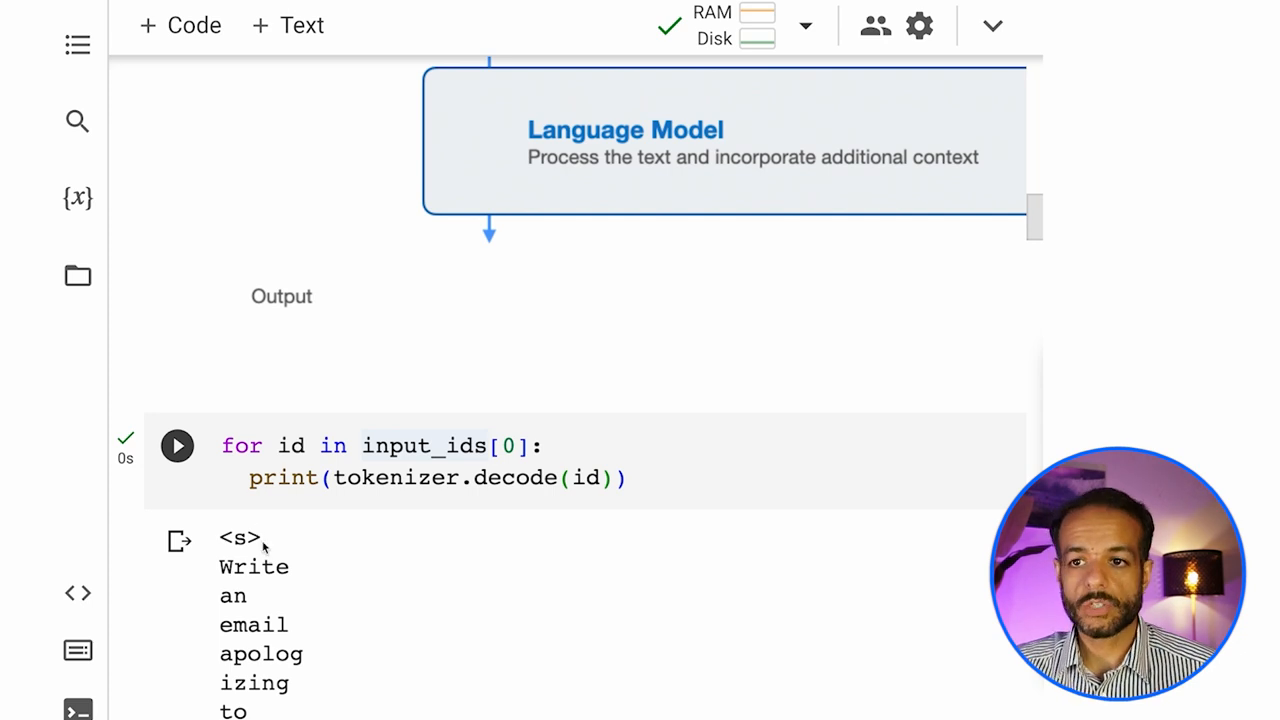
double_click(239, 538)
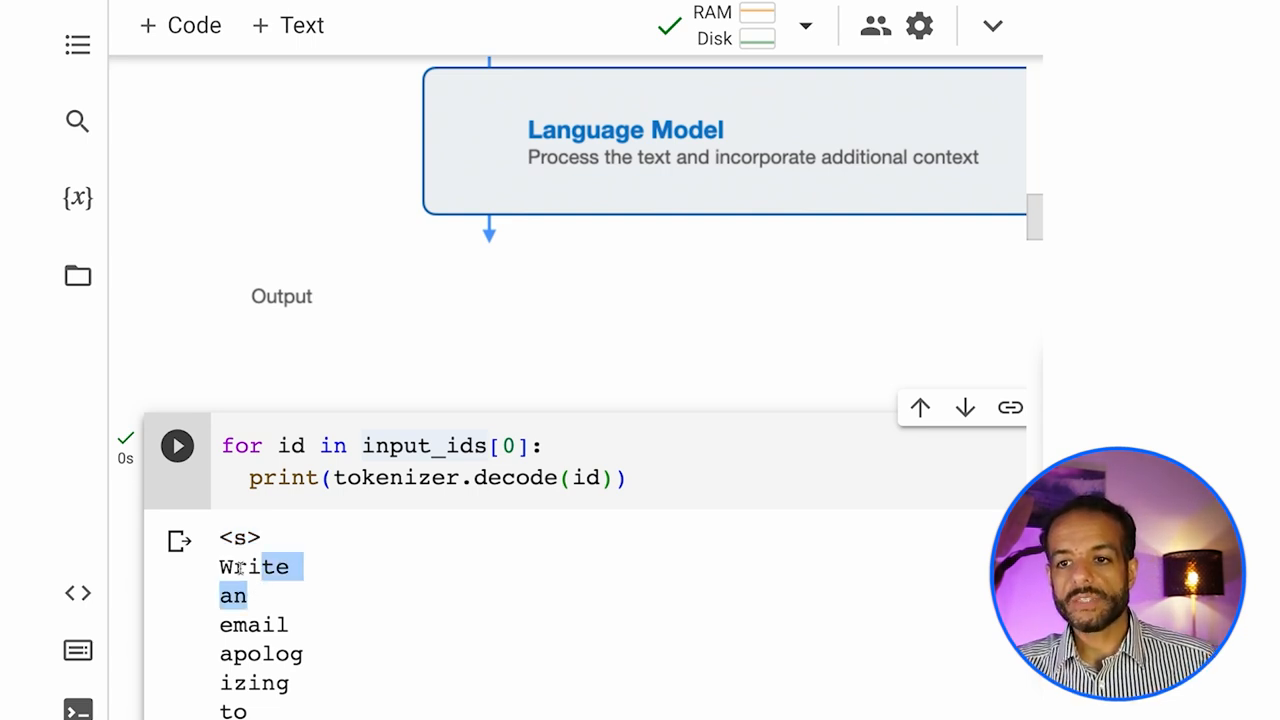
Scroll through the decoded tokens, highlighting the 'ing' sub-word token.
scroll(down, 3)
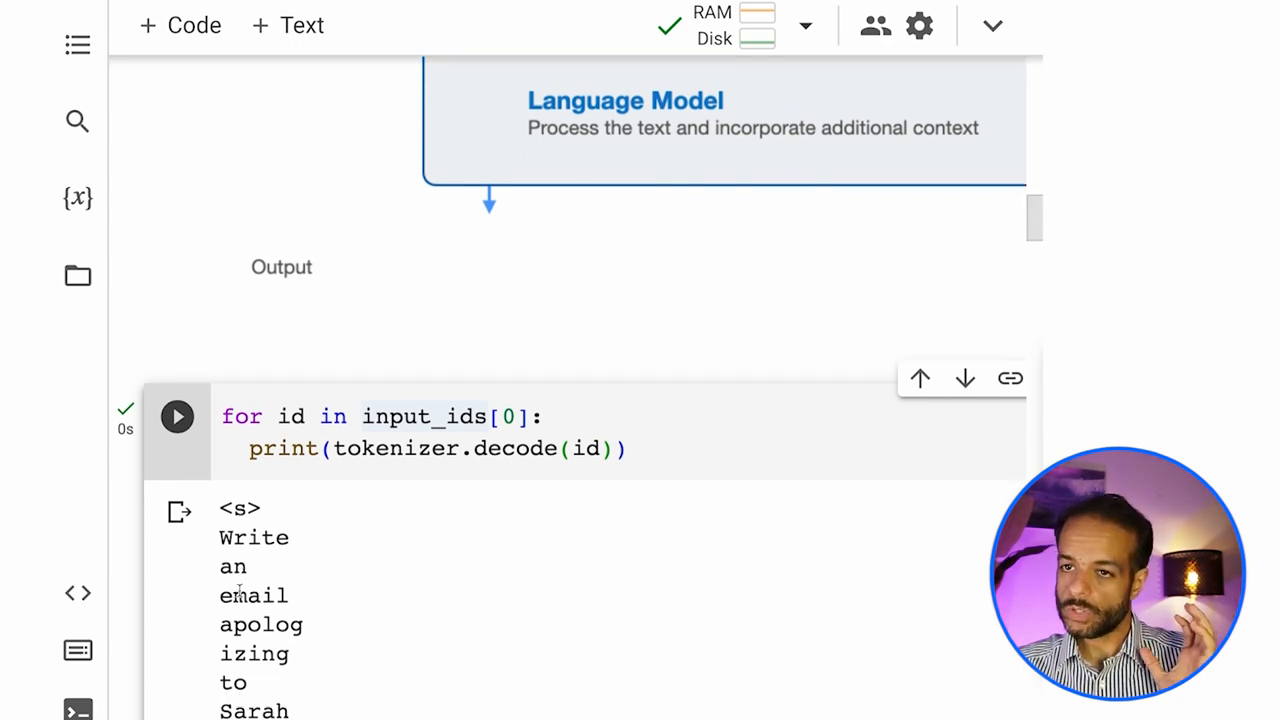
scroll(down, 3)
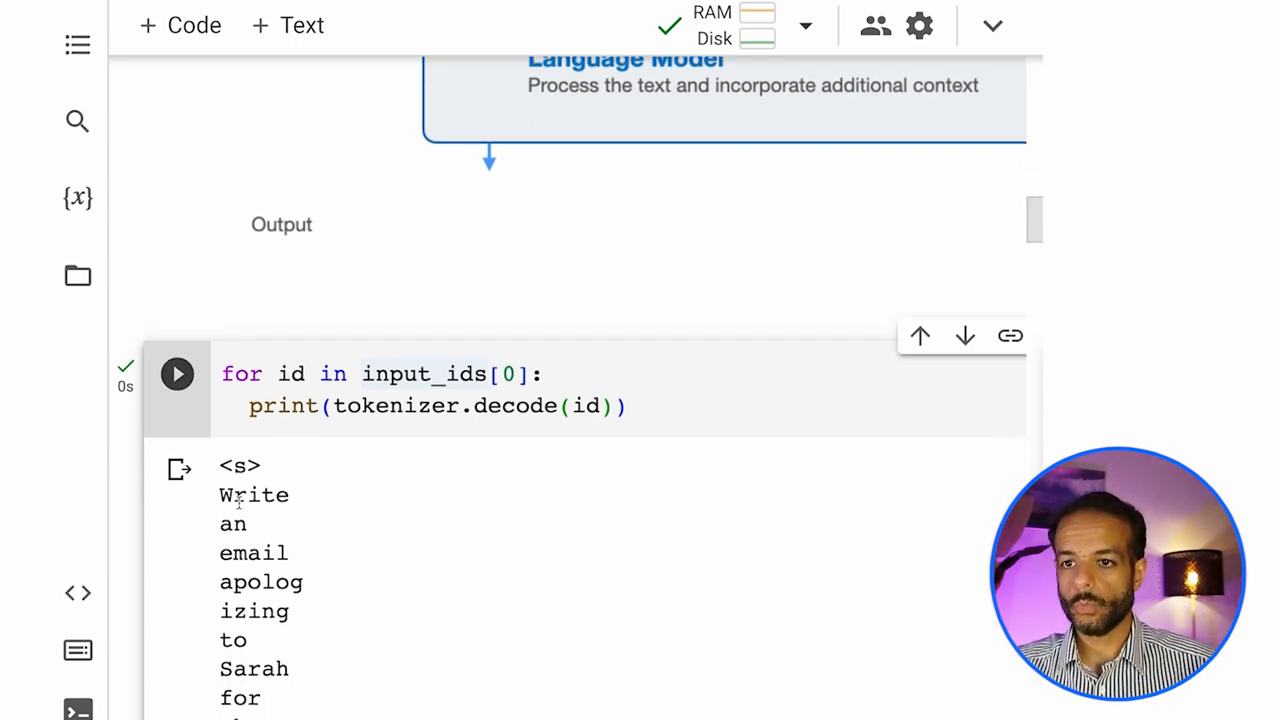
scroll(down, 3)
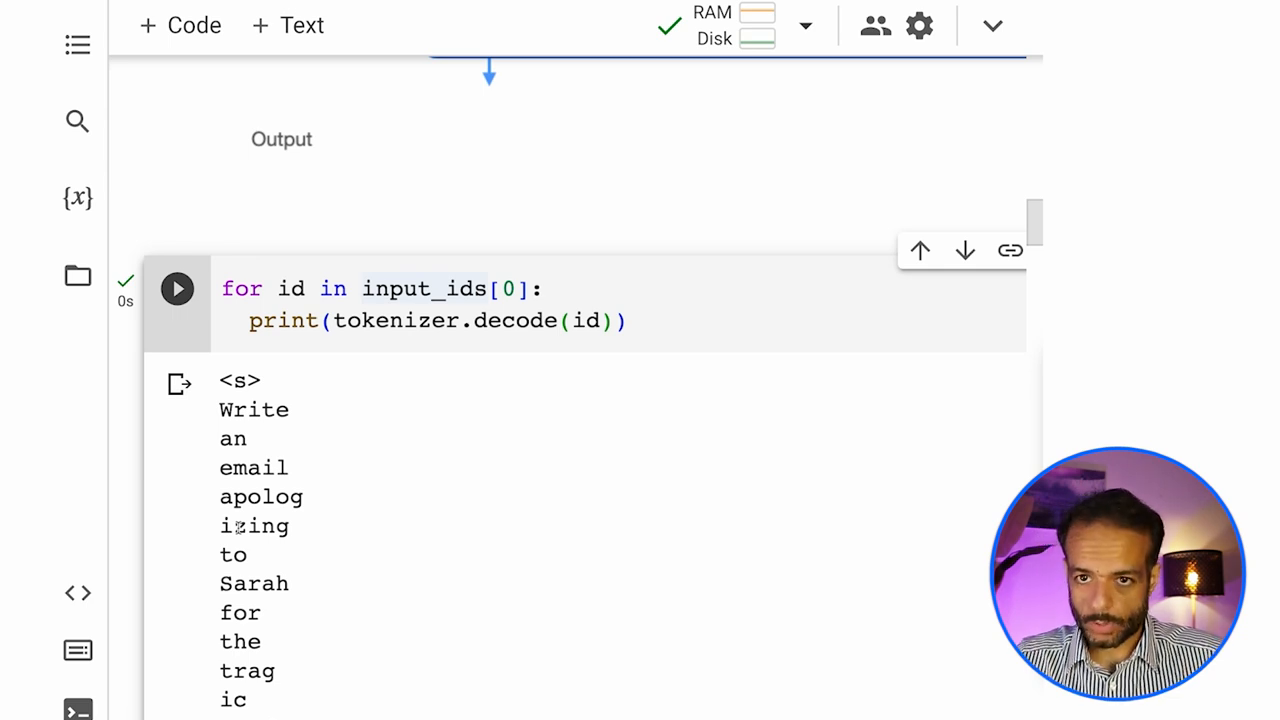
scroll(down, 3)
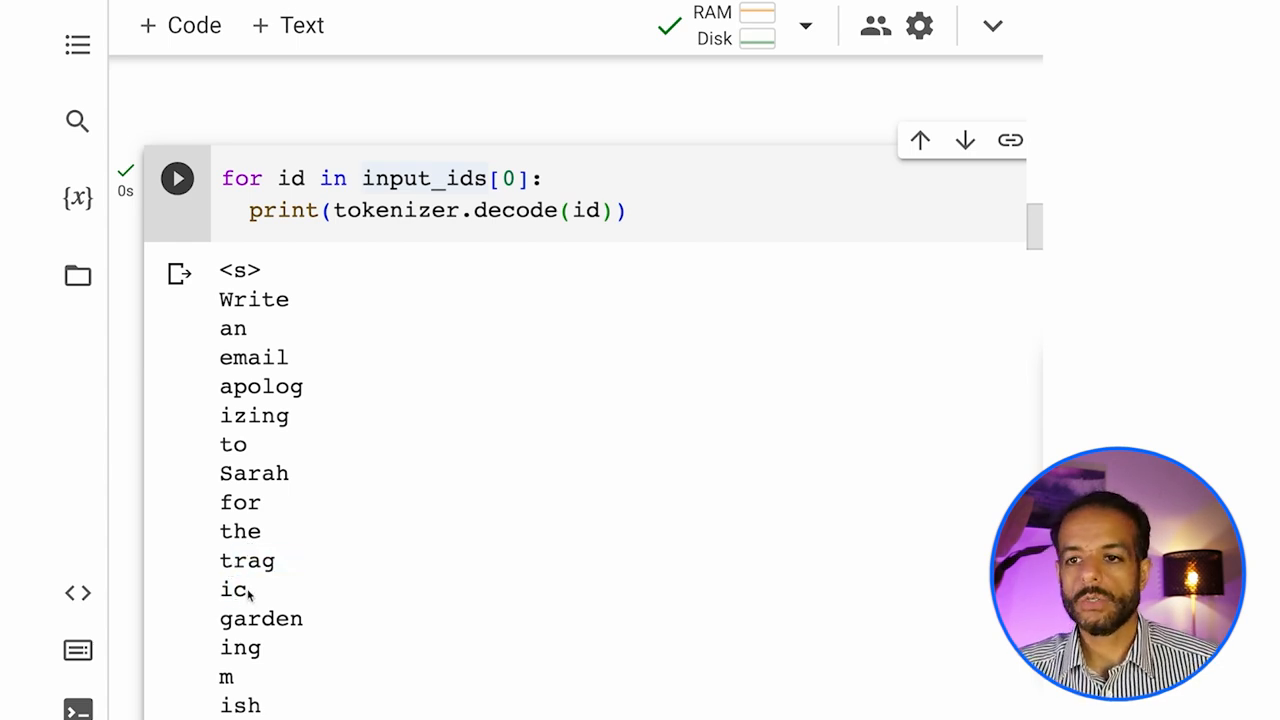
double_click(246, 560)
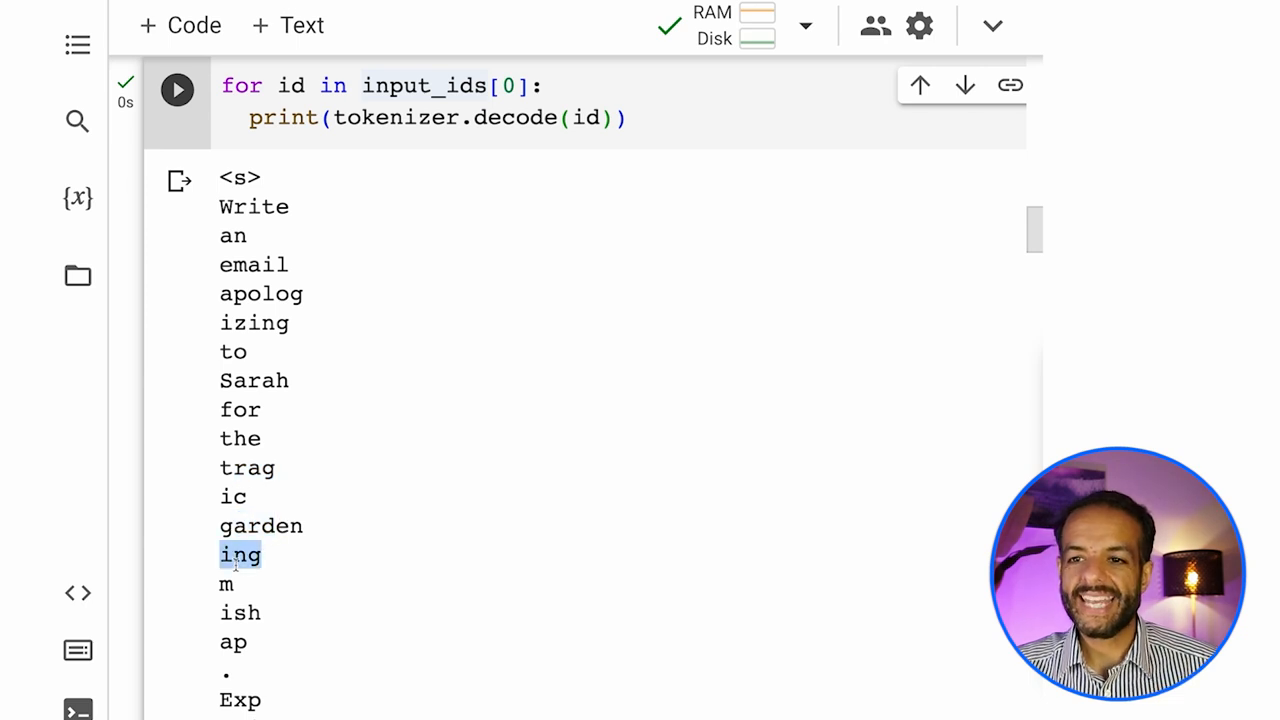
scroll(down, 3)
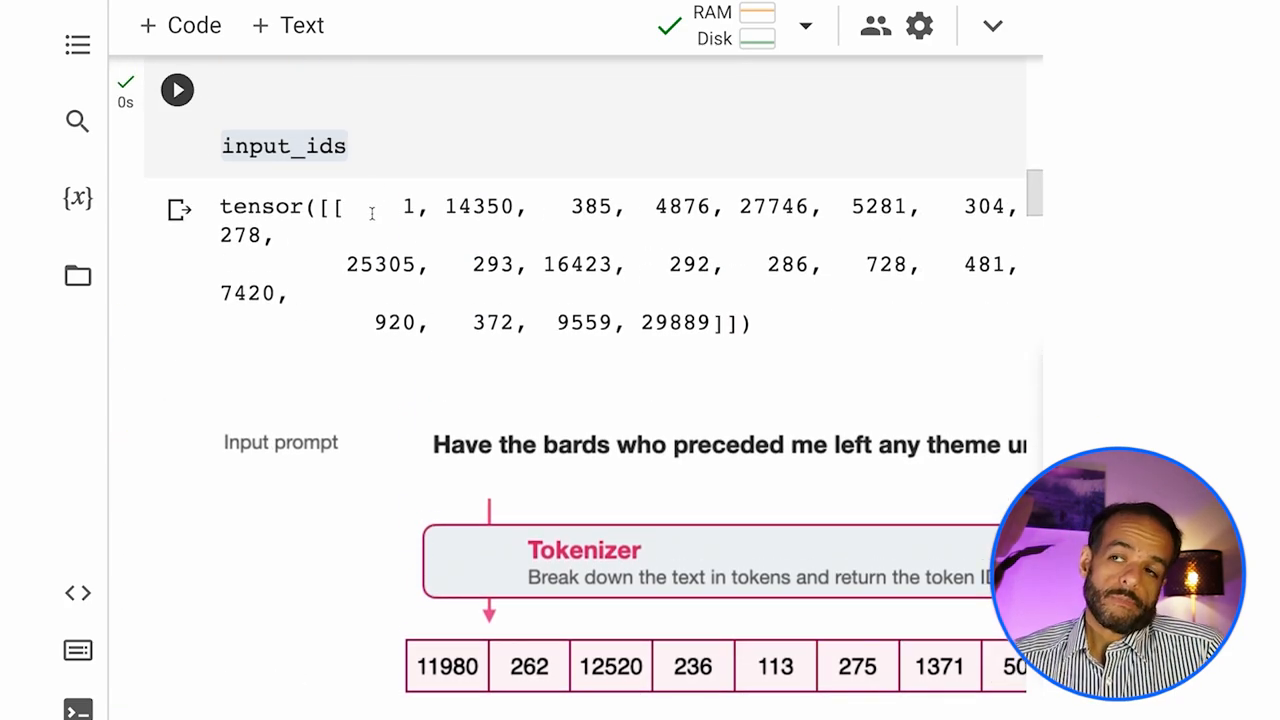
Point out generation_output and decode its new token ID 14657, returning 'Express'.
drag(340, 206, 700, 322)
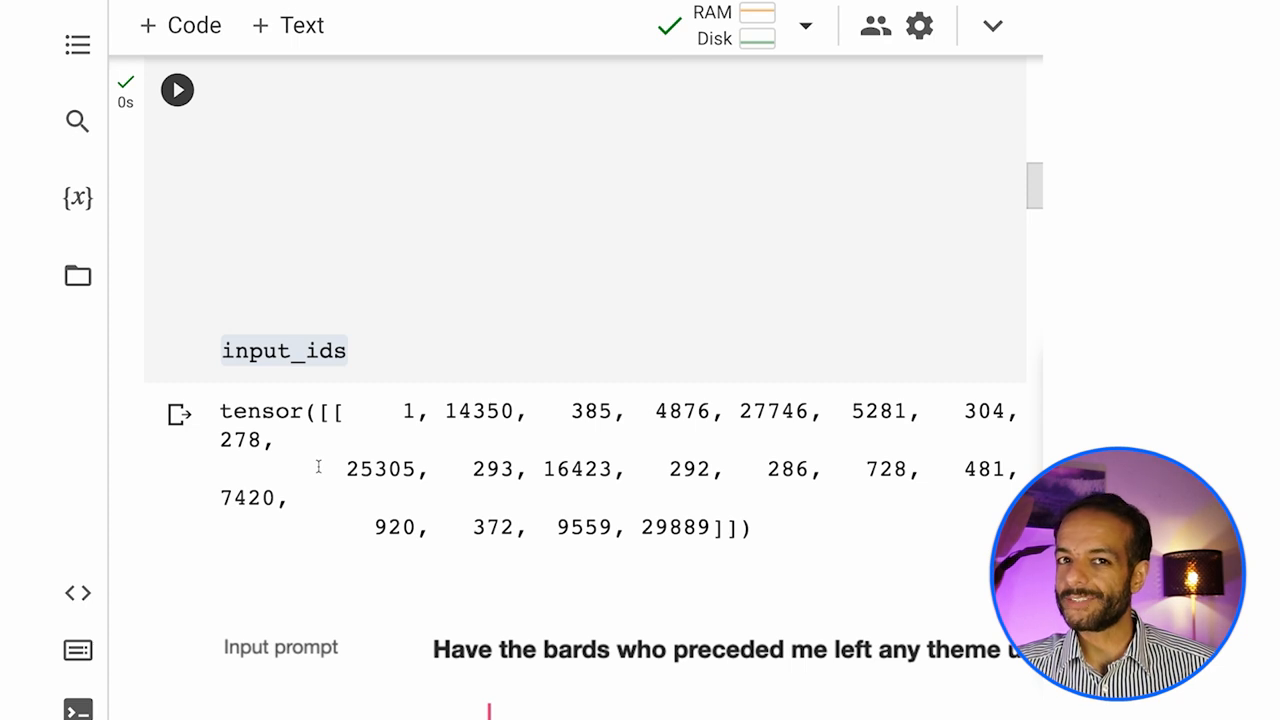
double_click(479, 411)
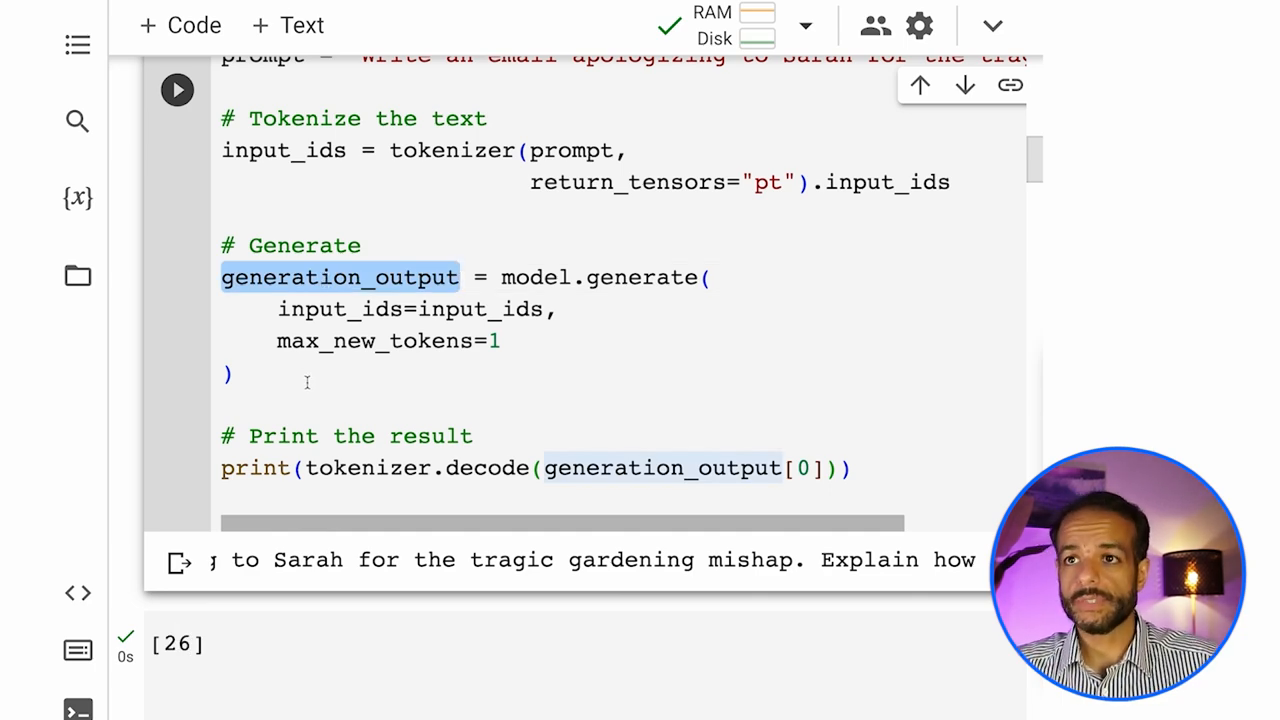
scroll(down, 3)
text(tokenizer.decode(14657))
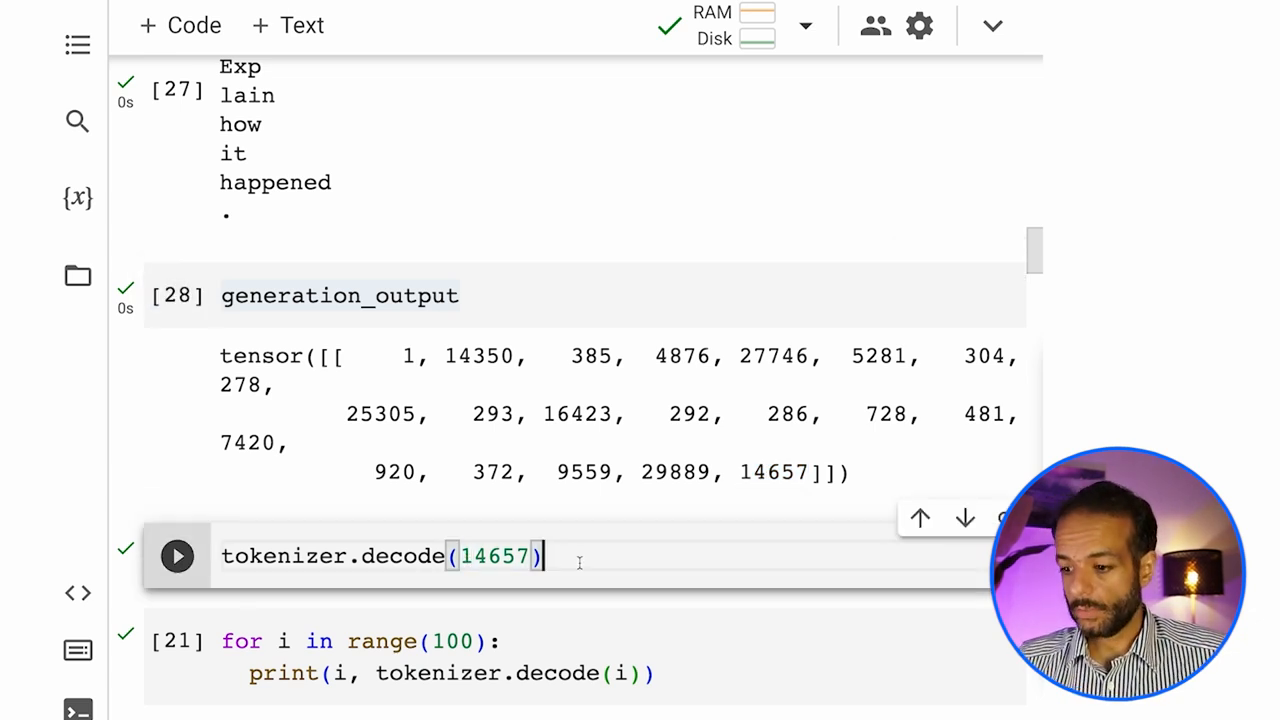
click(177, 555)
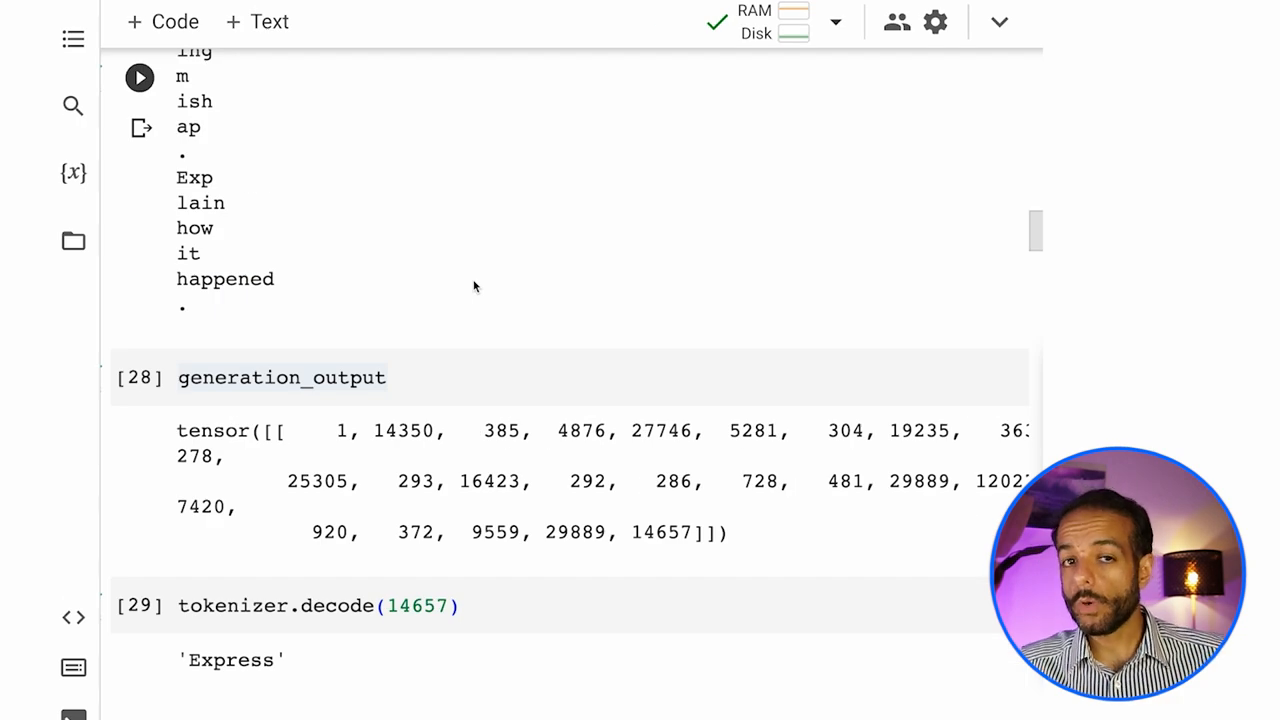
Scroll to the opening cells that install and load the OpenChat tokenizer and model.
scroll(down, 3)
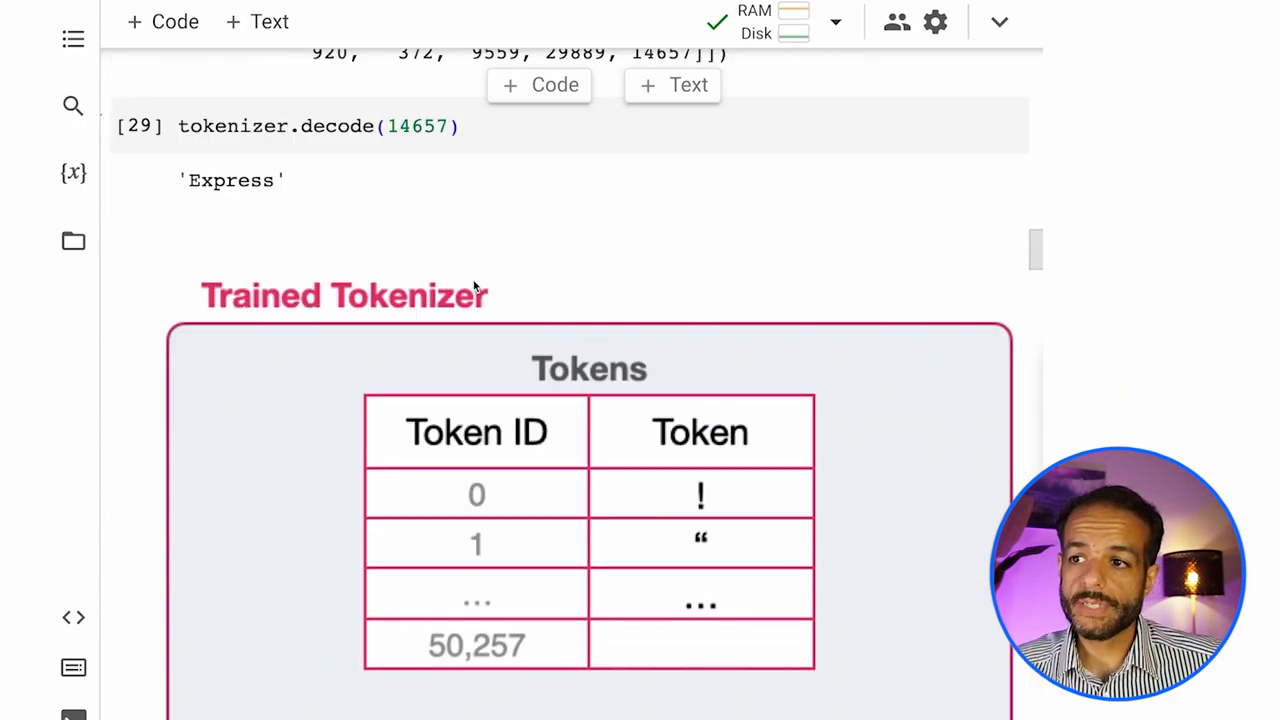
scroll(down, 3)
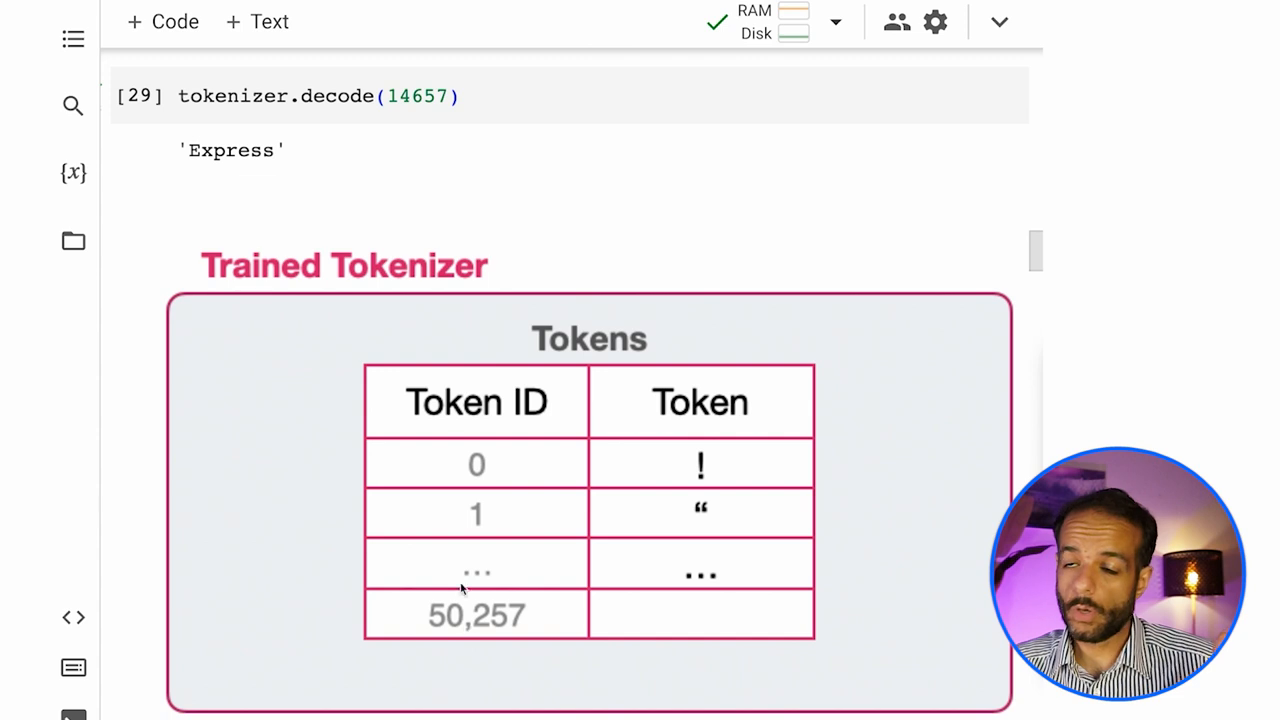
scroll(down, 3)
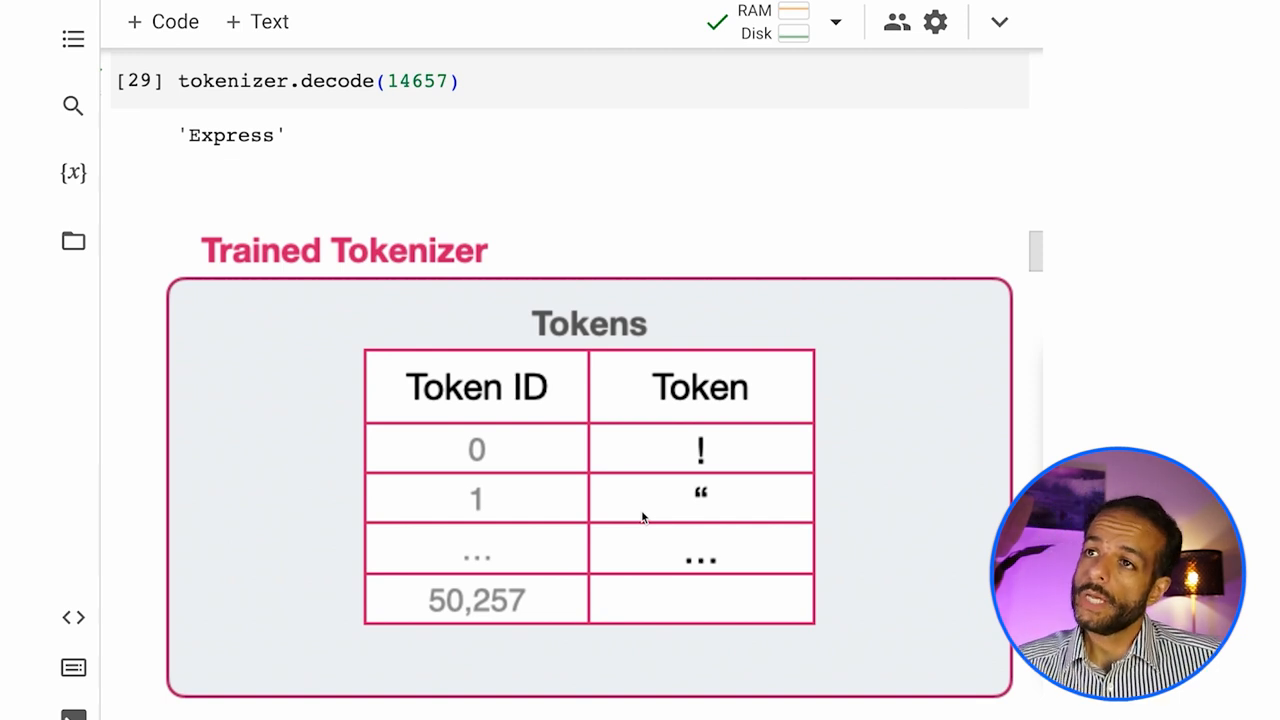
scroll(down, 3)
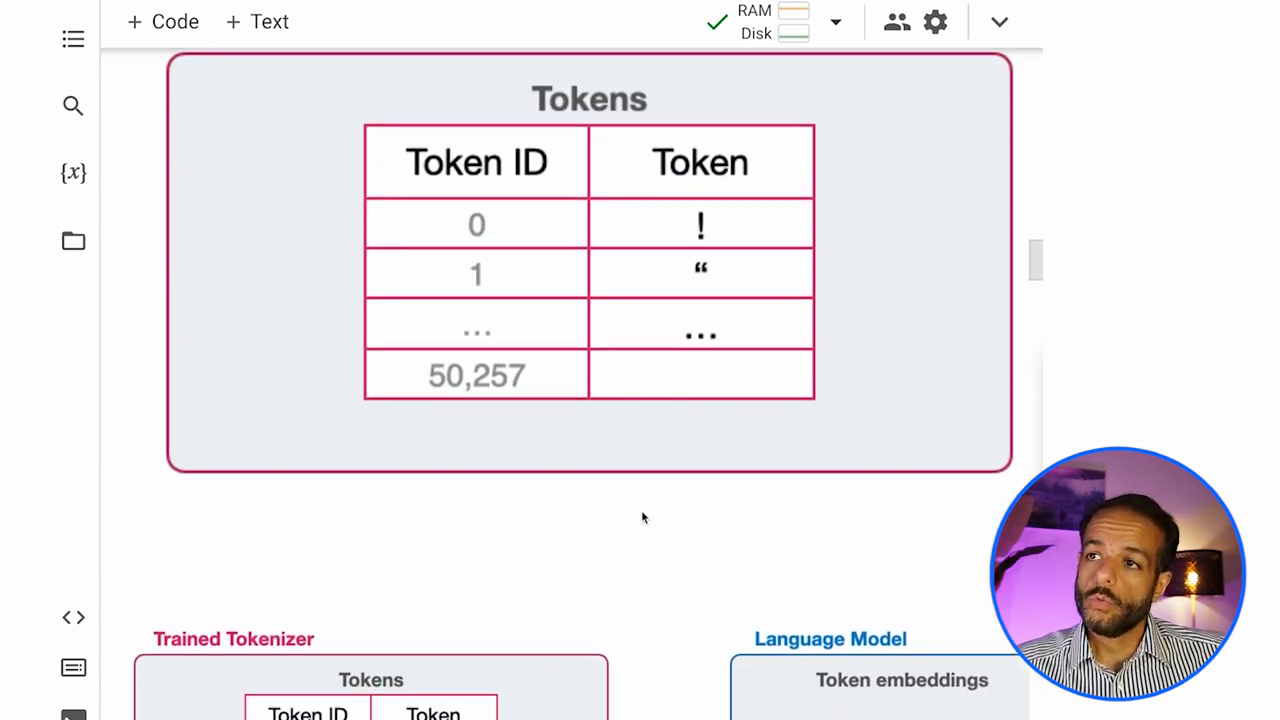
scroll(down, 3)
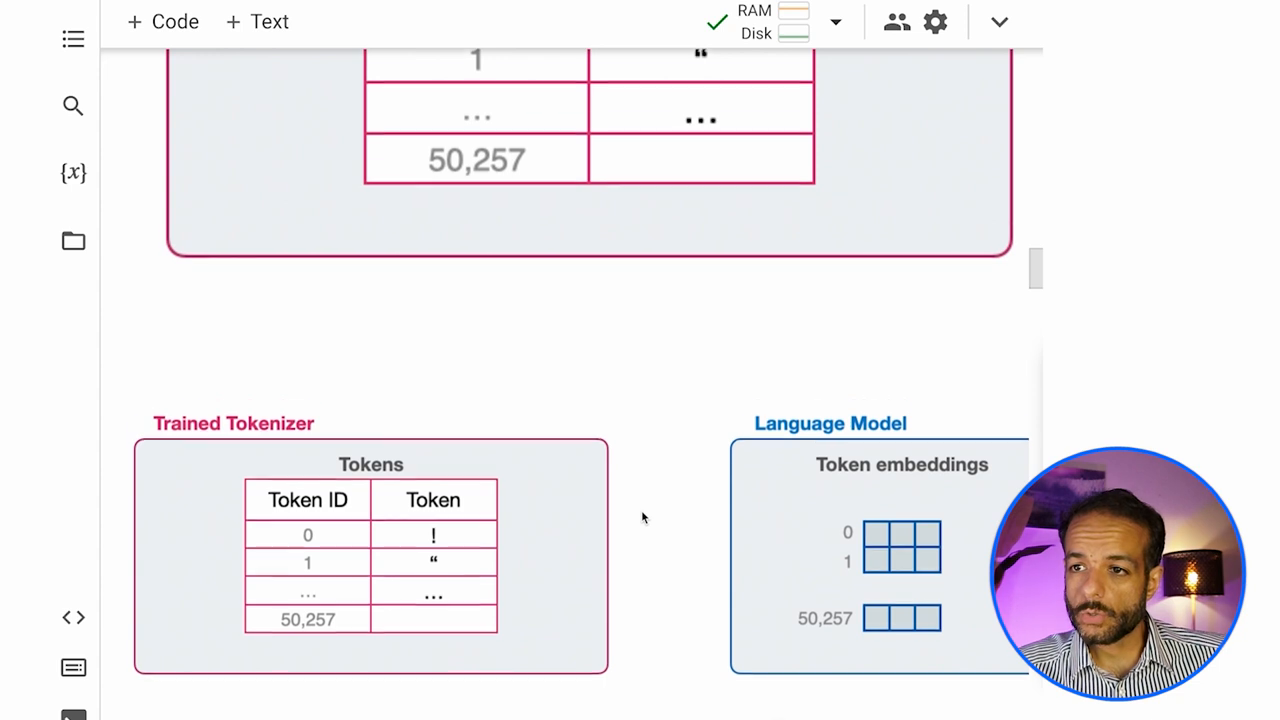
scroll(down, 3)
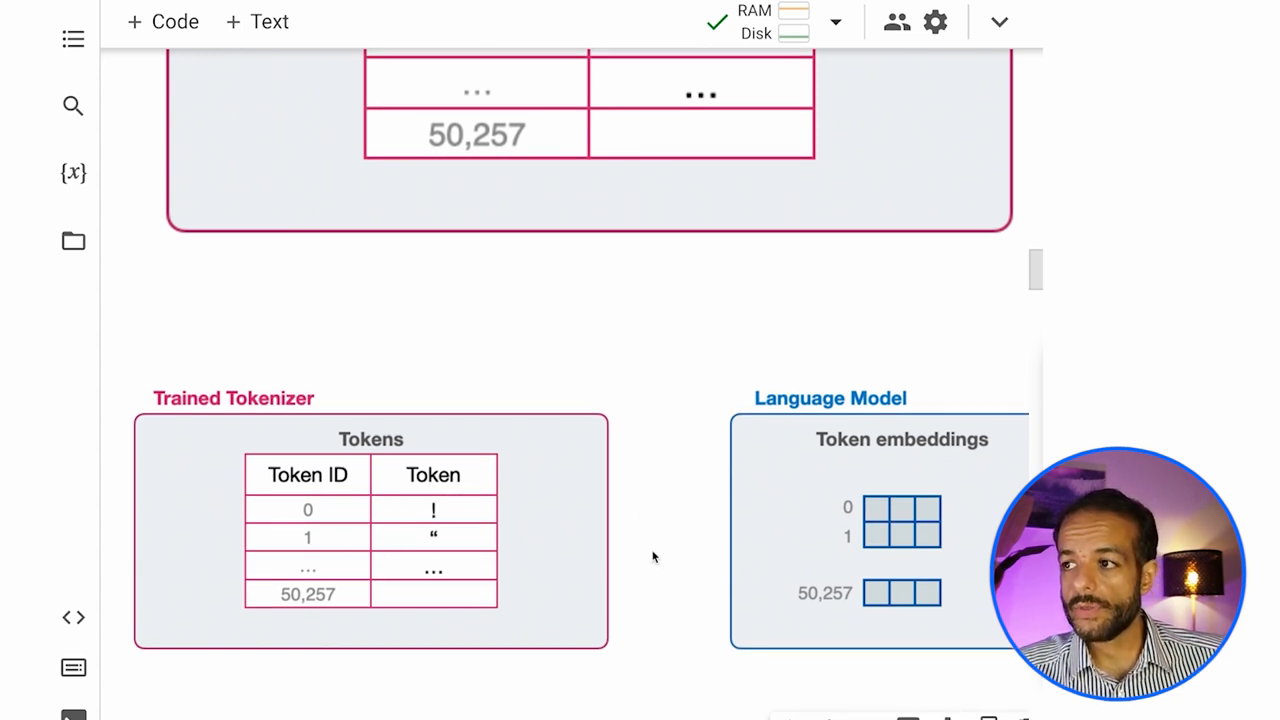
mouse_move(820, 552)
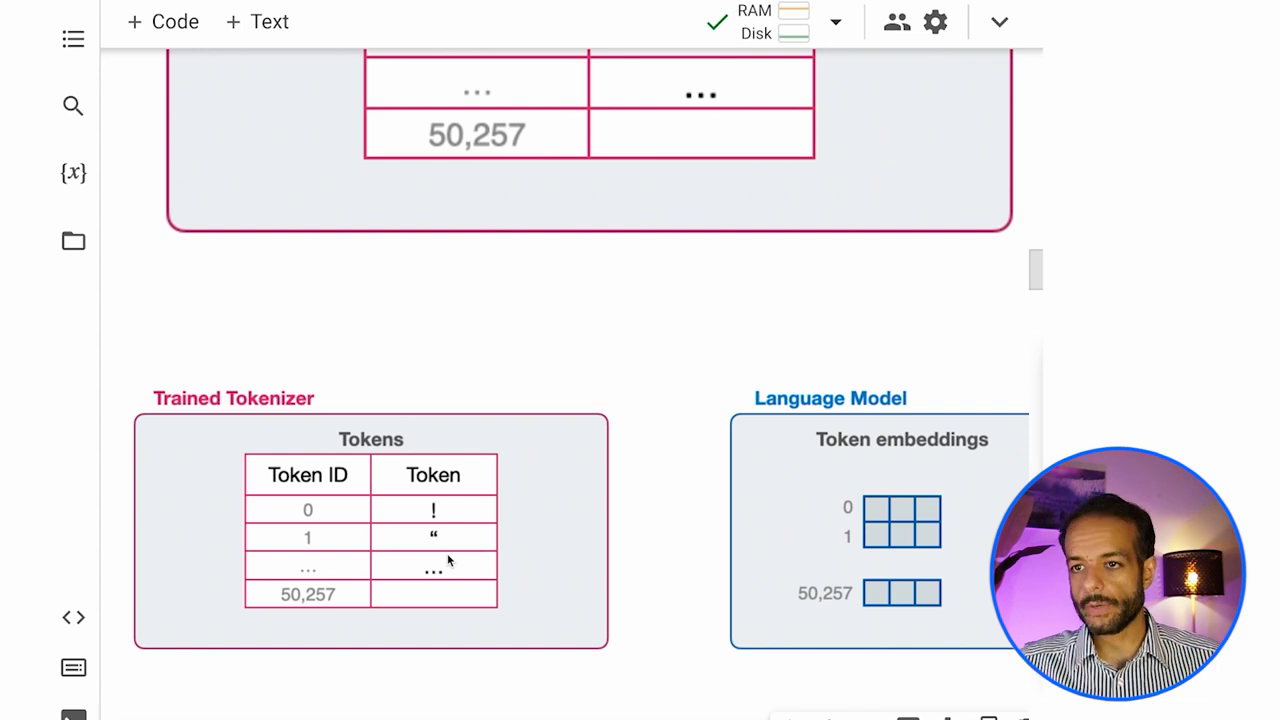
mouse_move(350, 543)
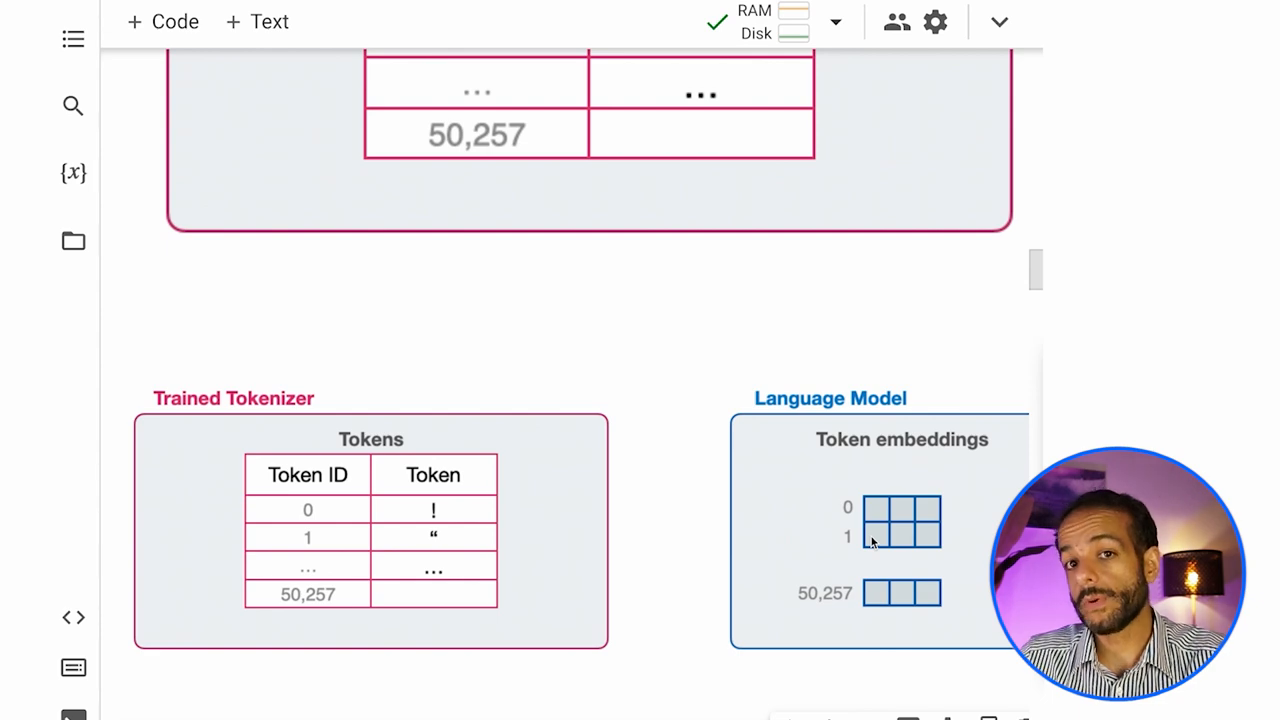
scroll(down, 3)
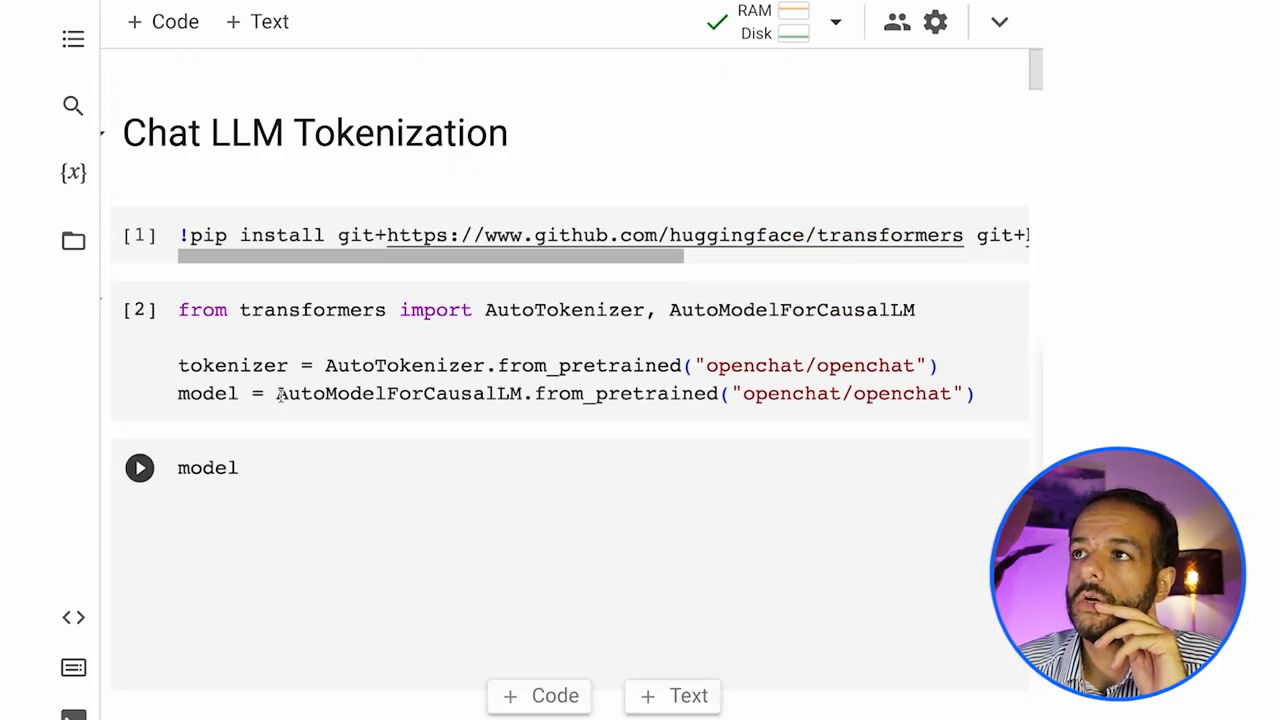
Scroll the LlamaForCausalLM printout and highlight vocabulary size 32001 in Embedding(32001, 5120).
scroll(down, 3)
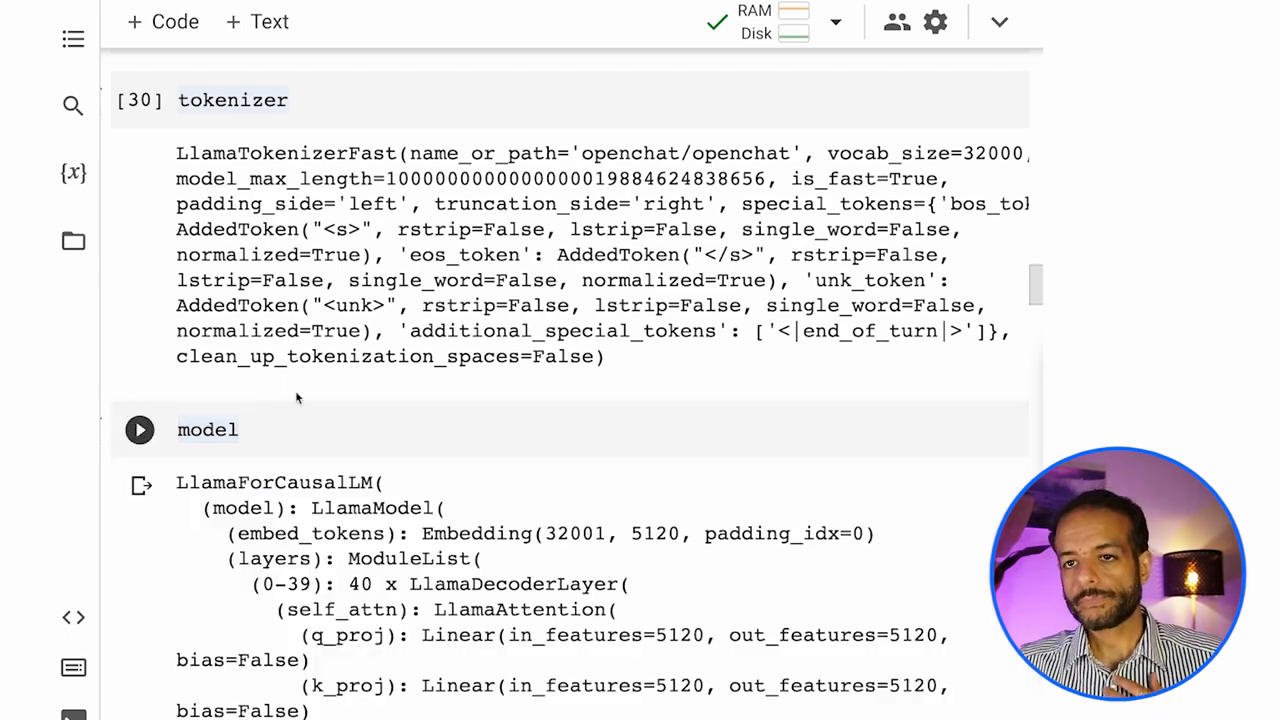
scroll(down, 3)
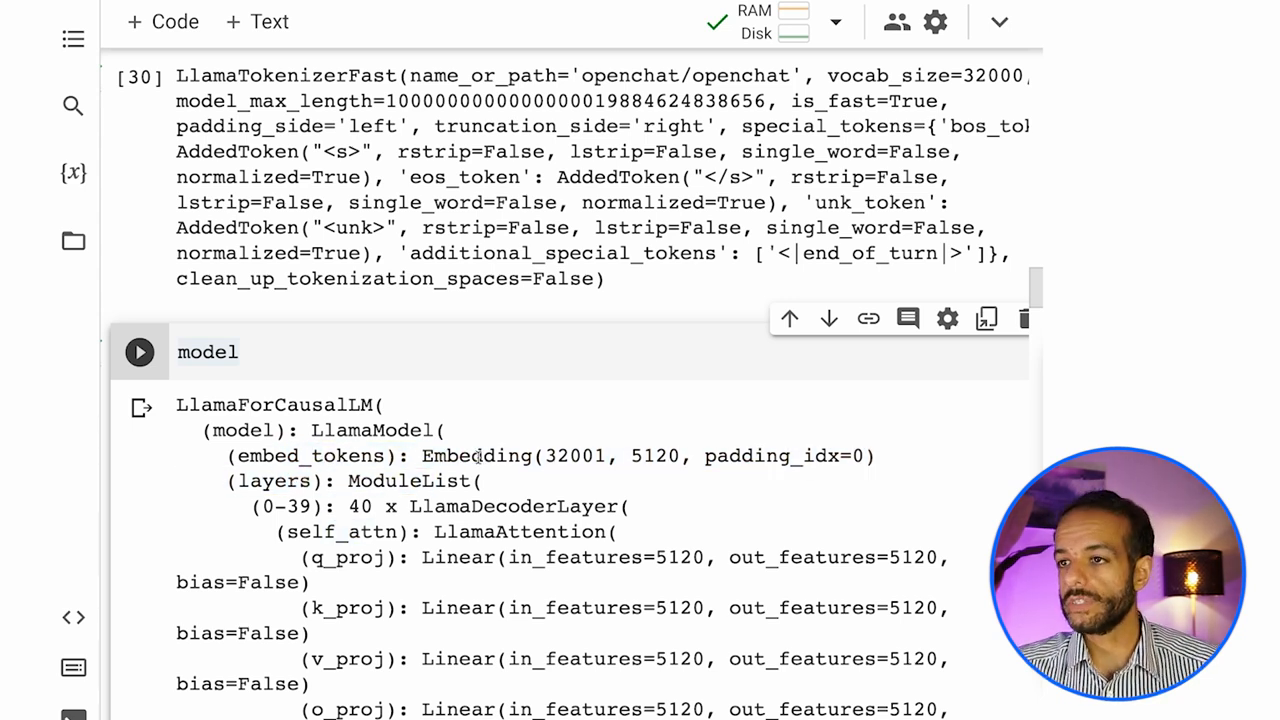
double_click(572, 456)
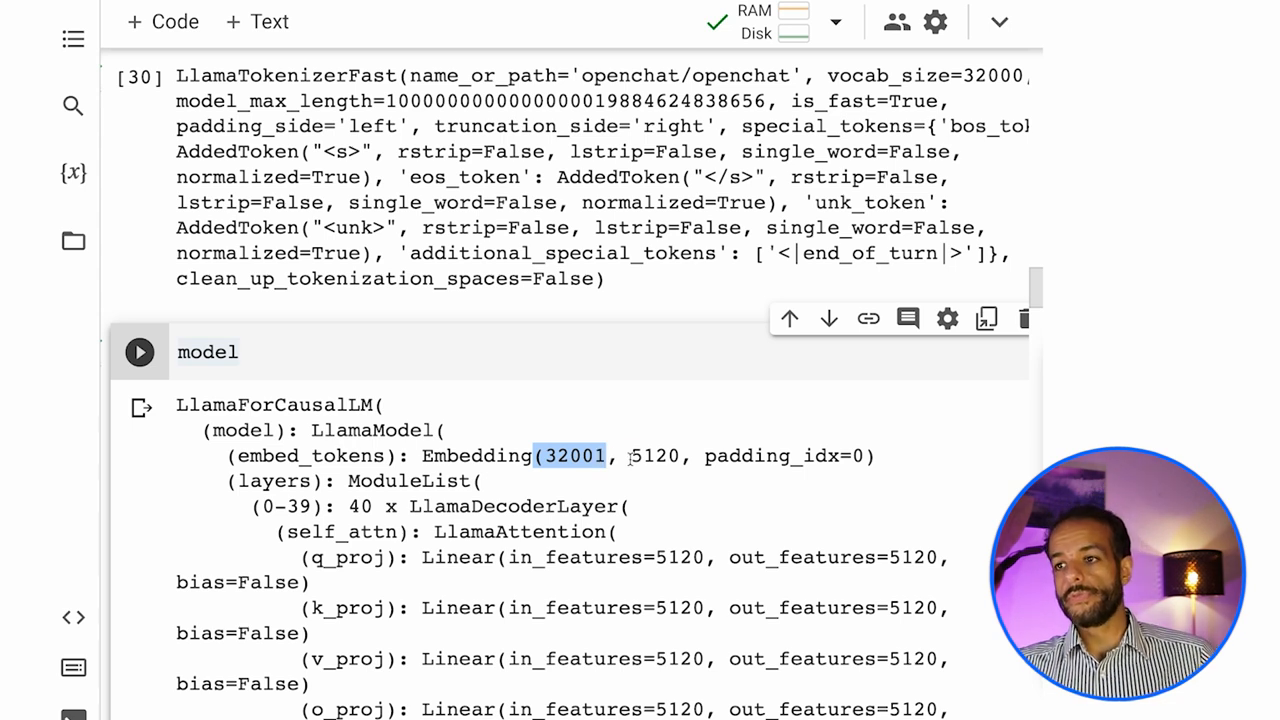
click(139, 77)
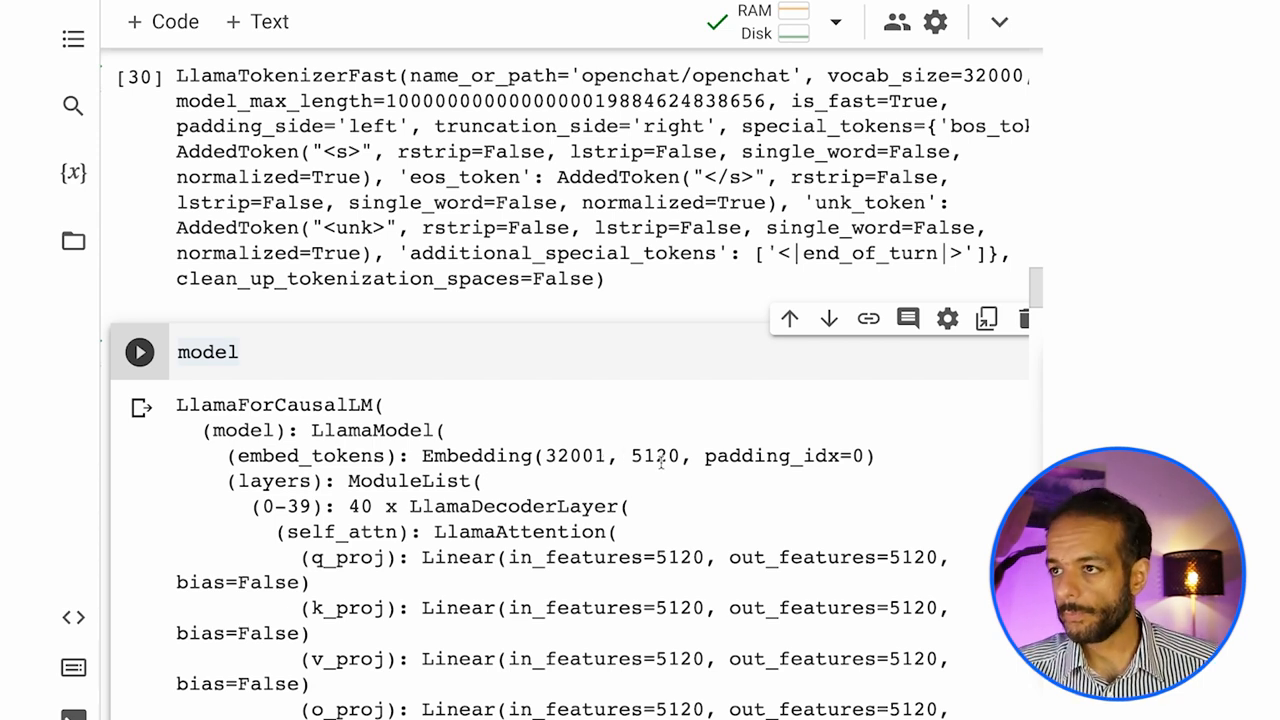
double_click(654, 455)
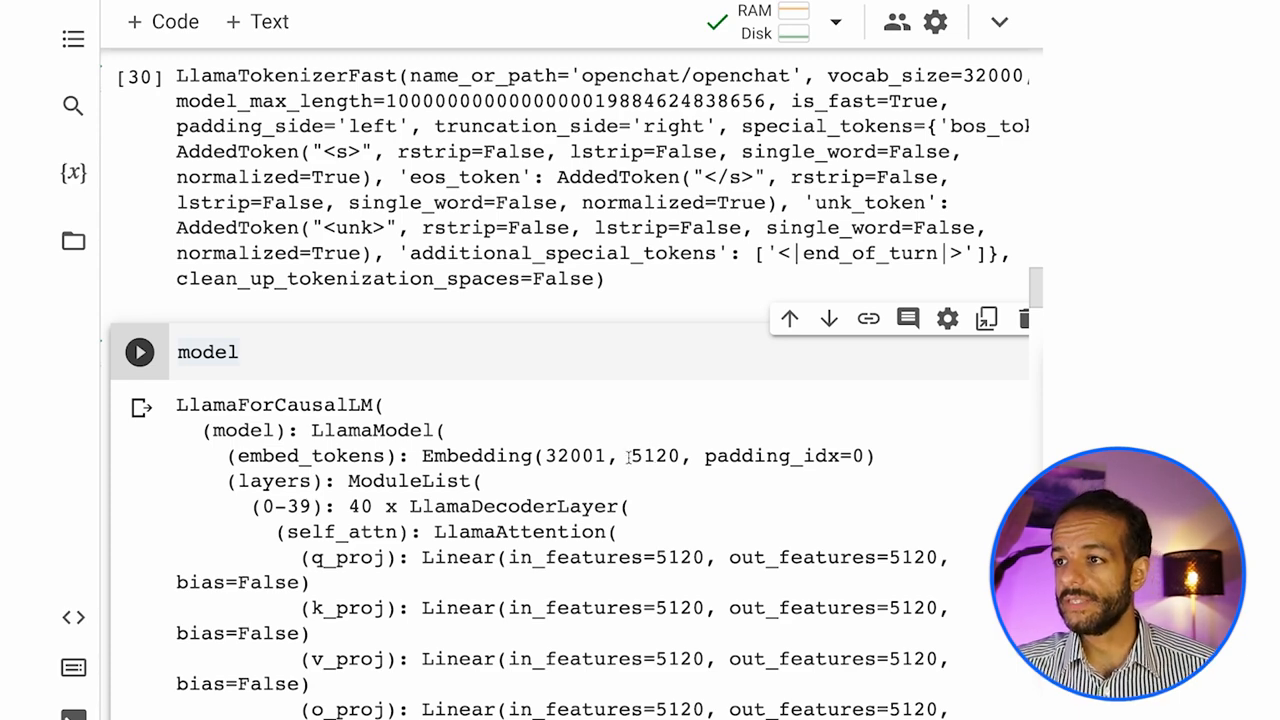
double_click(654, 455)
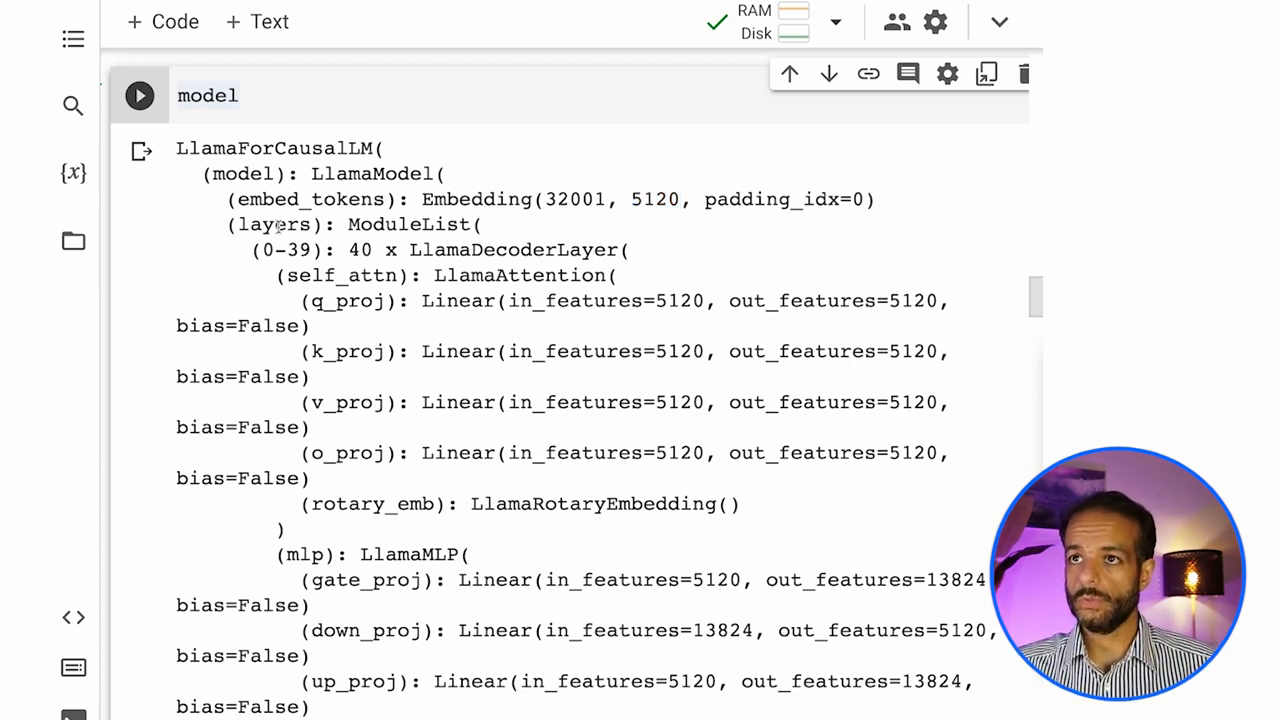
Highlight the decoder layer's self_attn block and the inner model part of the architecture.
double_click(287, 249)
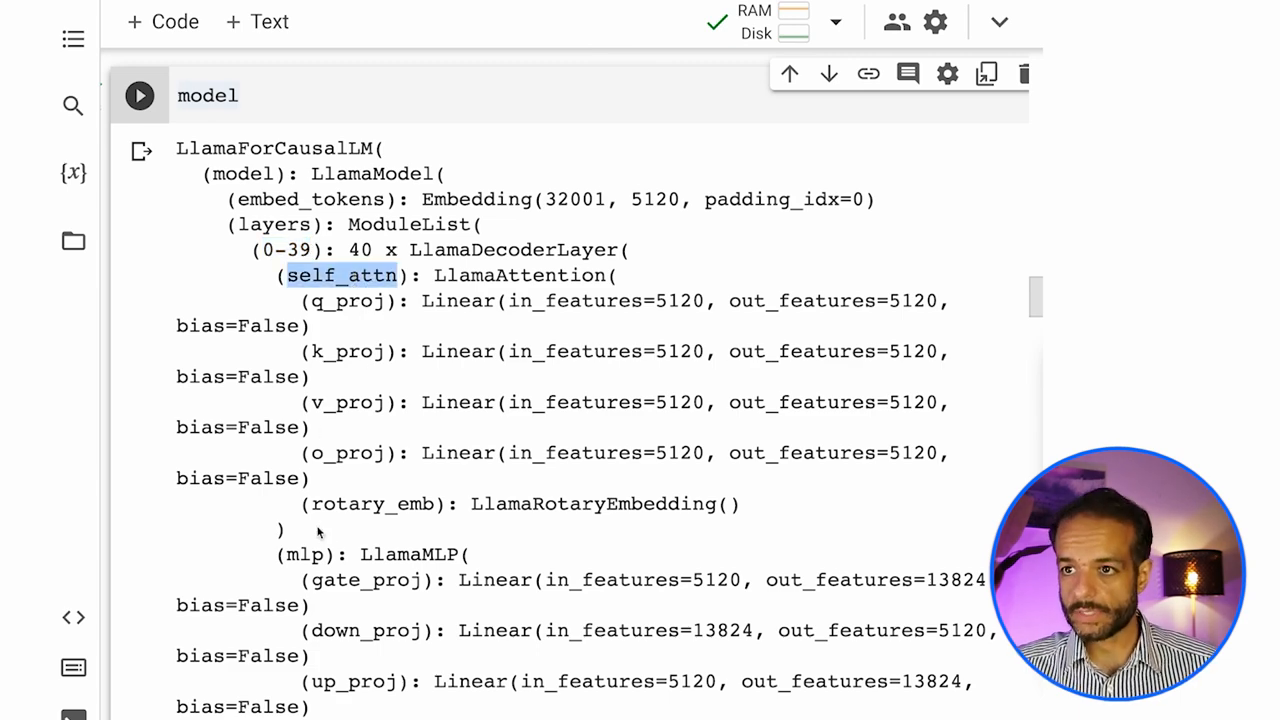
scroll(down, 3)
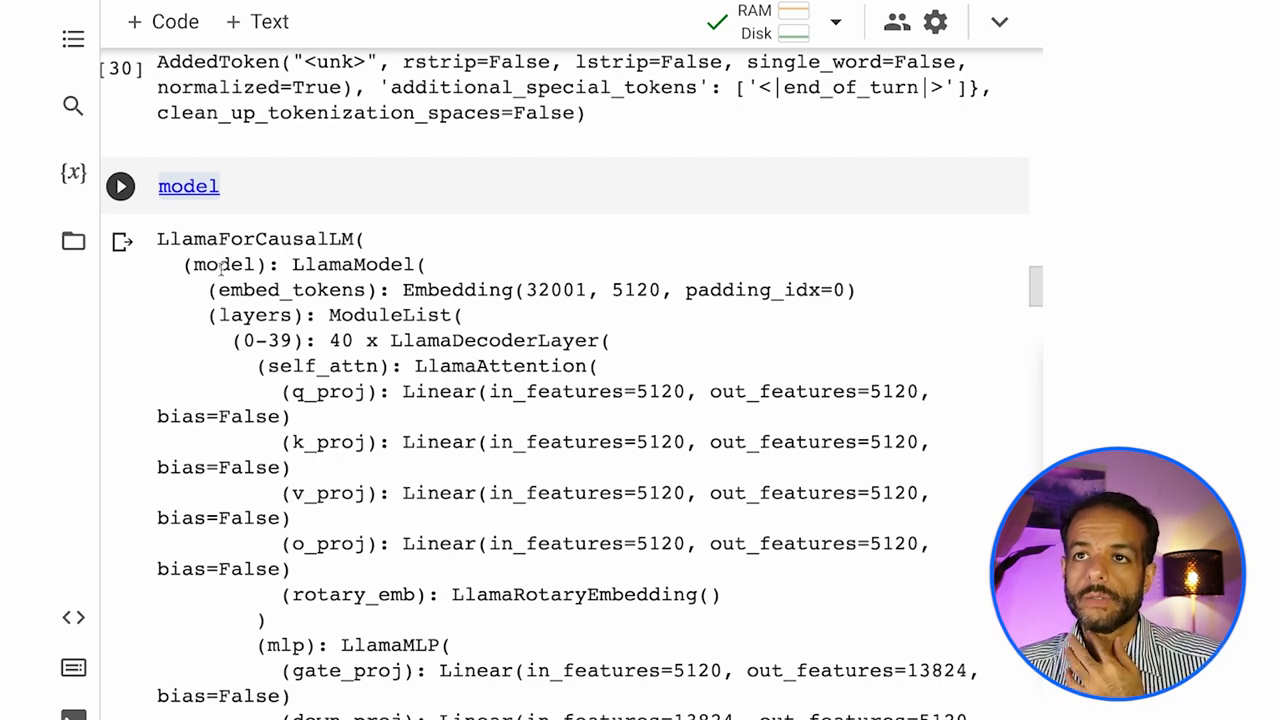
double_click(456, 290)
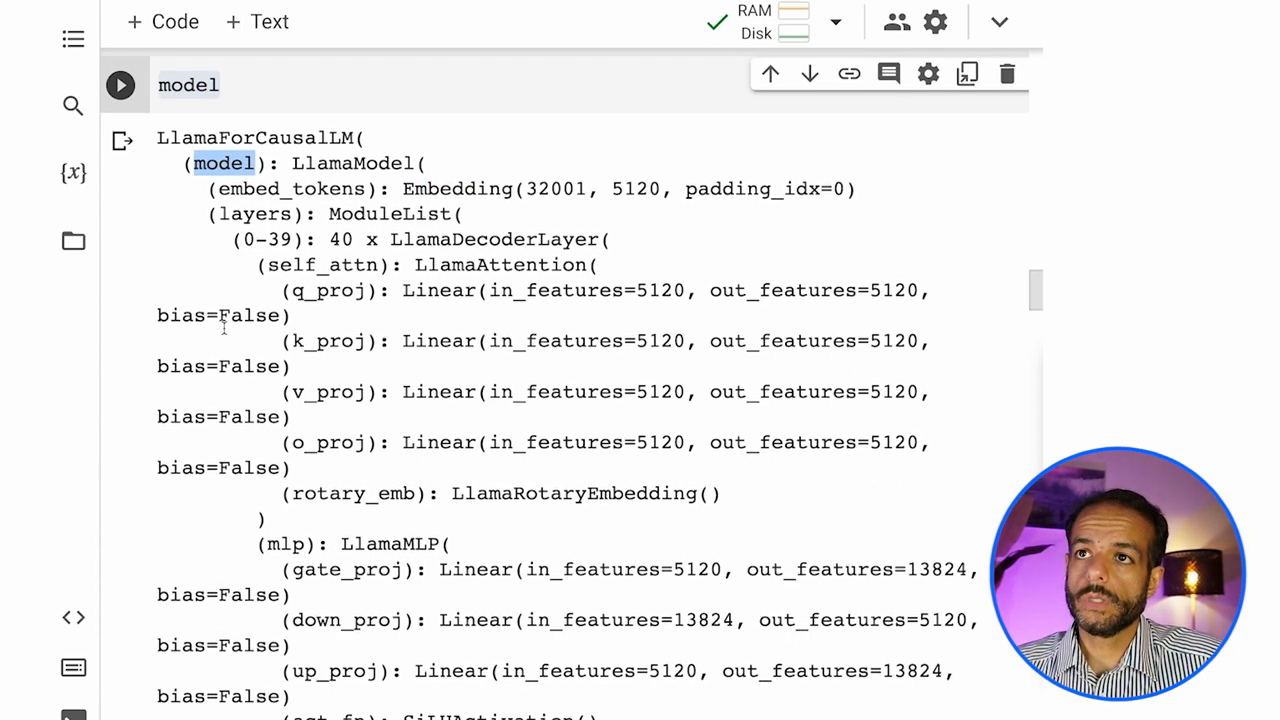
Run model.model.embed_tokens to display the model's embedding layer.
text(.)
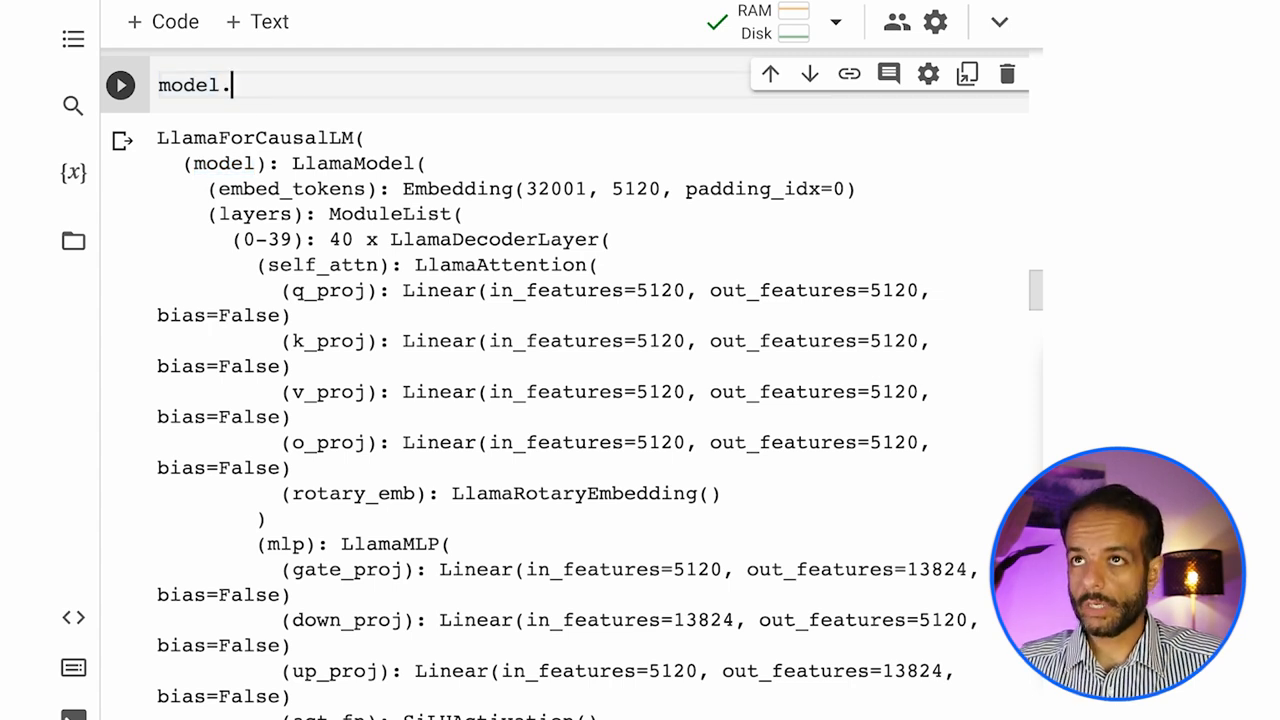
text(model)
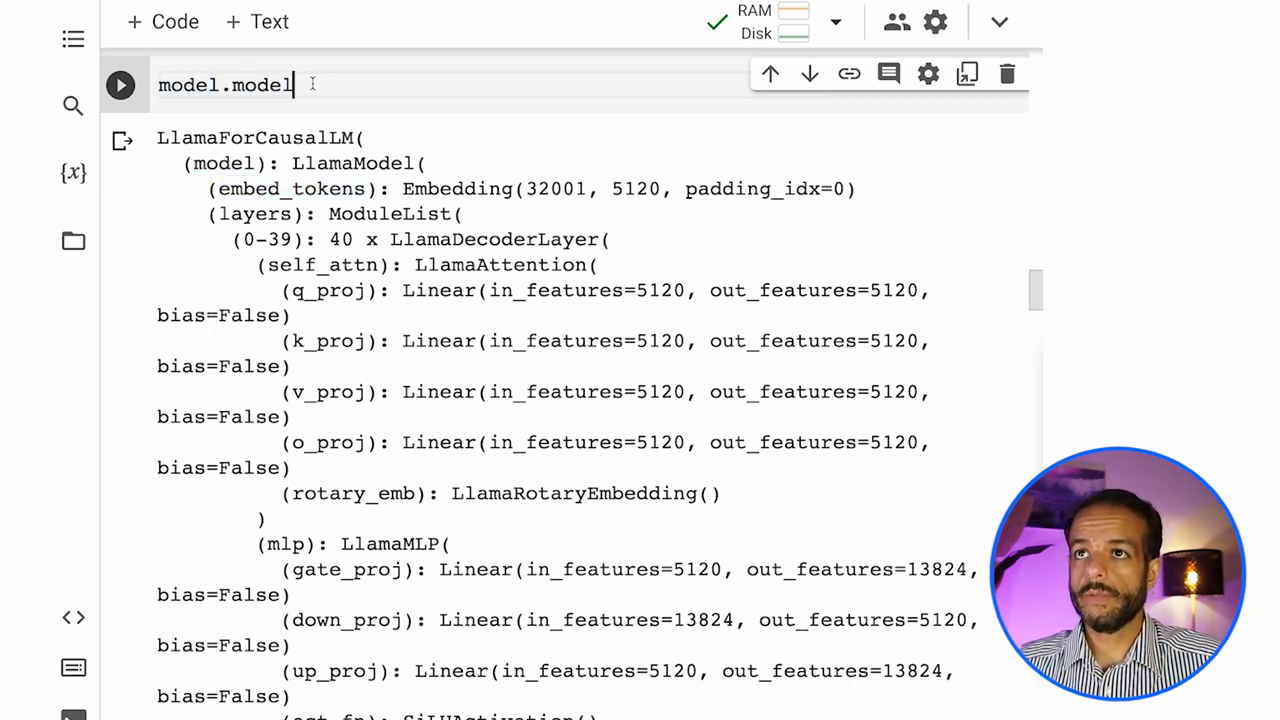
text(.embed_tokens)
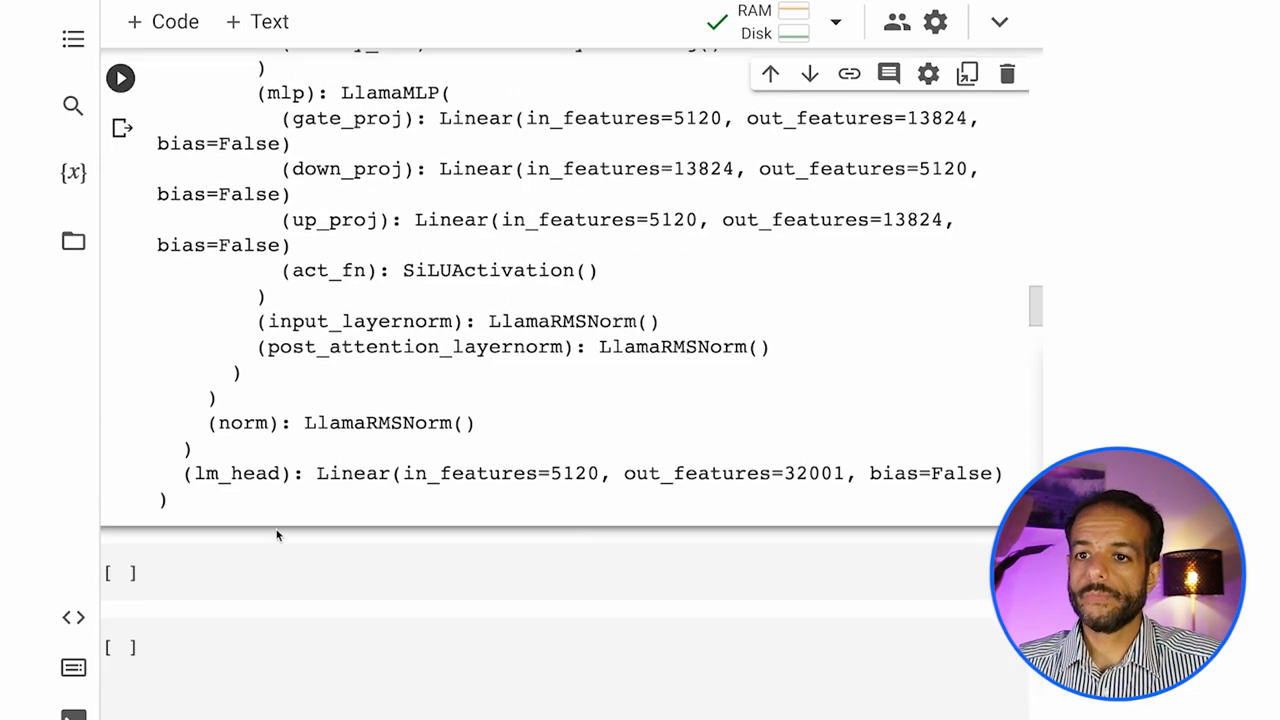
text(model.model.embed_tokens)
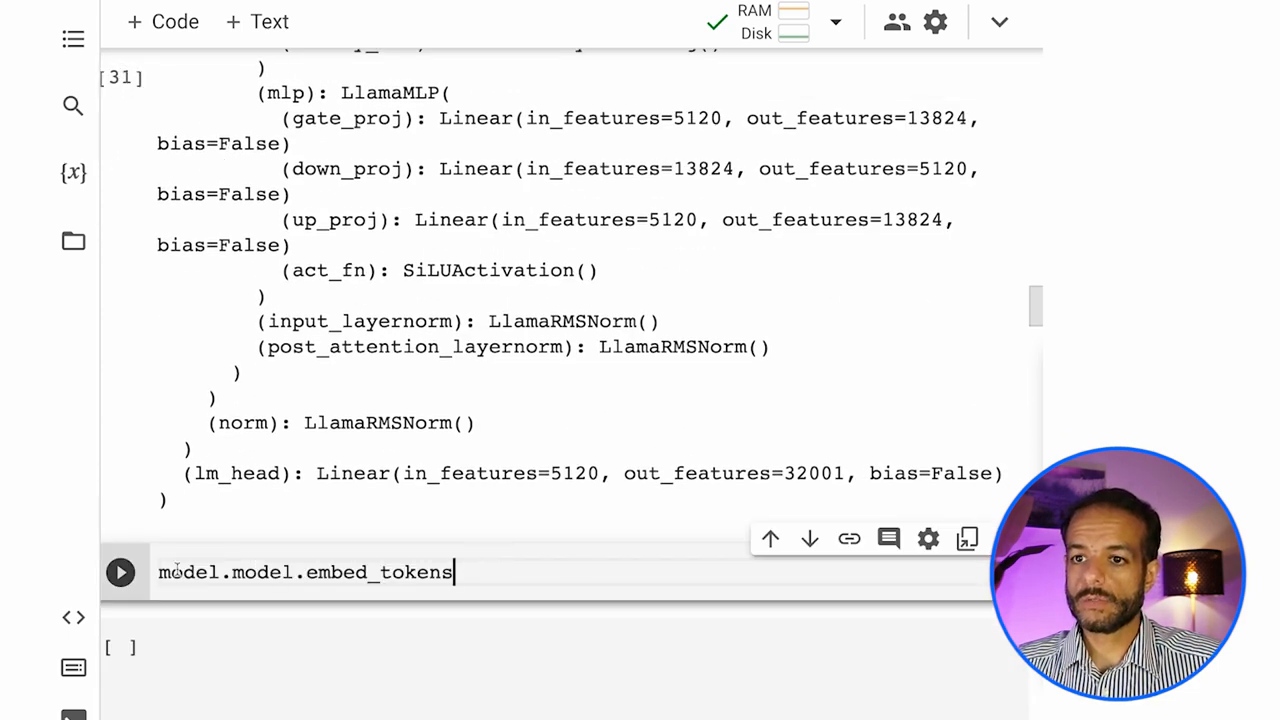
click(120, 571)
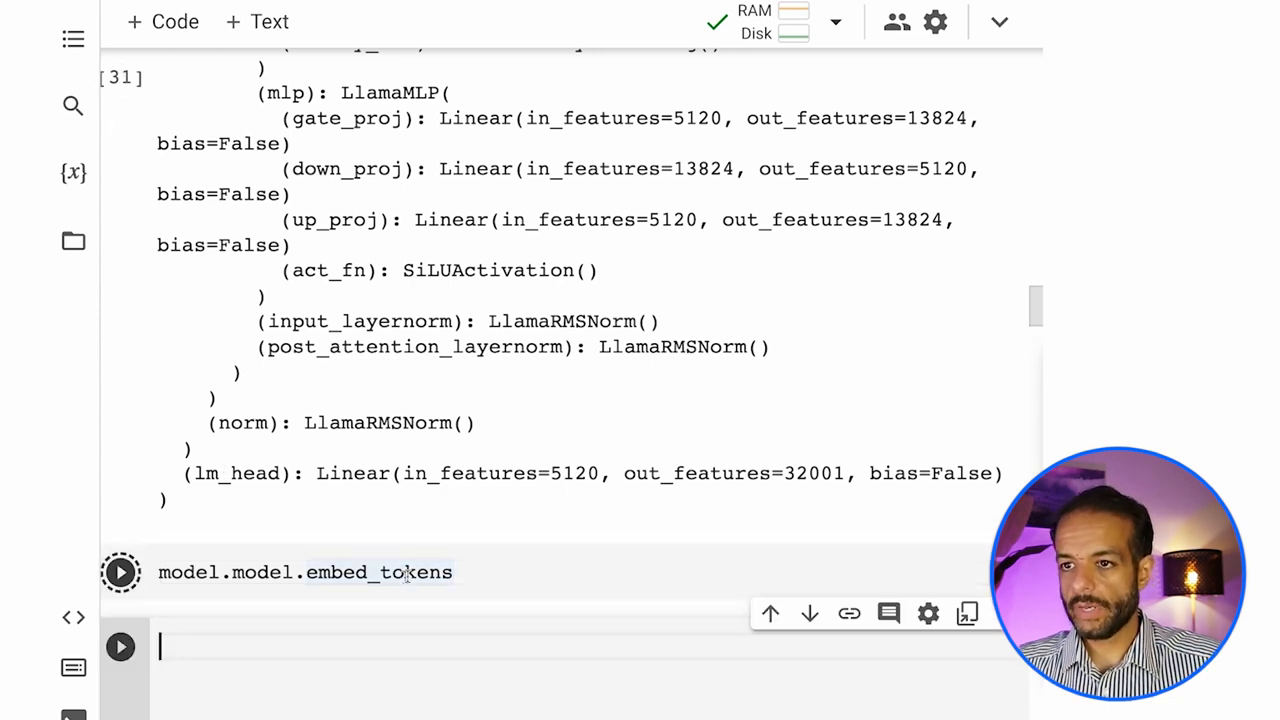
click(120, 572)
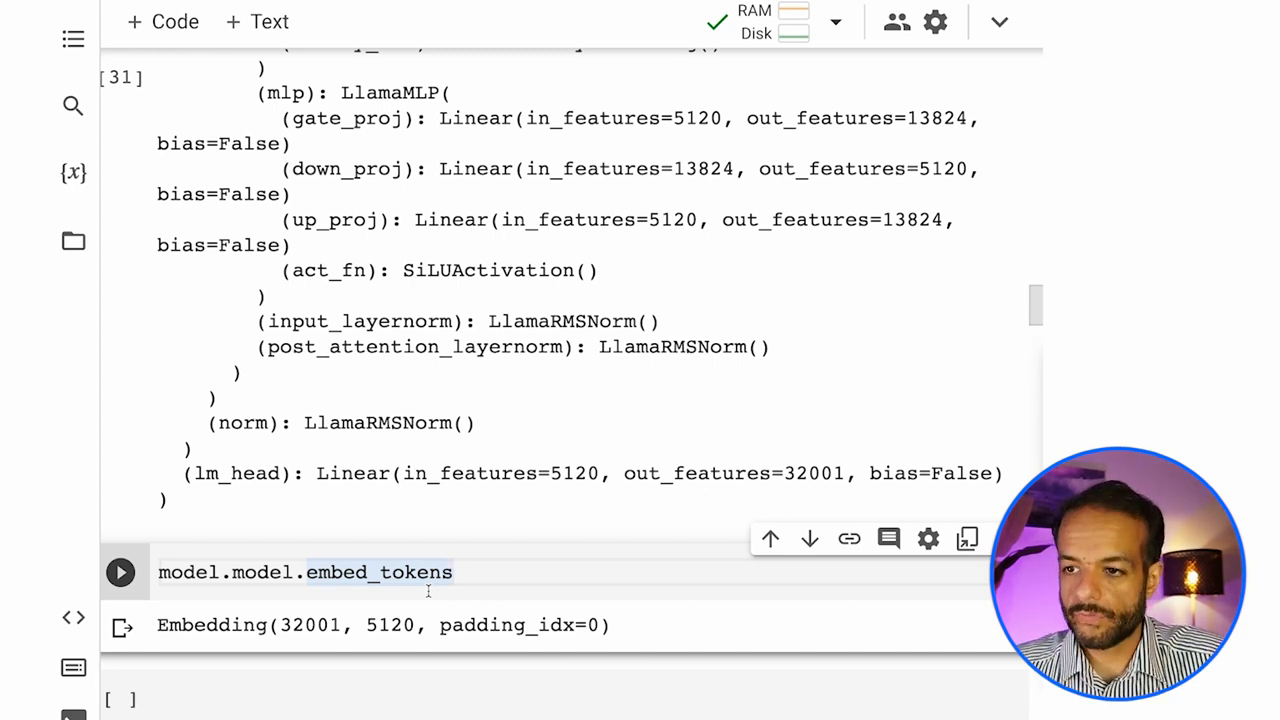
Define token_id = torch.LongTensor([14657]), look up its embedding, and highlight the vector values.
text((1))
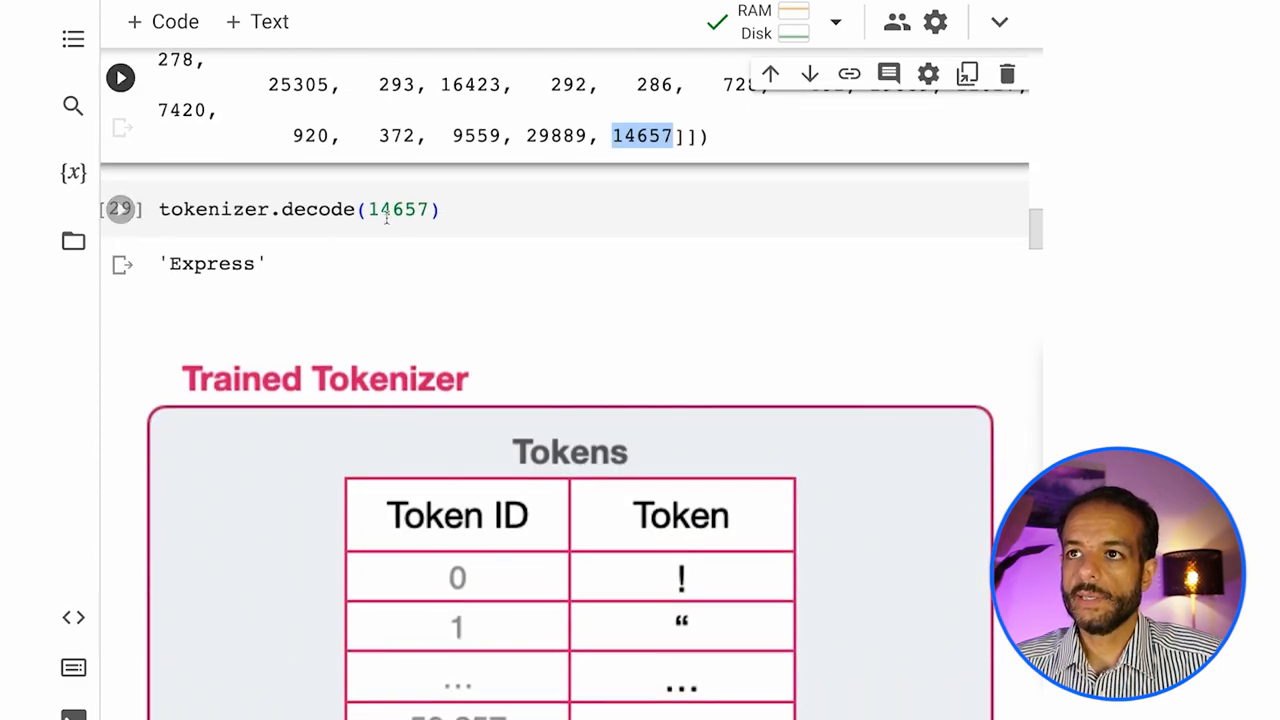
scroll(down, 3)
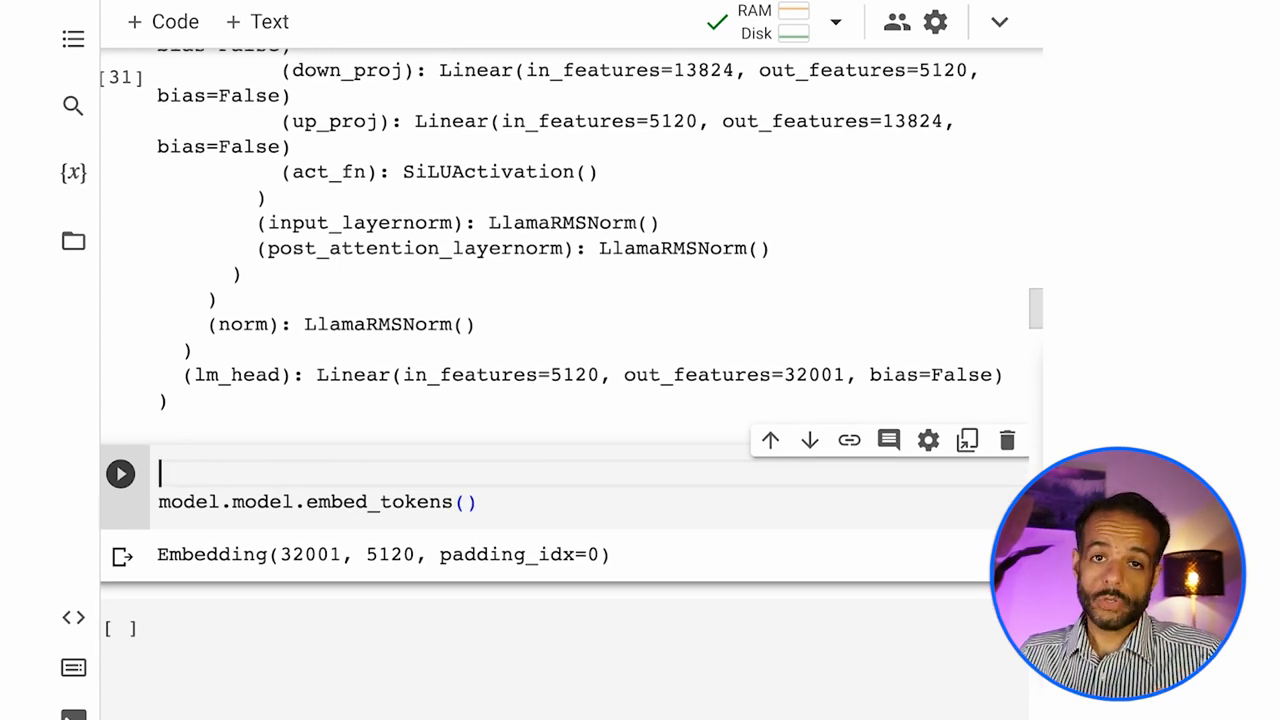
text(toke)
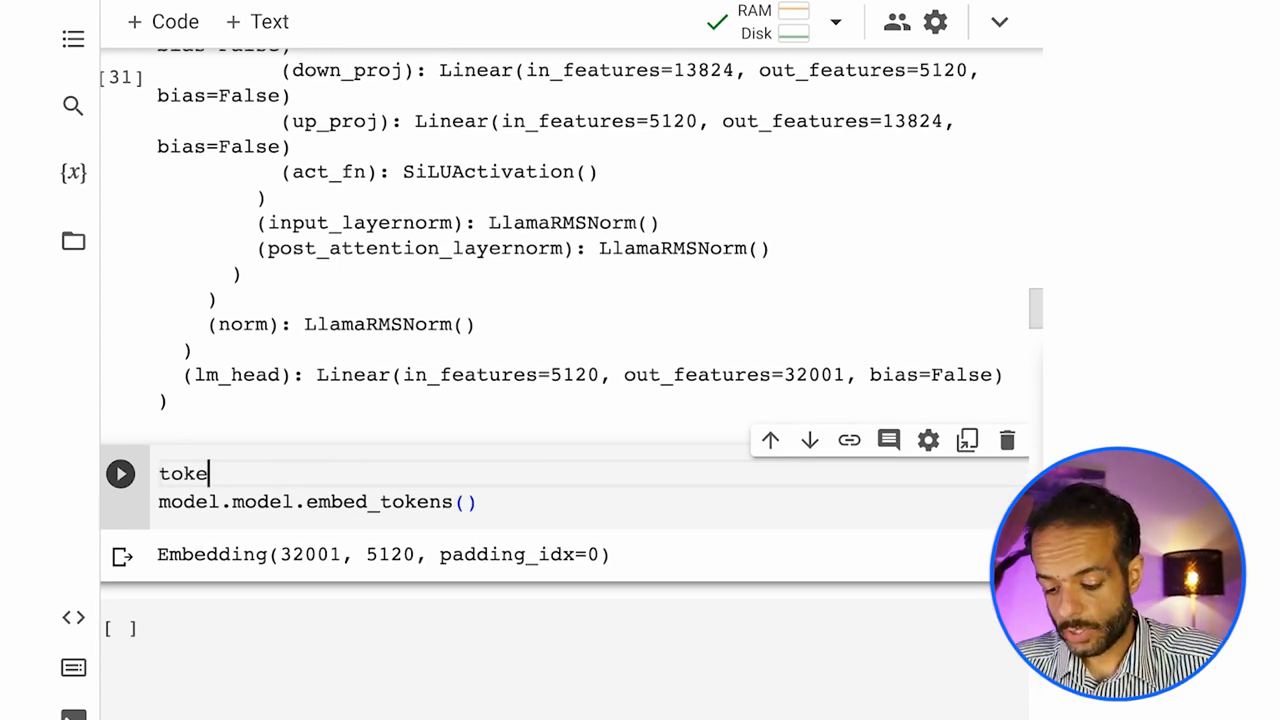
text(n_)
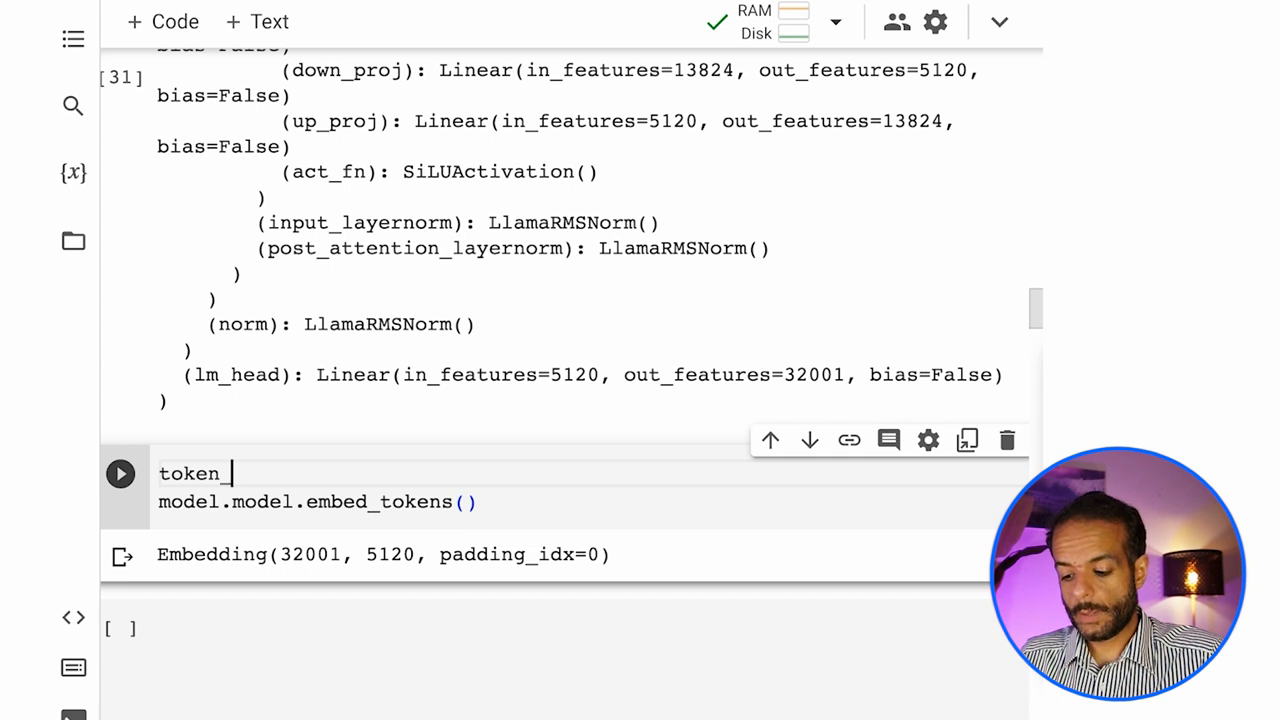
text(id = 1)
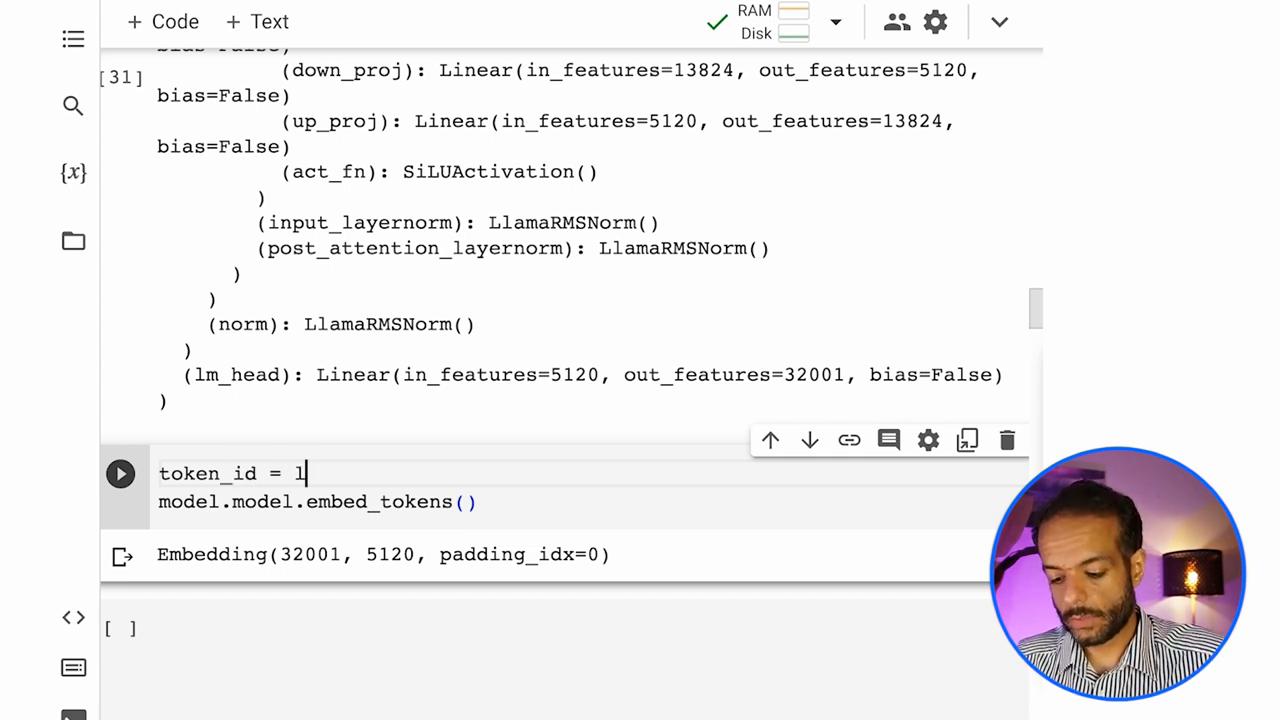
text(torch.Long)
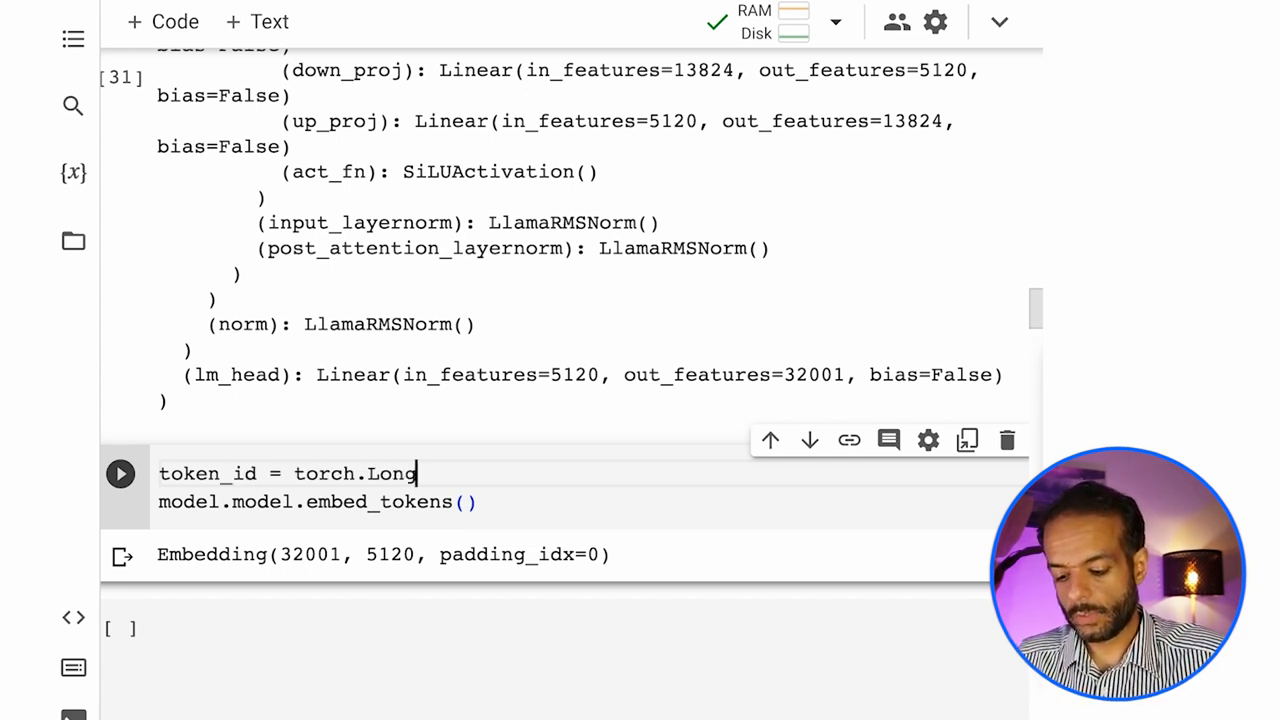
text(Tensor(token_id = torch.LongTensor())
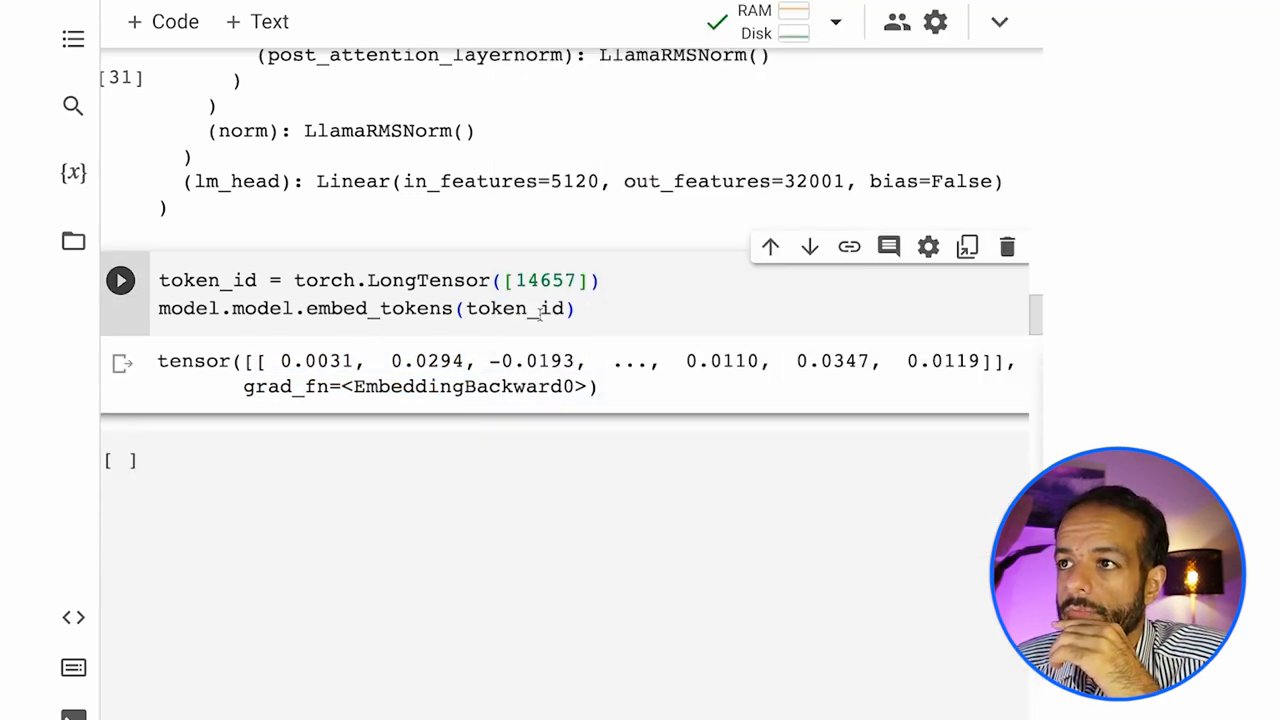
double_click(543, 280)
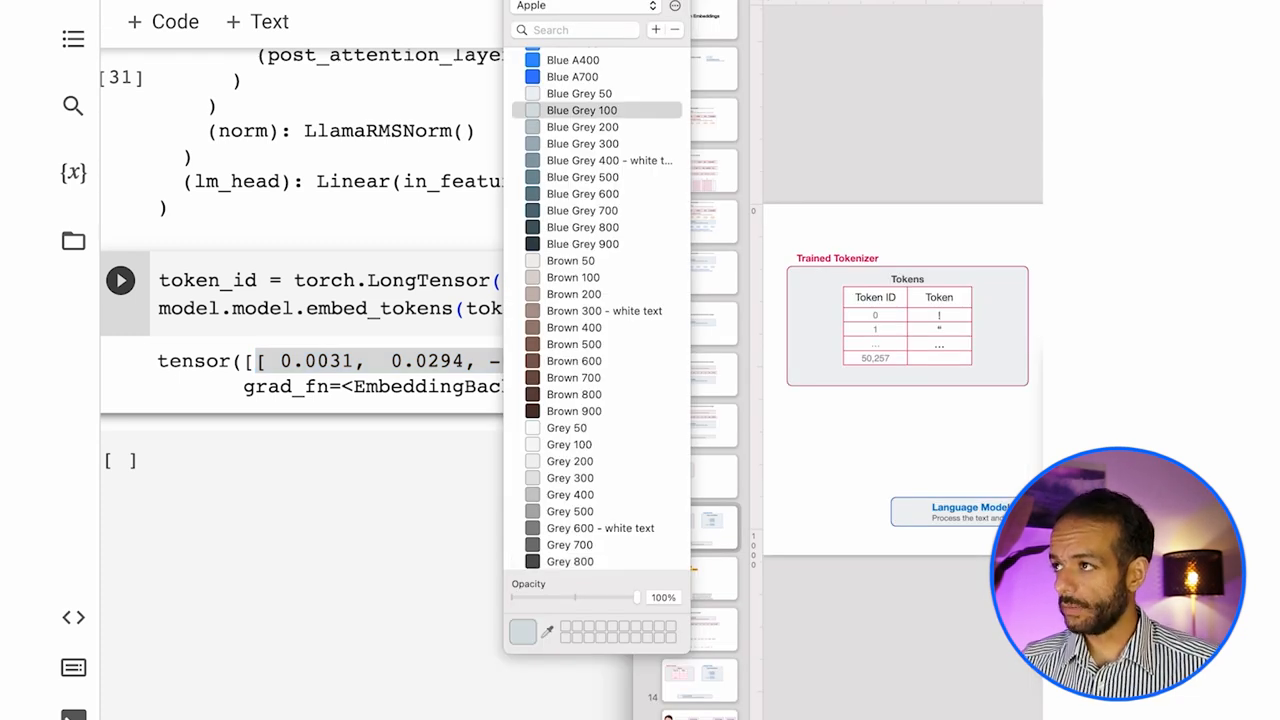
mouse_move(928, 357)
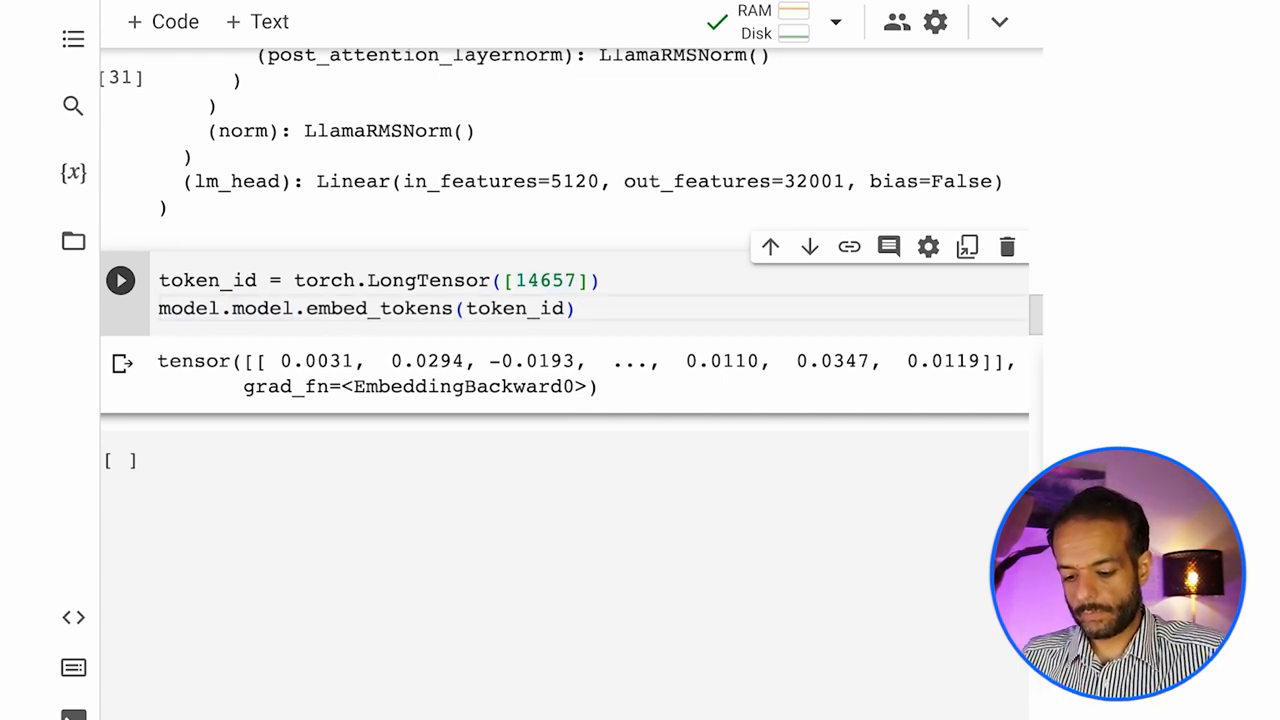
Store the embedding in a vector variable and run vector.shape.
text(vector =)
click(565, 461)
text(vector.shape)
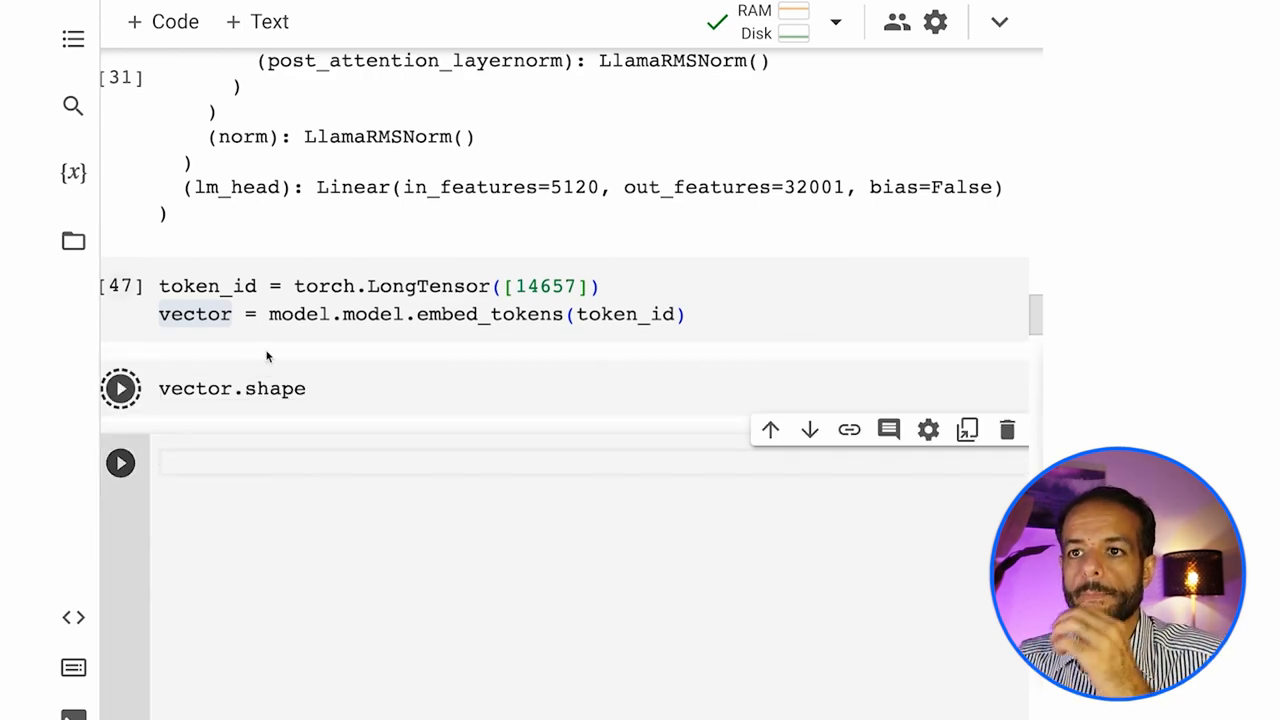
click(120, 388)
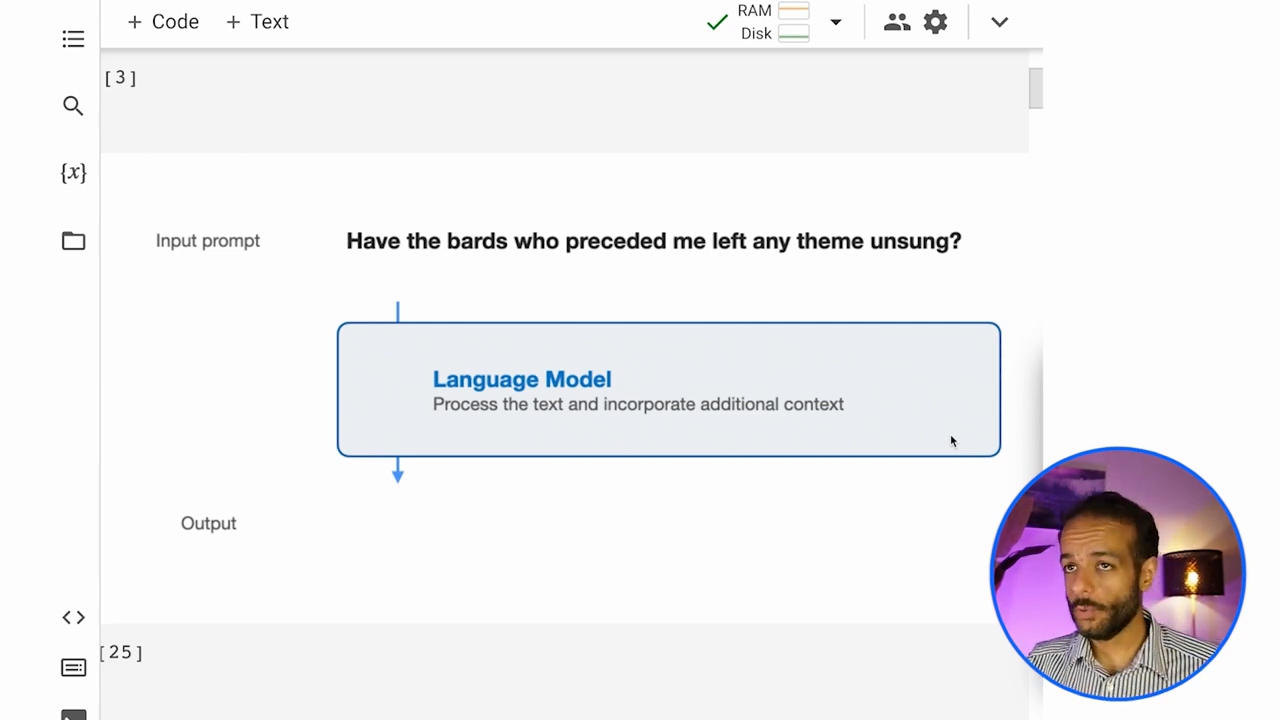
mouse_move(850, 418)
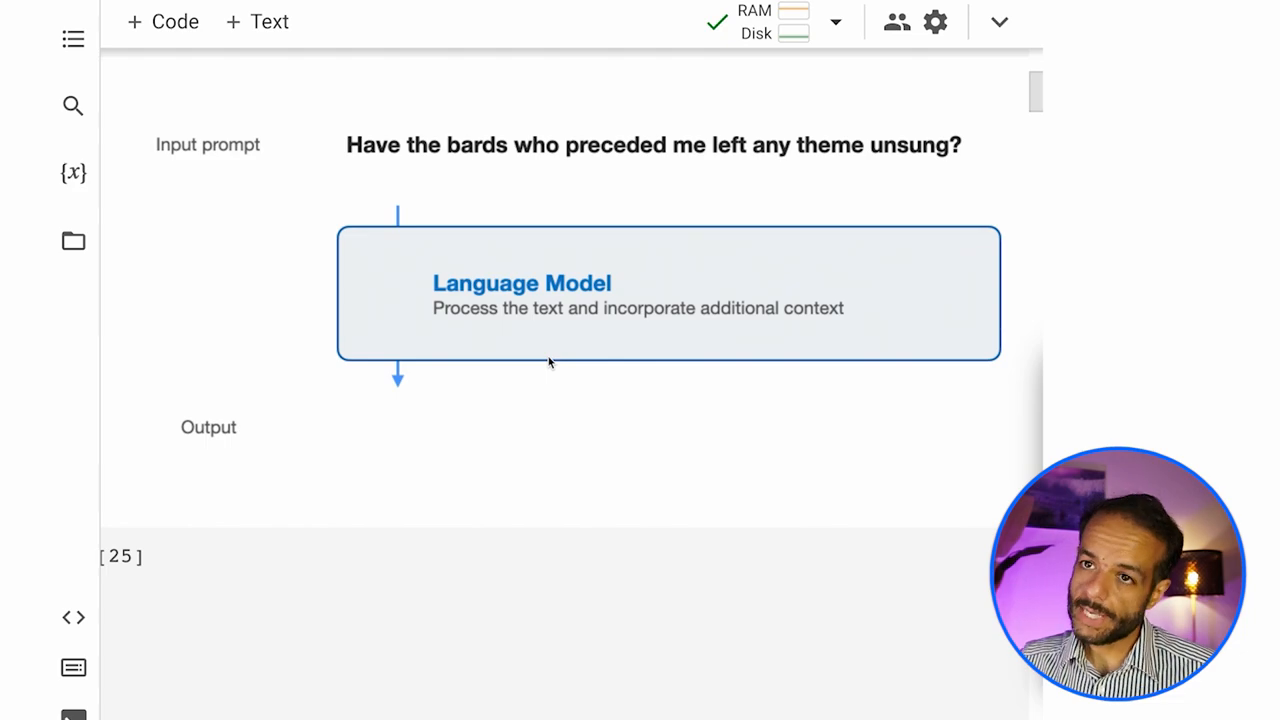
Scroll through the input_ids, decode and generation_output cells.
scroll(down, 3)
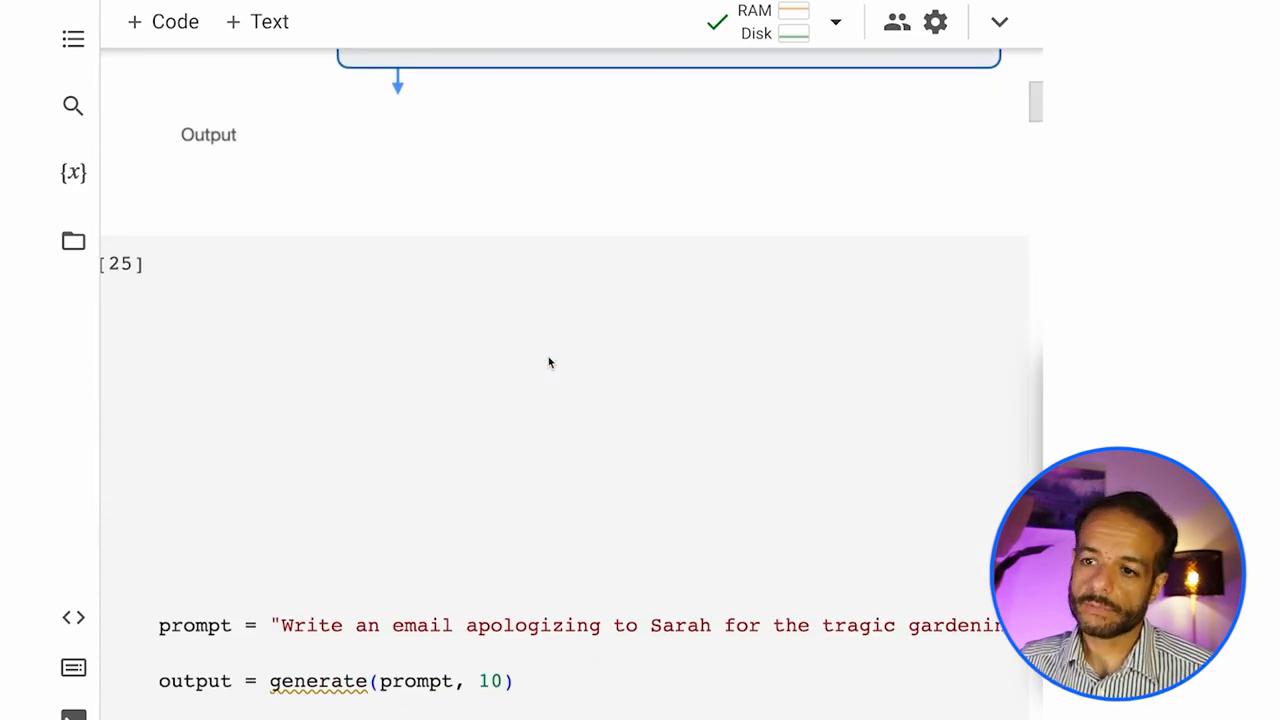
scroll(down, 3)
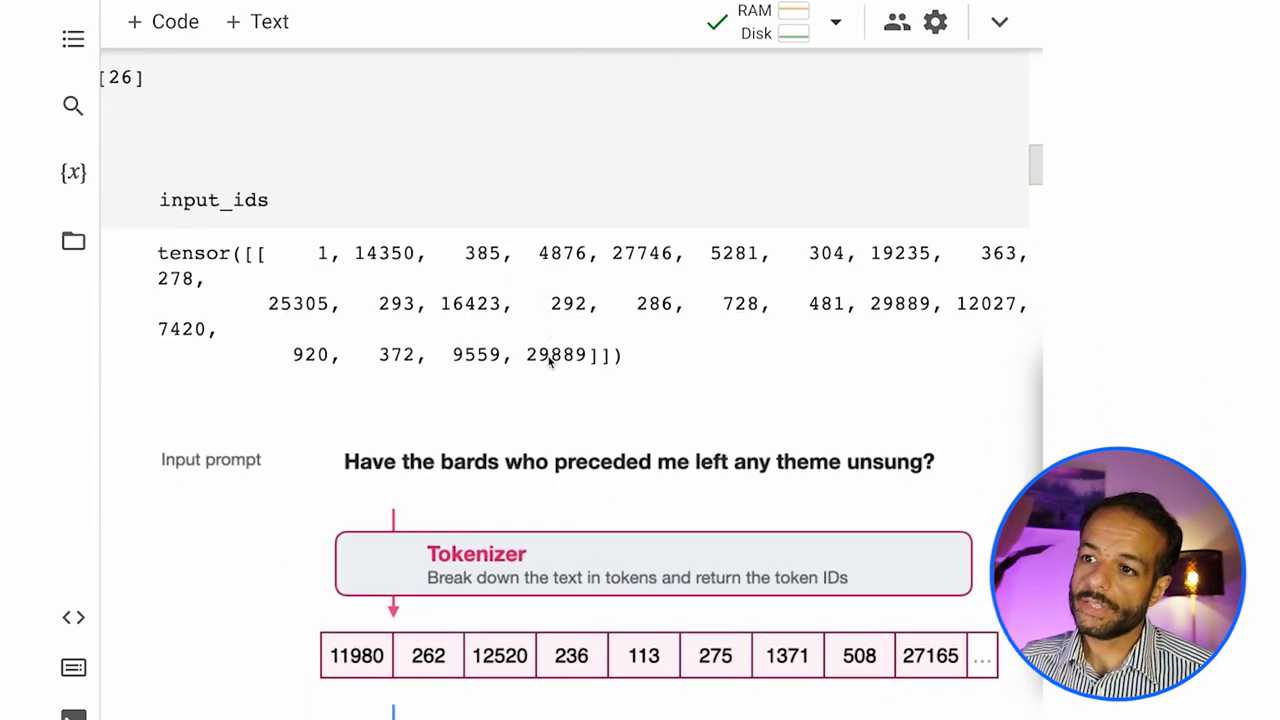
scroll(down, 3)
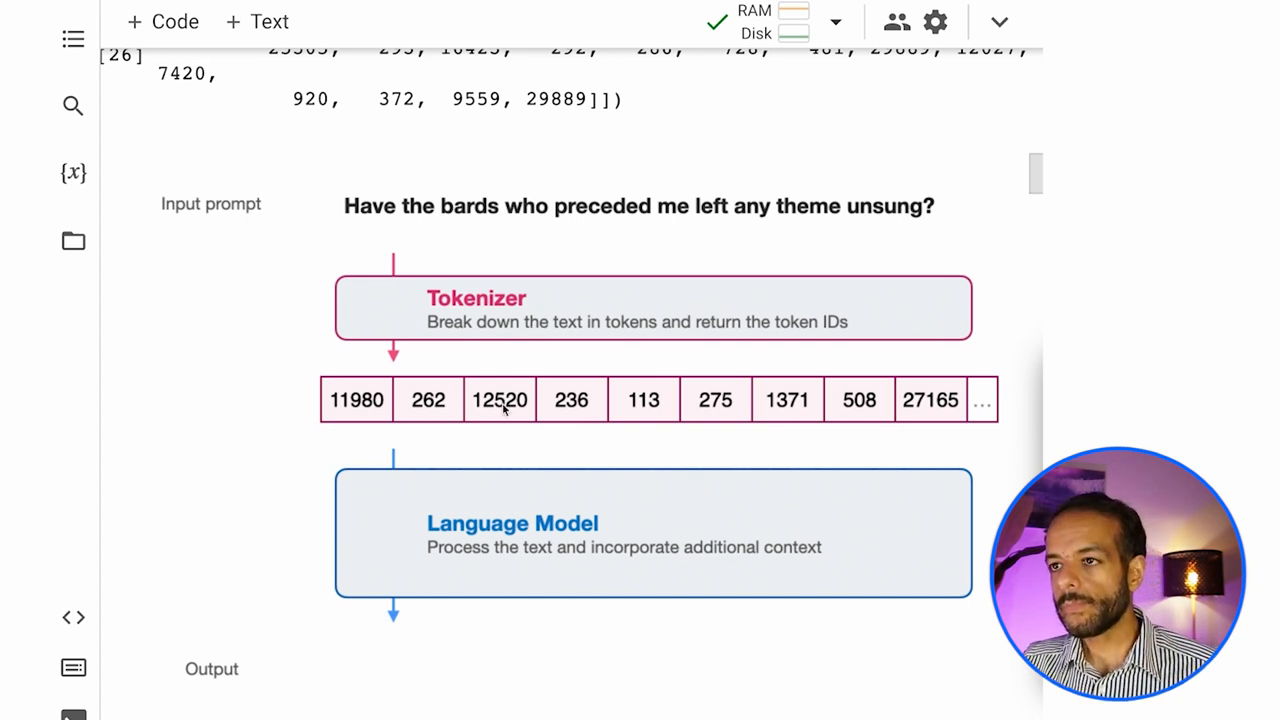
mouse_move(476, 333)
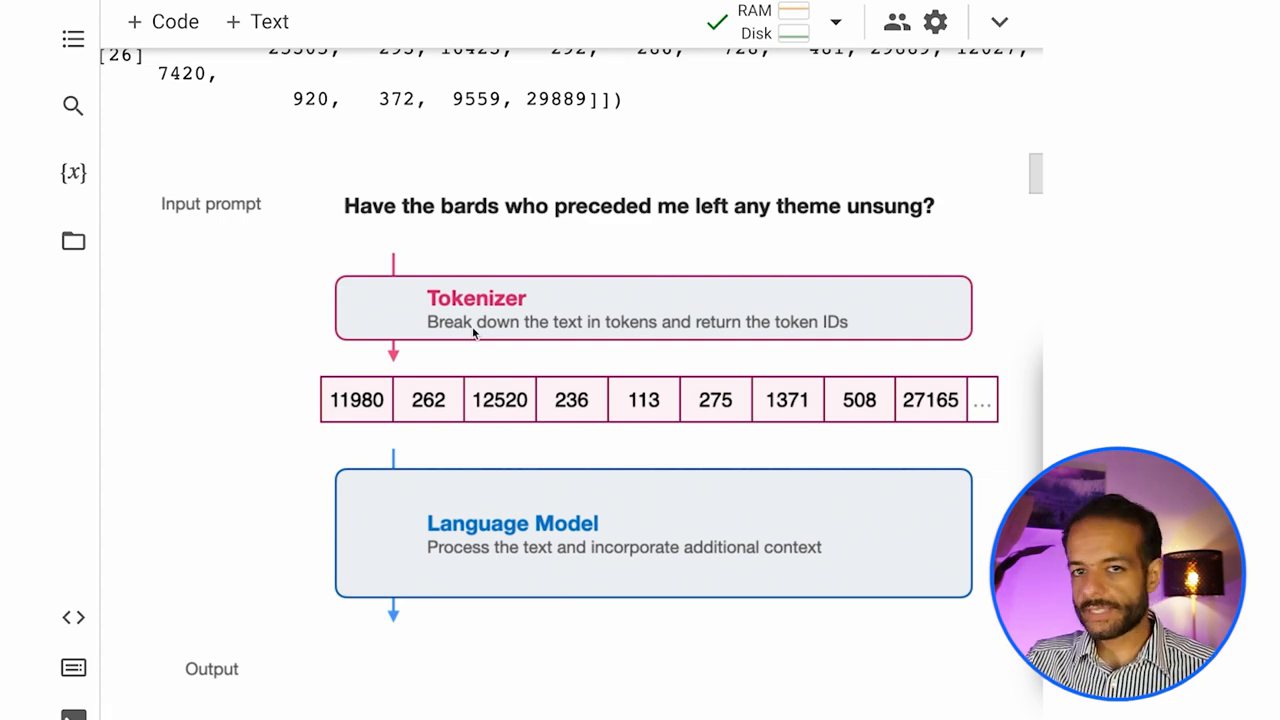
scroll(down, 3)
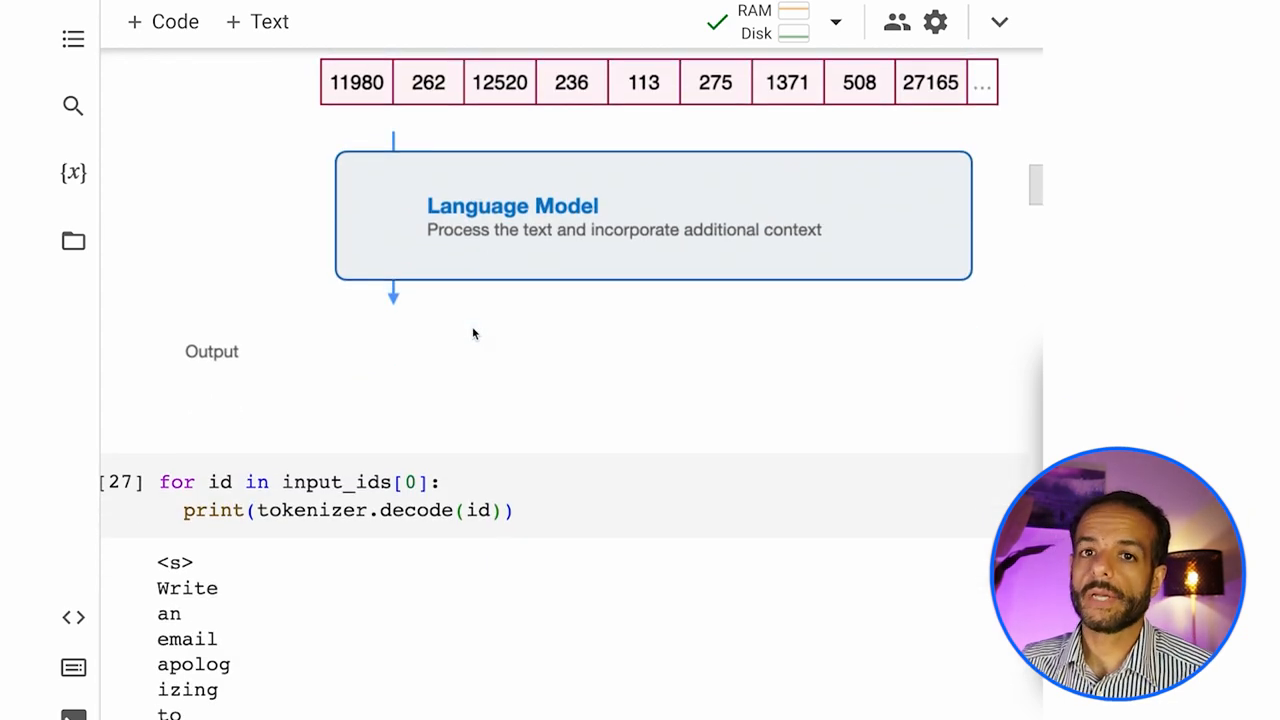
scroll(down, 3)
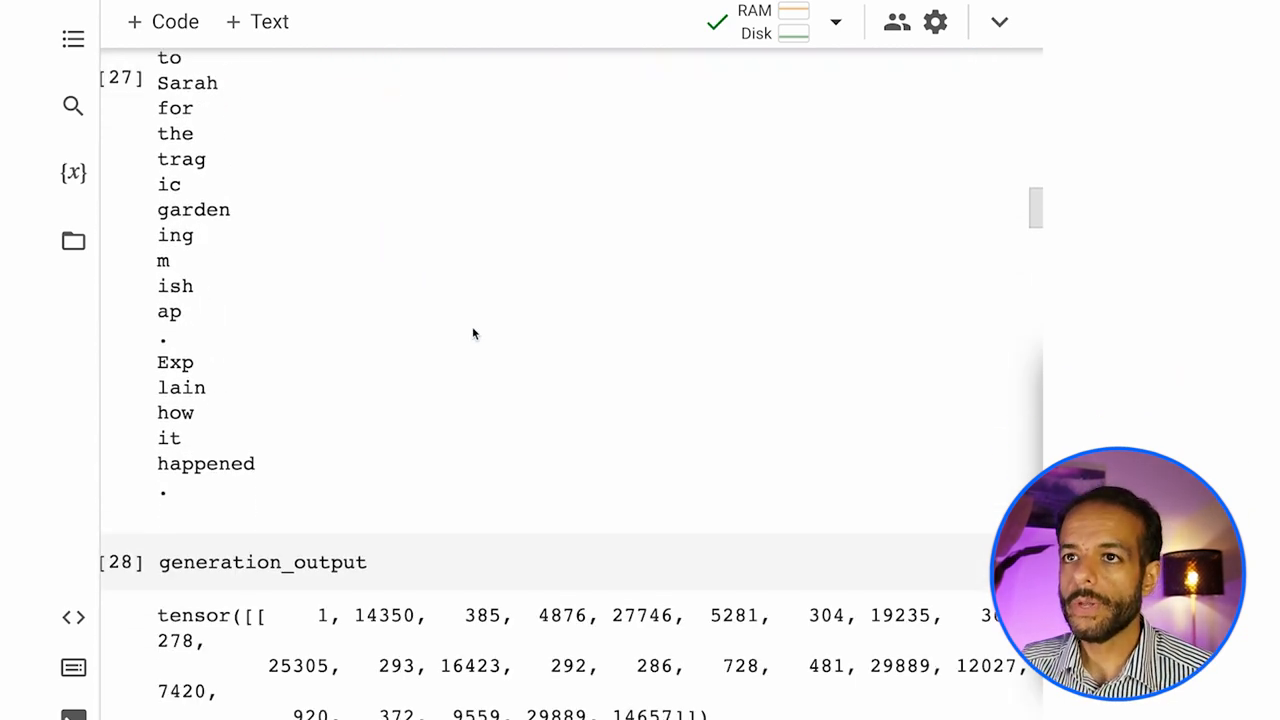
scroll(down, 3)
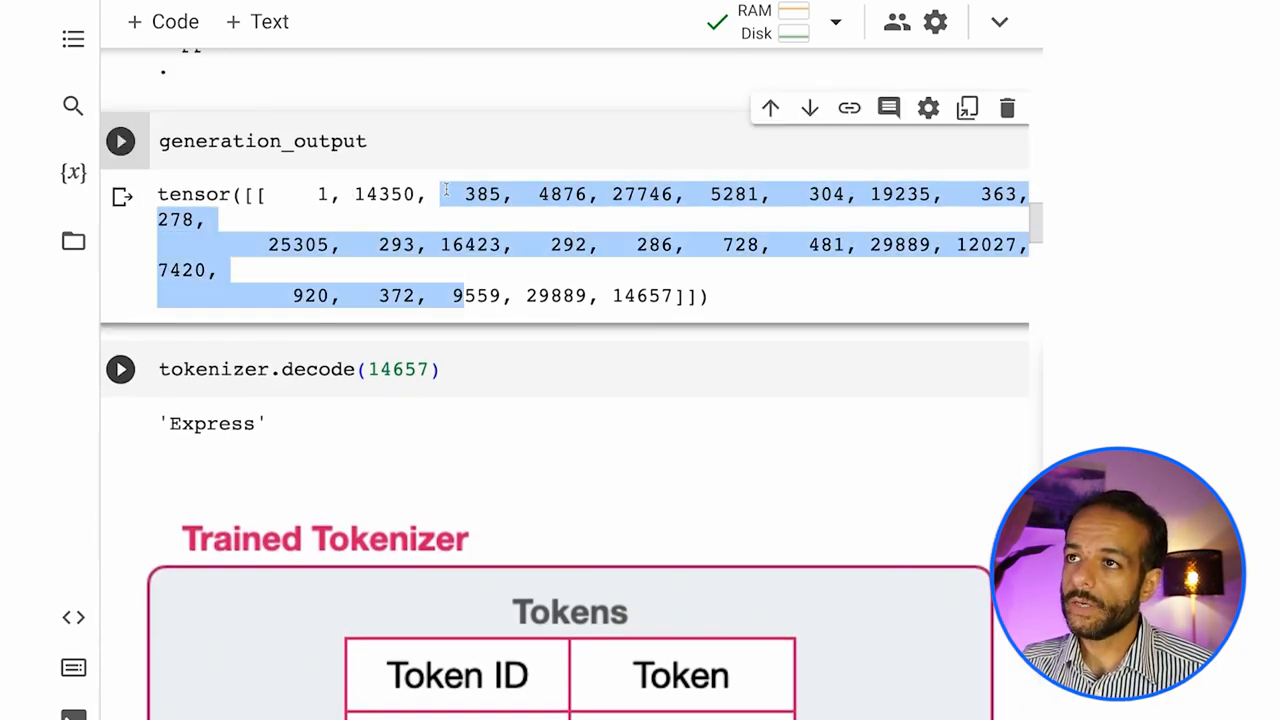
Select the last row of generated token ids, then reach the Trained Tokenizer table.
click(420, 265)
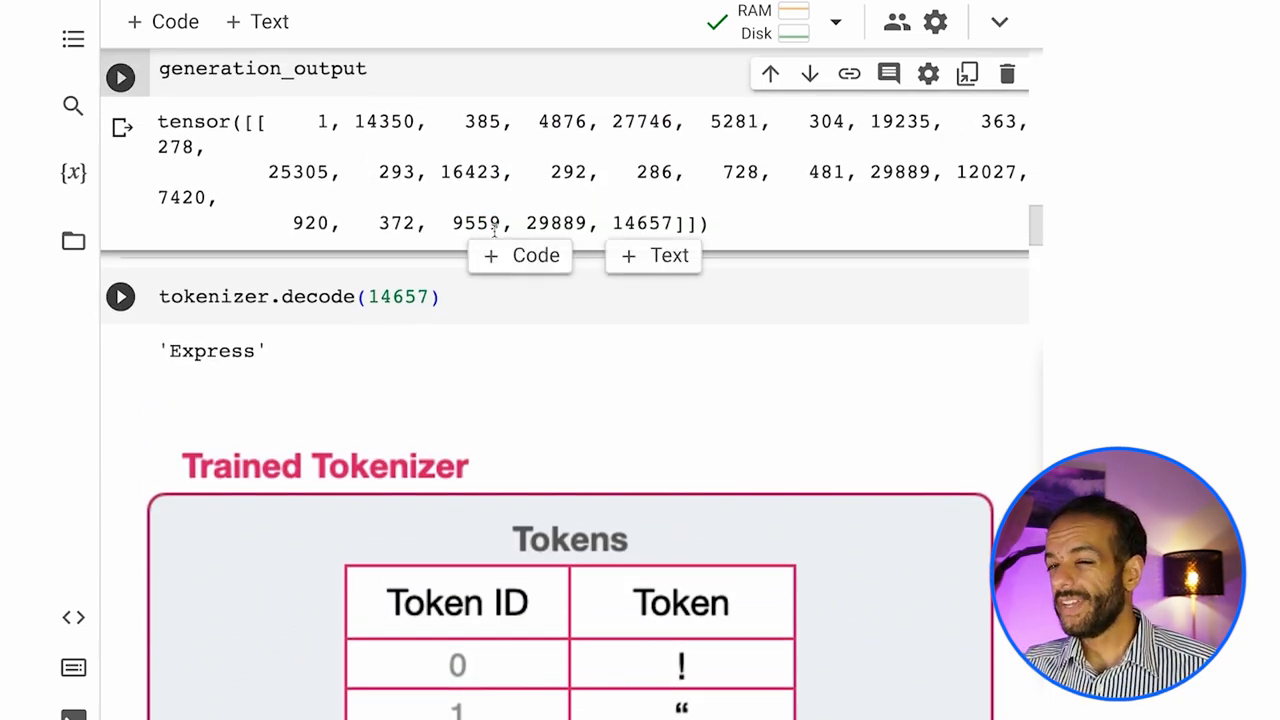
drag(220, 197, 500, 223)
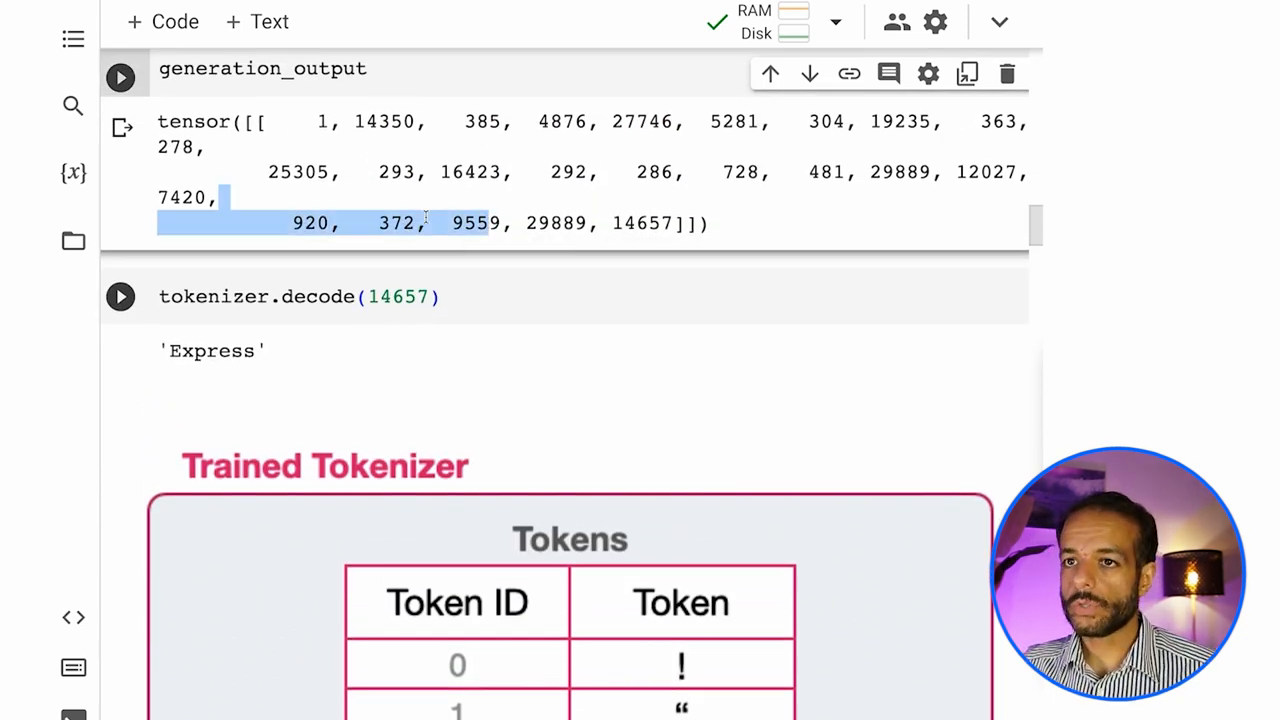
scroll(down, 3)
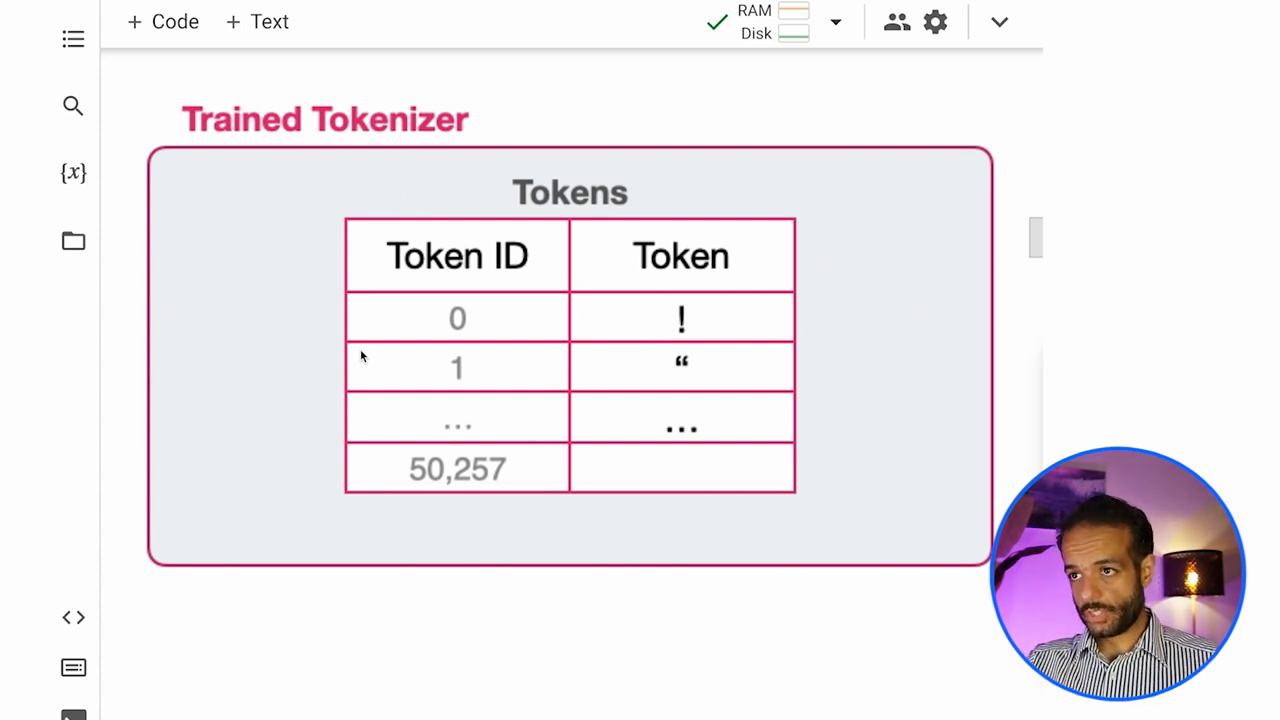
Run the token-decoding loop cell, which returns a SyntaxError for range(1000:1100).
scroll(down, 3)
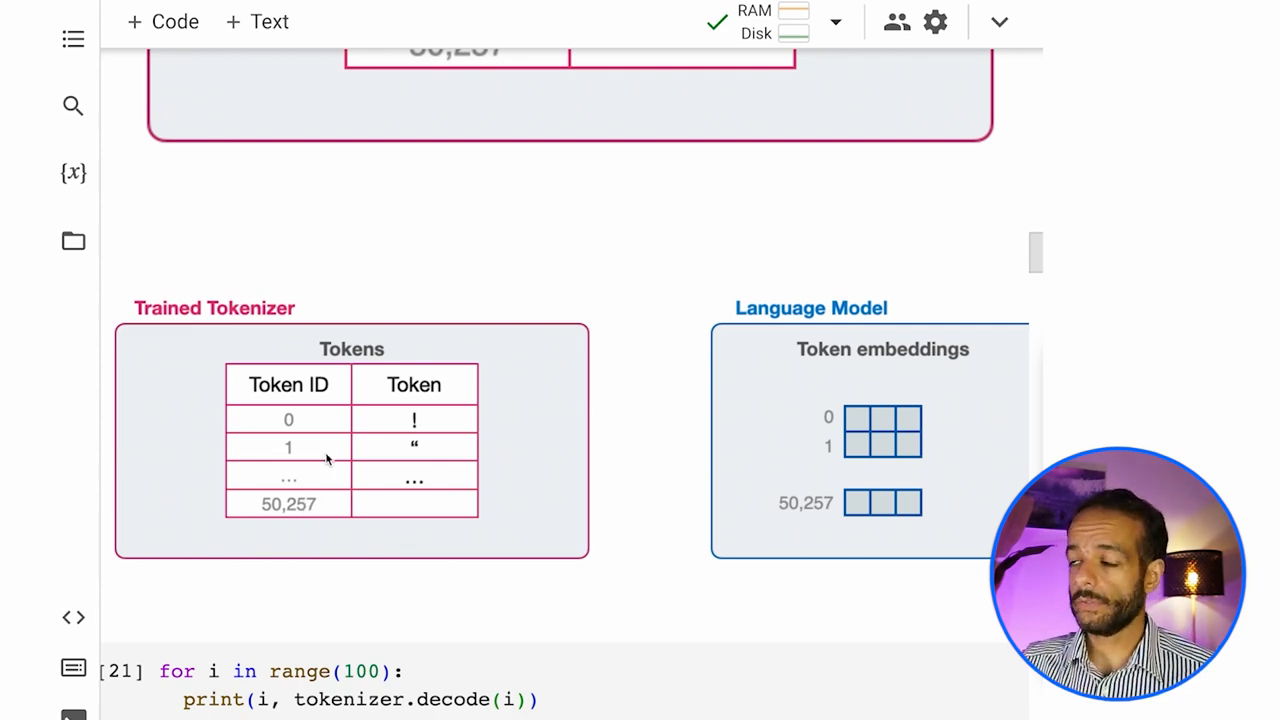
scroll(down, 3)
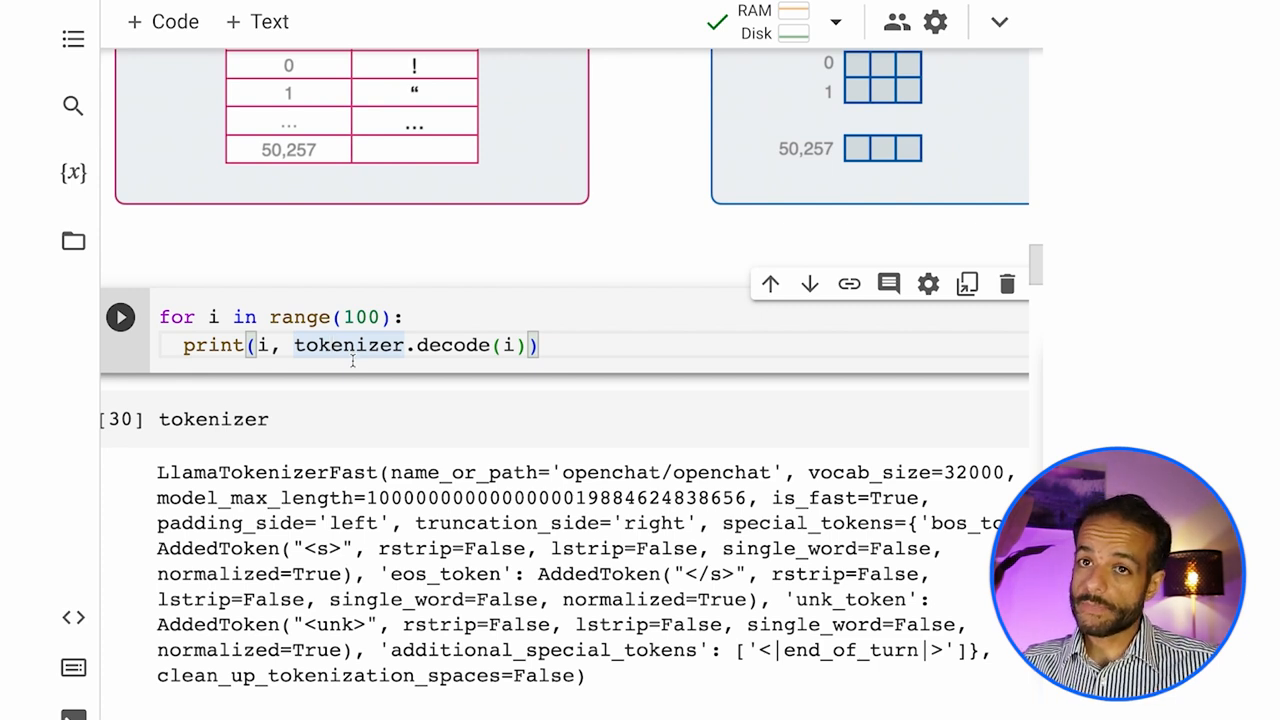
scroll(down, 3)
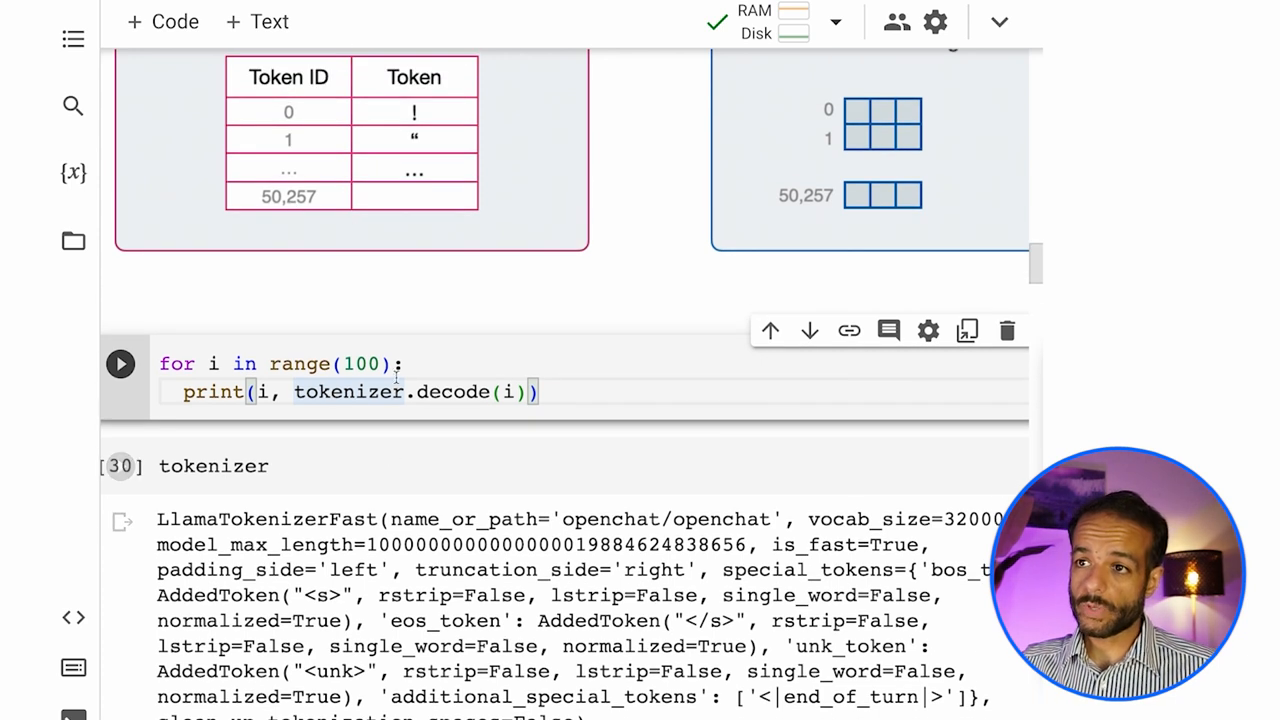
click(120, 363)
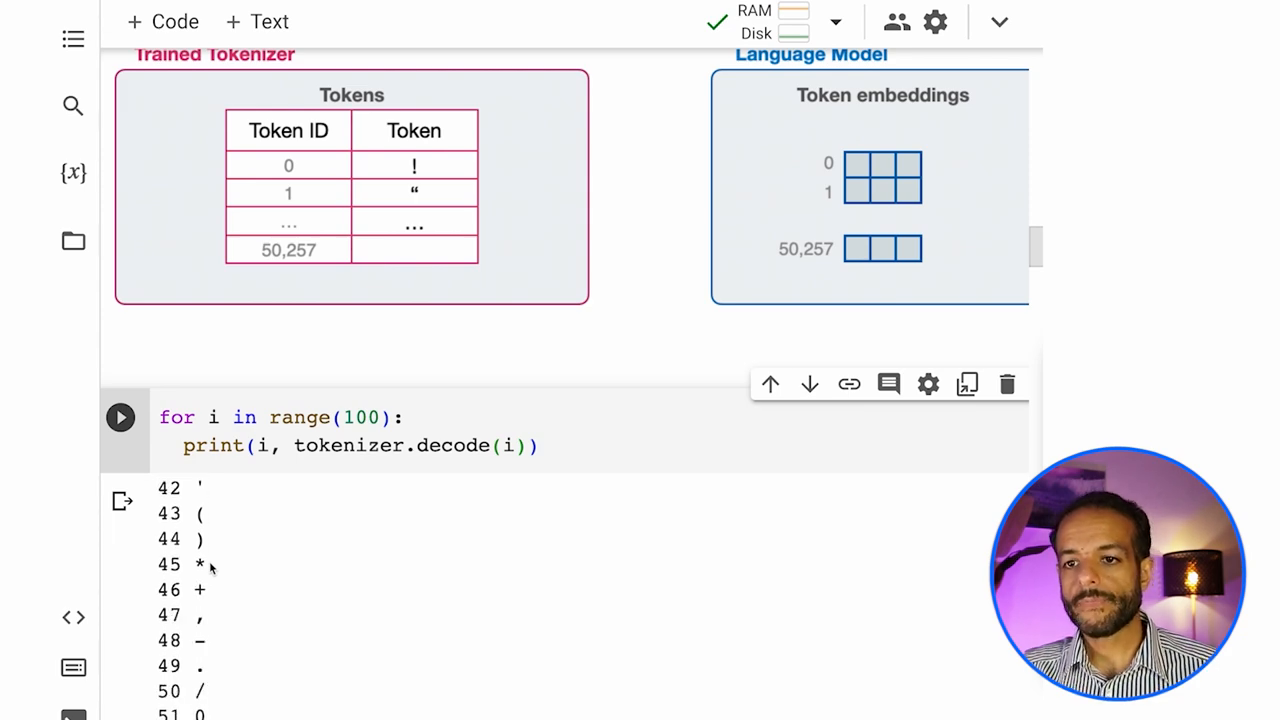
scroll(down, 3)
text(0:1100)
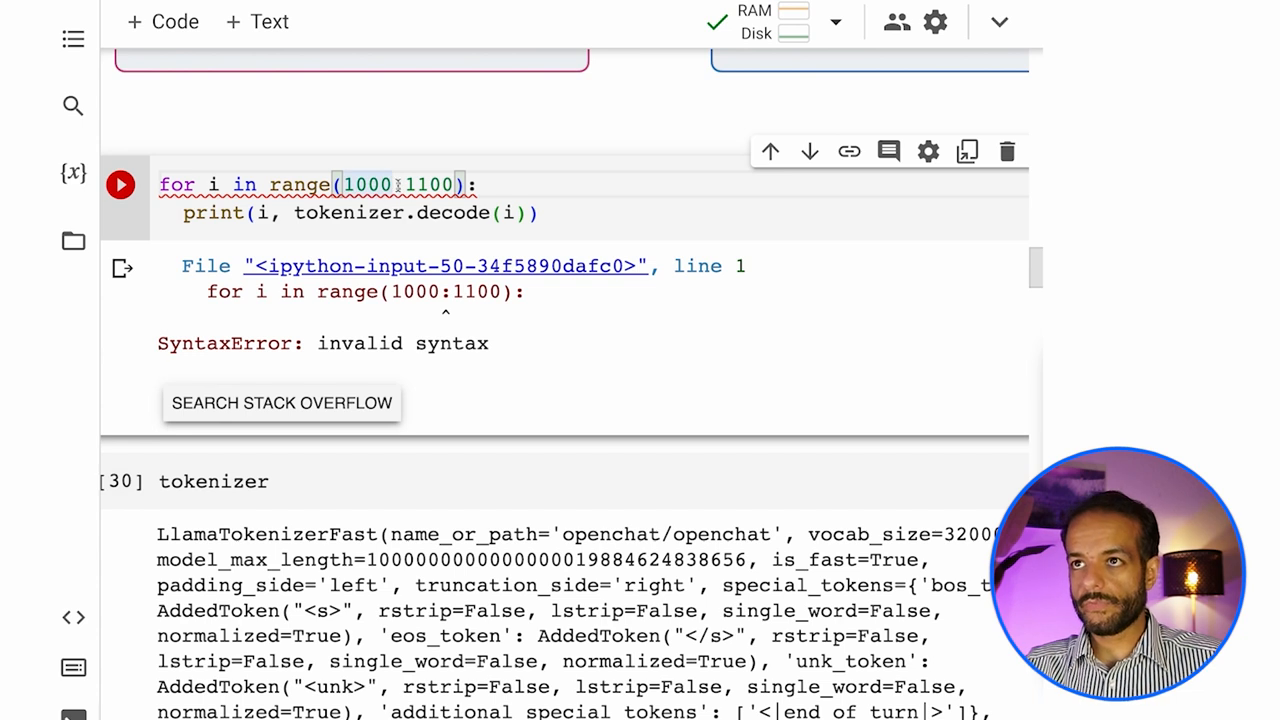
Change the loop to range(1000,1100) and run it to print tokens 1000–1099.
text(,)
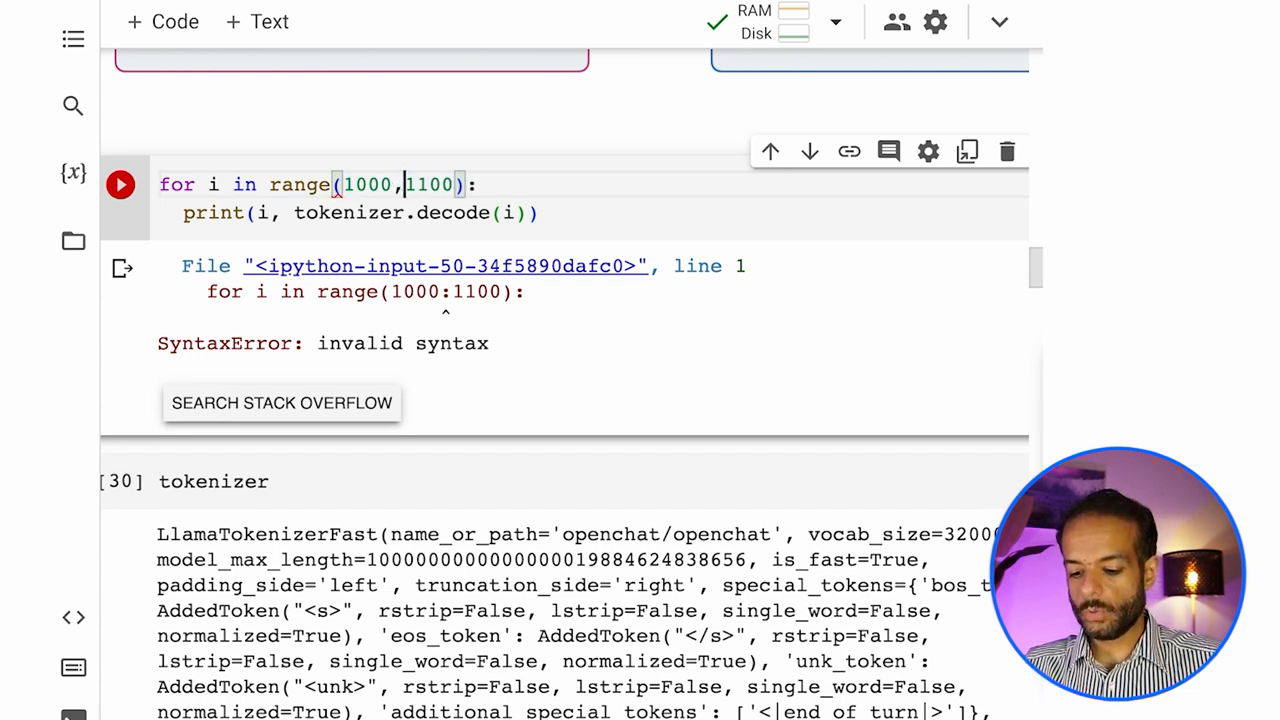
click(120, 184)
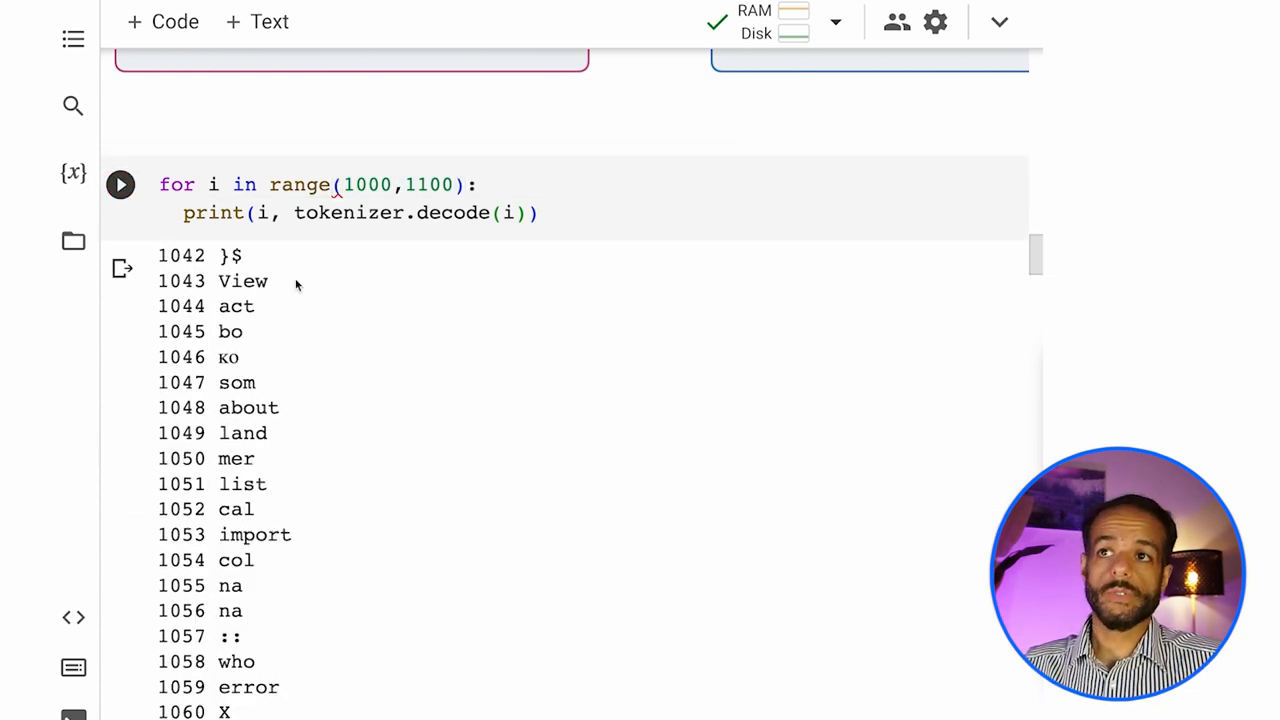
scroll(down, 3)
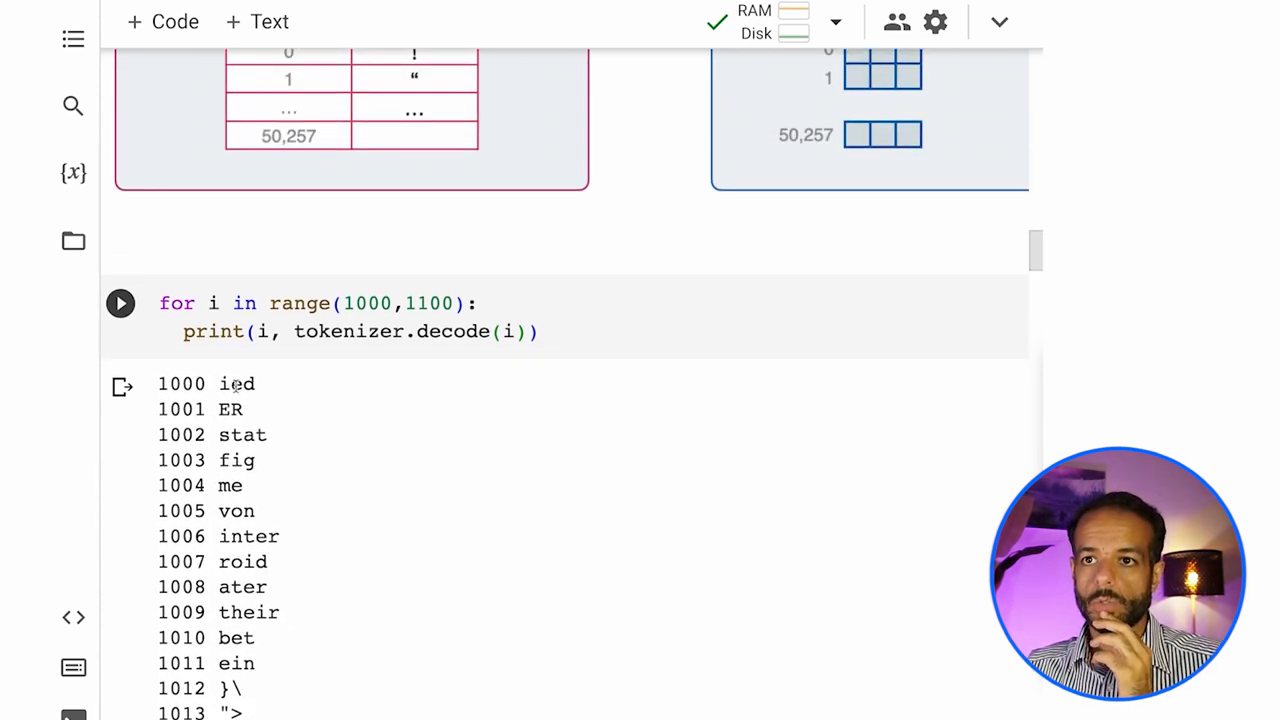
Select the word tokenizer in the following cell.
double_click(241, 434)
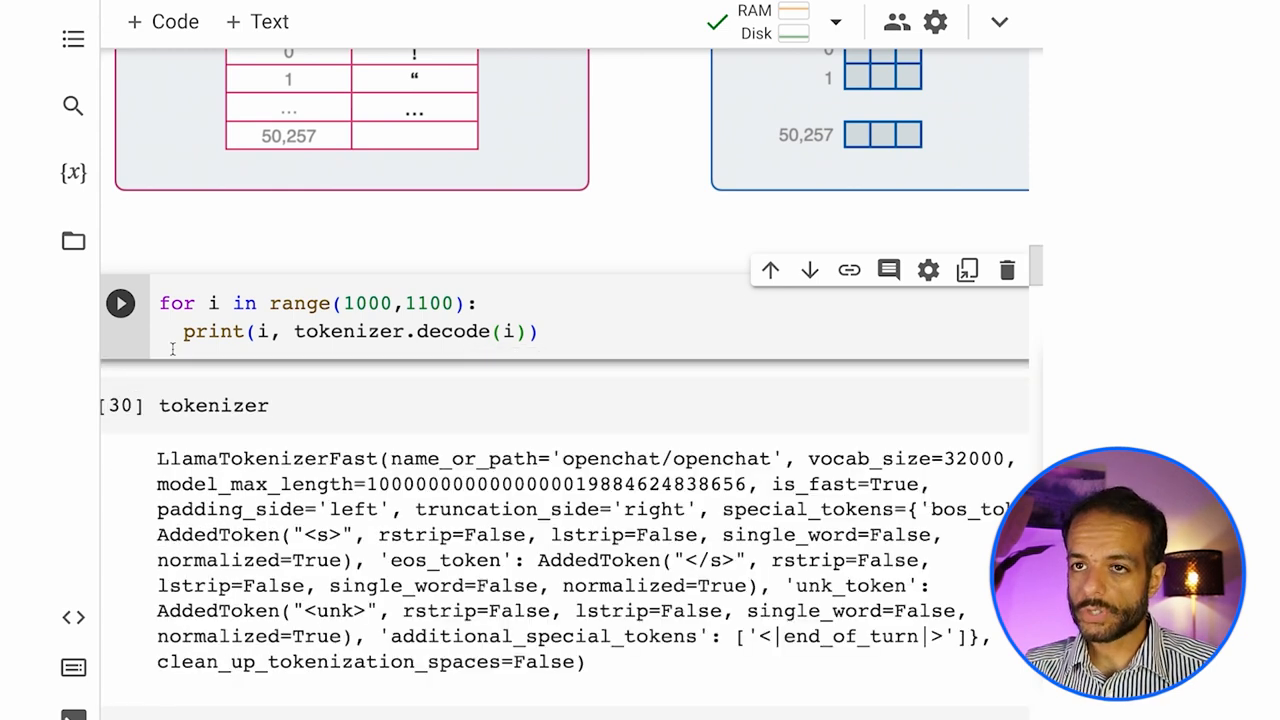
double_click(213, 405)
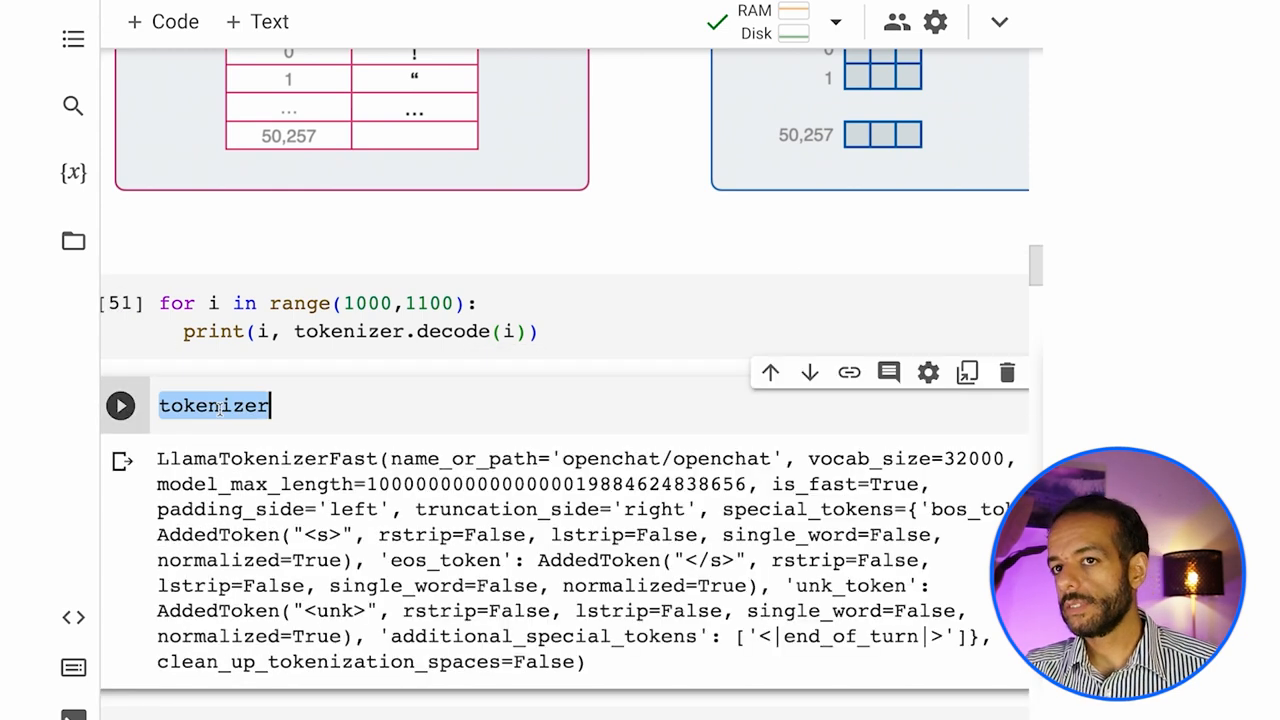
mouse_move(559, 380)
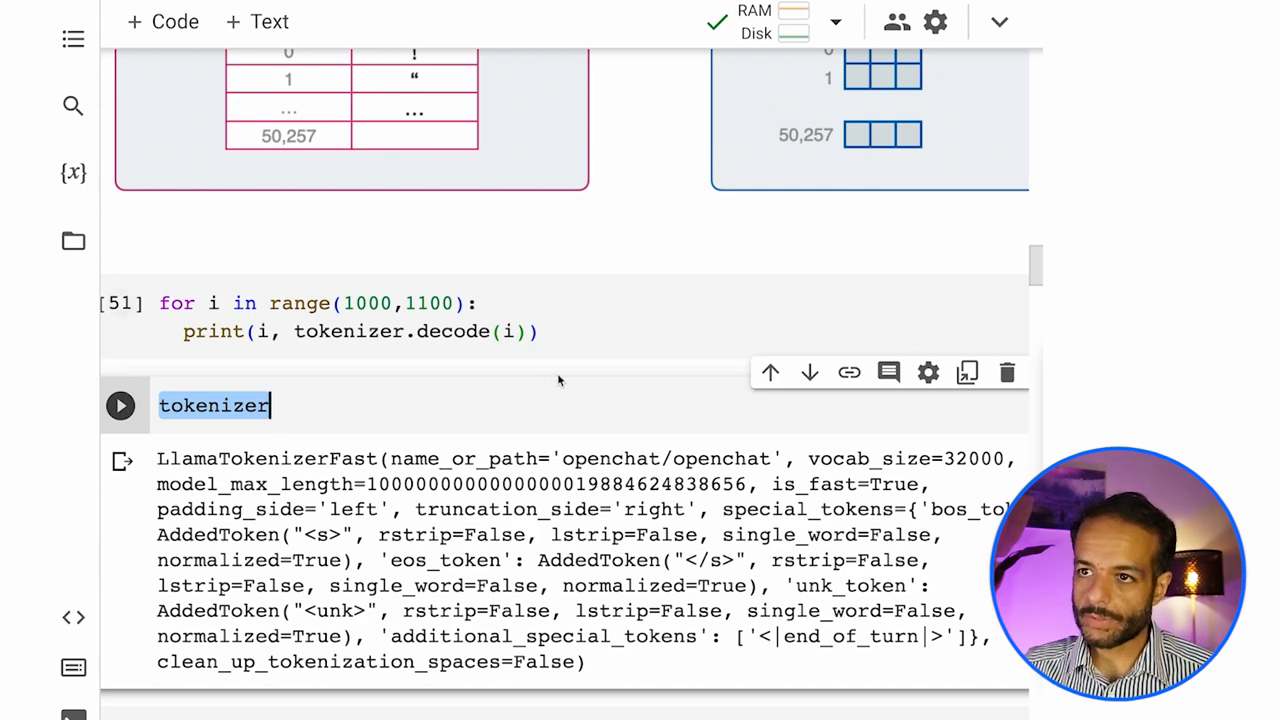
scroll(down, 3)
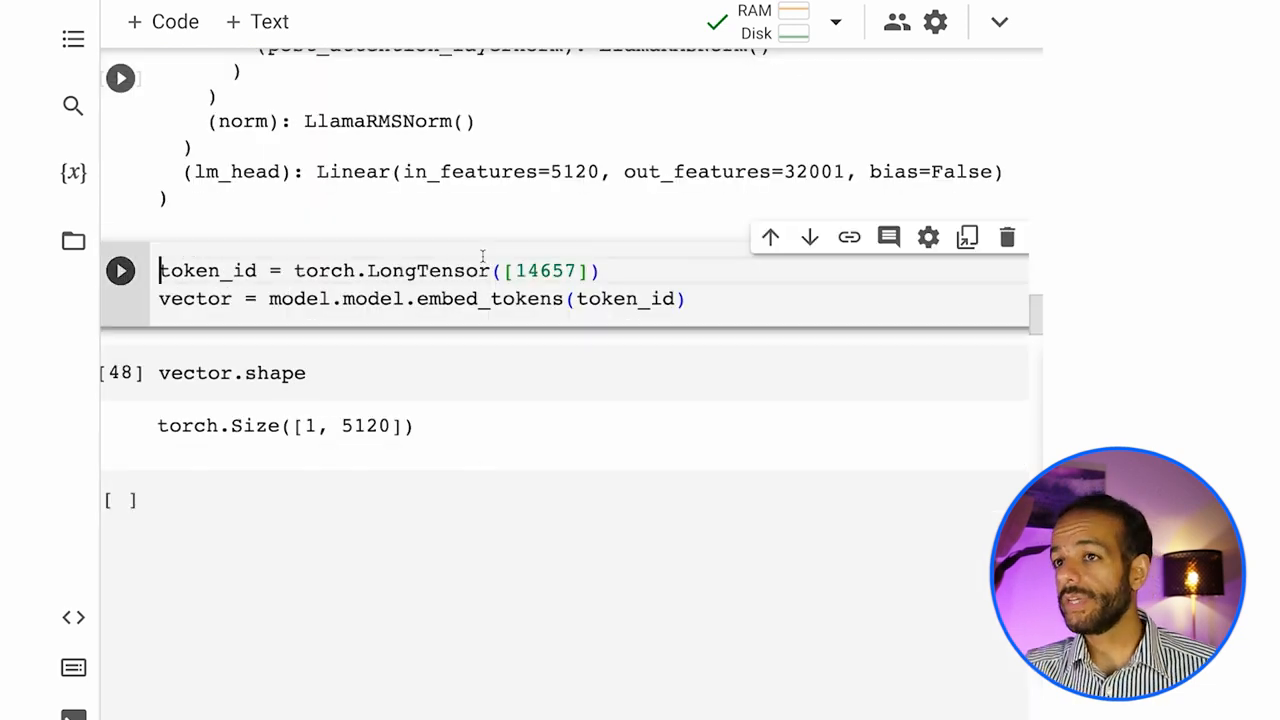
View the embed_tokens documentation and scroll to vector.shape showing torch.Size([1, 5120]).
double_click(490, 298)
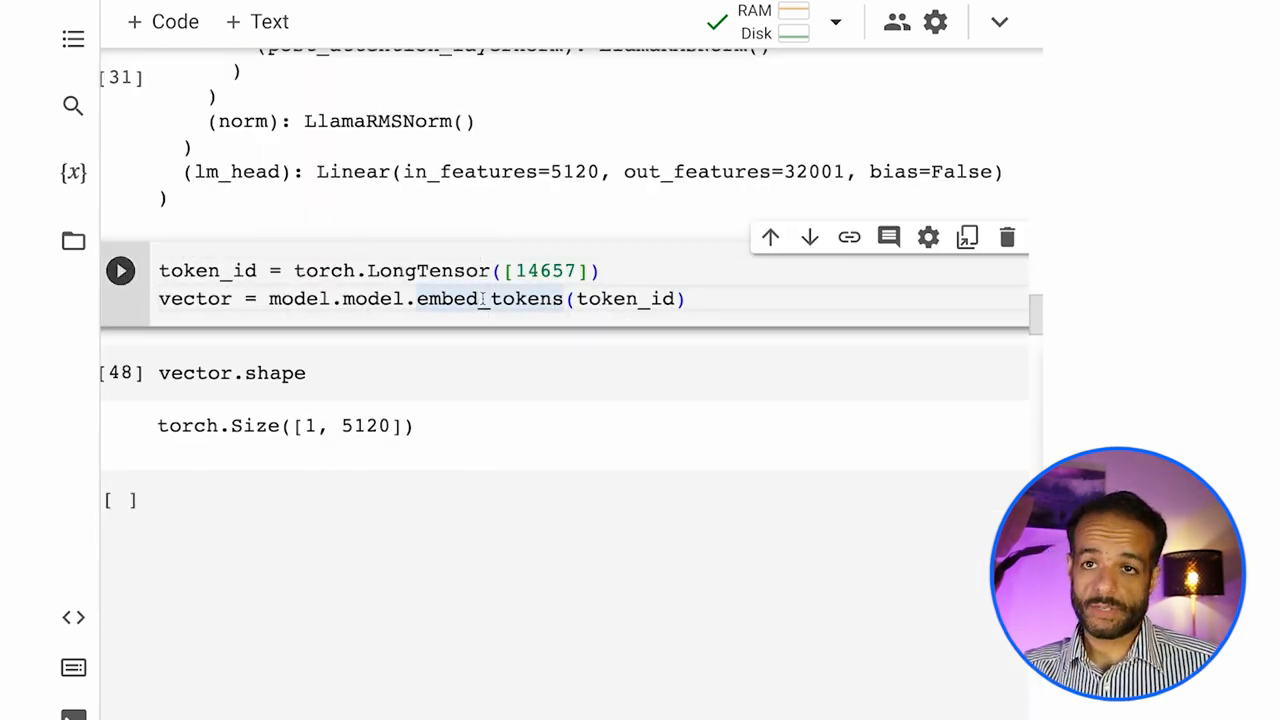
mouse_move(490, 298)
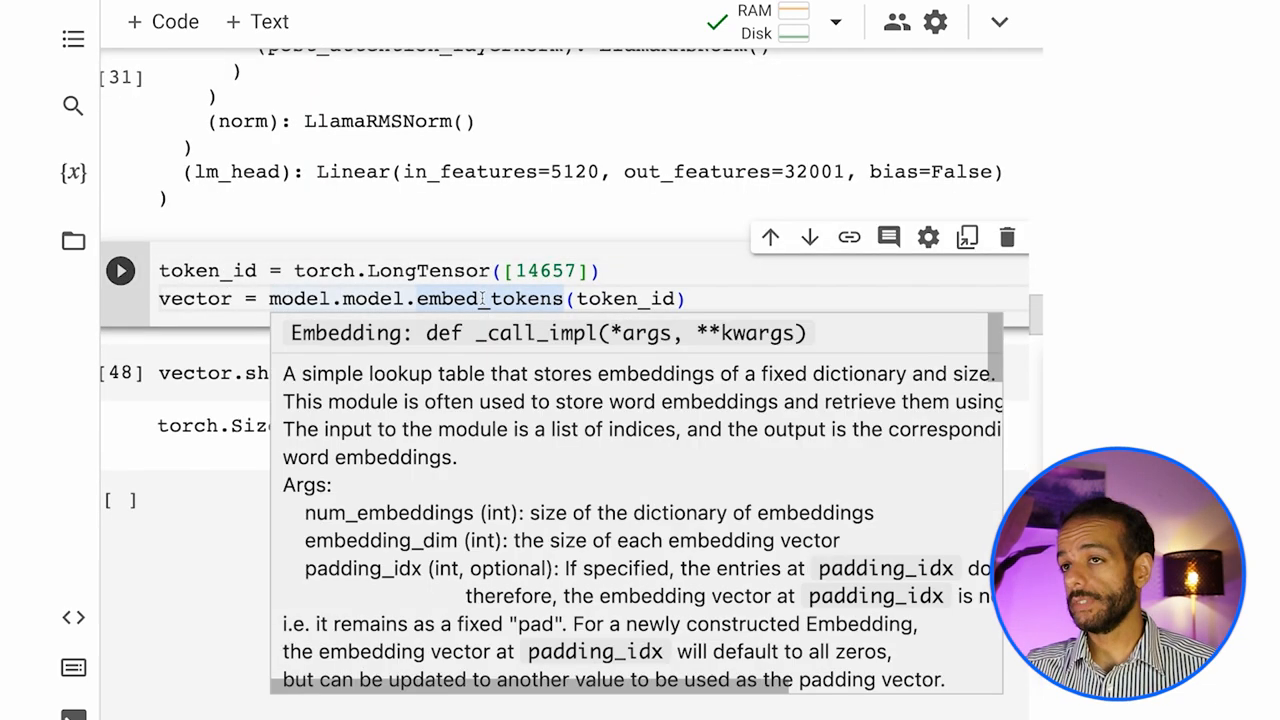
scroll(down, 3)
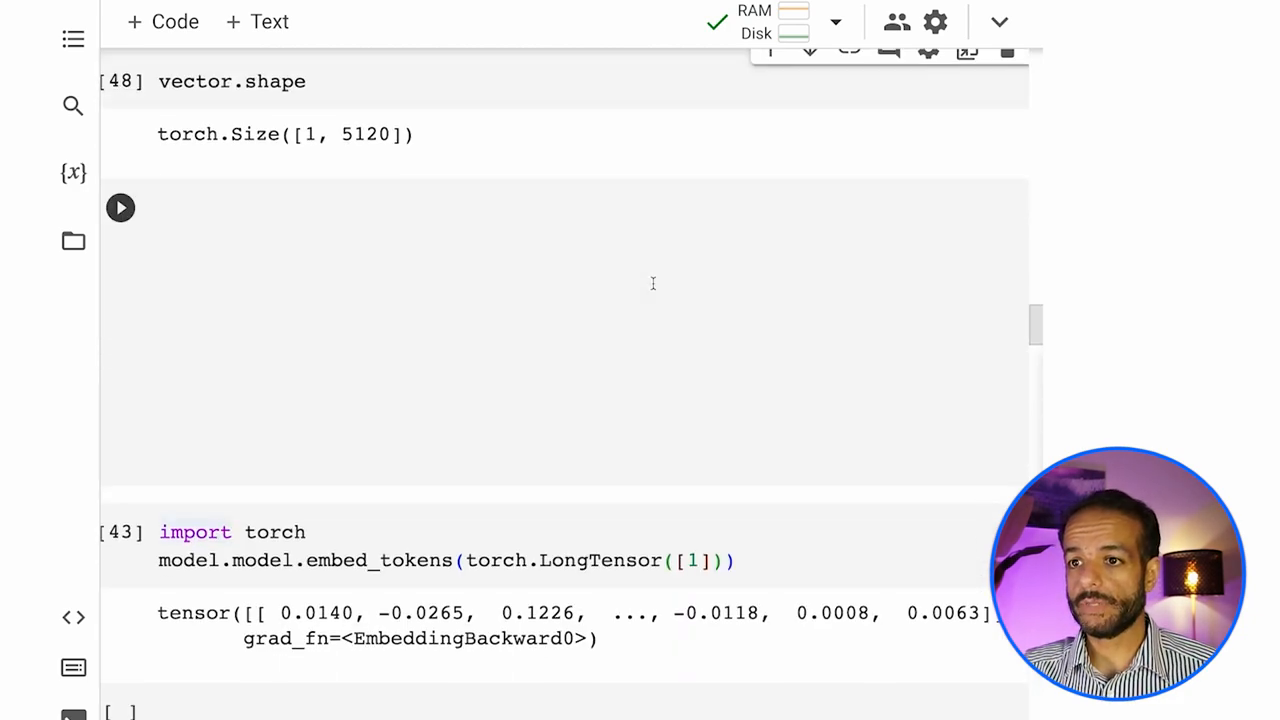